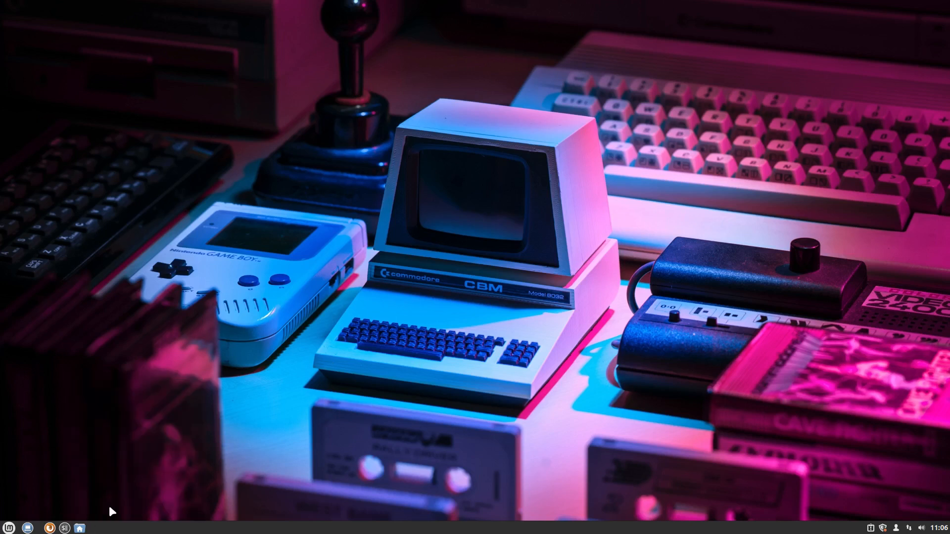
# Launch Firefox and go to github.com
pyautogui.click(7, 527)
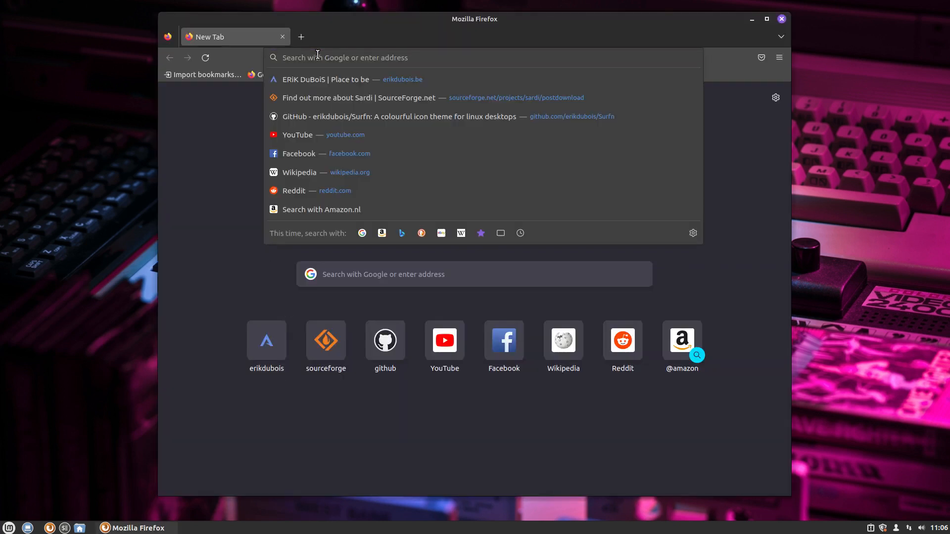
pyautogui.write('githiu')
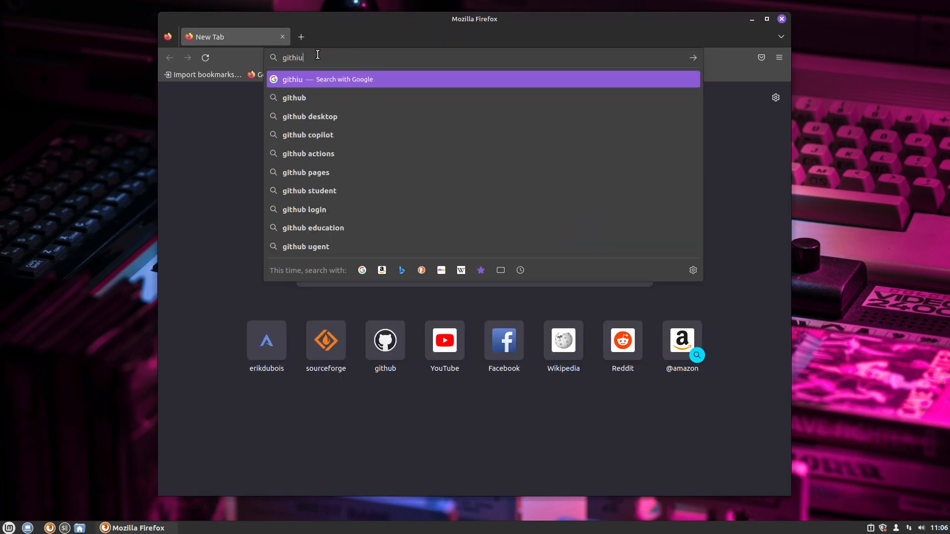
pyautogui.write('github.com/erikdubois/')
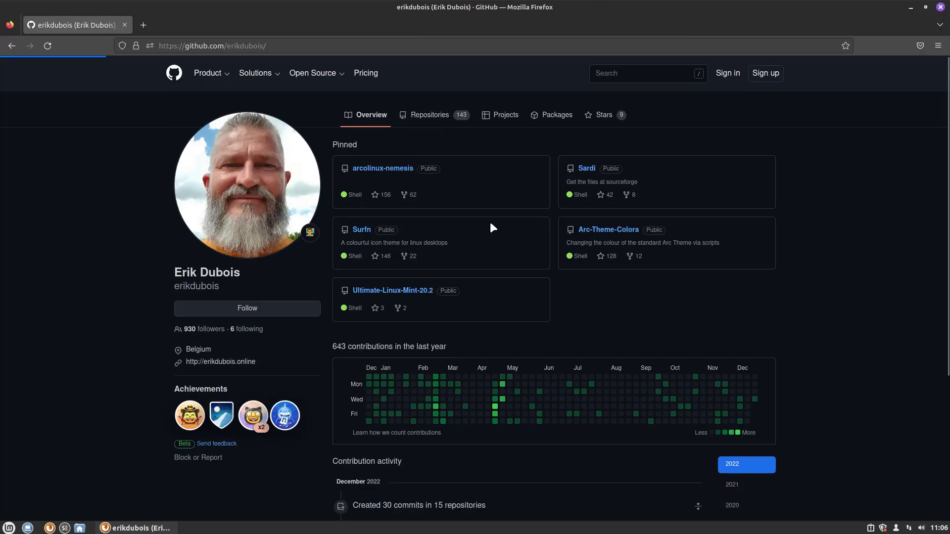
# Open the Ultimate-Linux-Mint-Cinnamon-21.1 repository from the Repositories list, then minimise Firefox
pyautogui.click(428, 115)
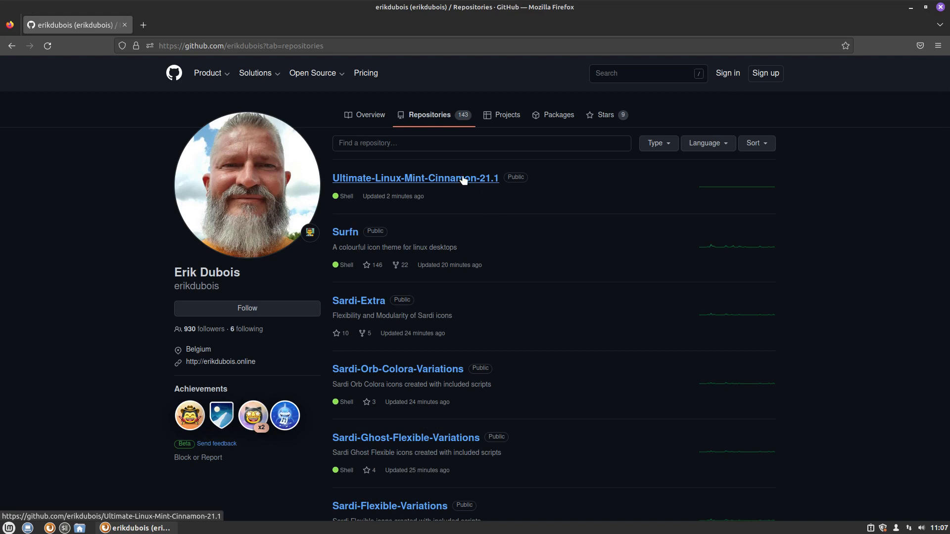
pyautogui.click(415, 177)
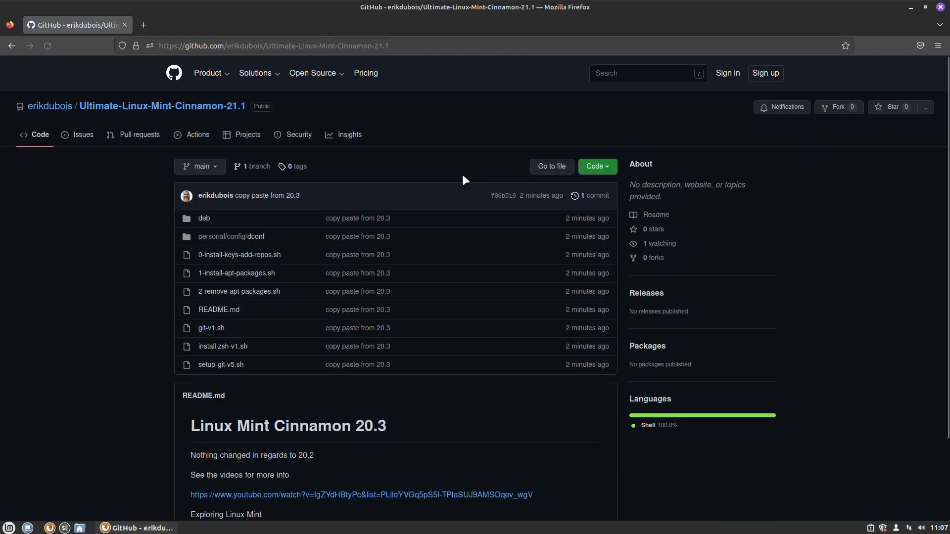
pyautogui.moveTo(588, 195)
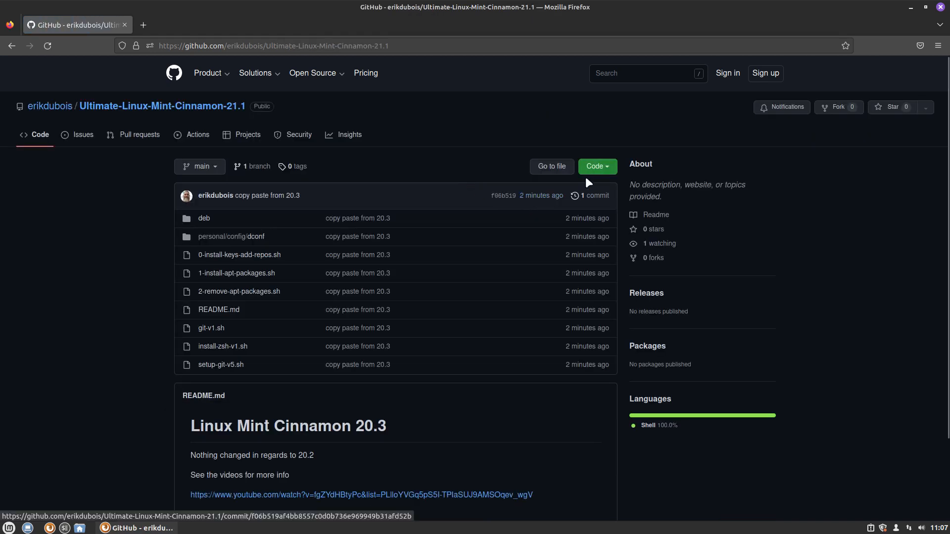
pyautogui.click(273, 46)
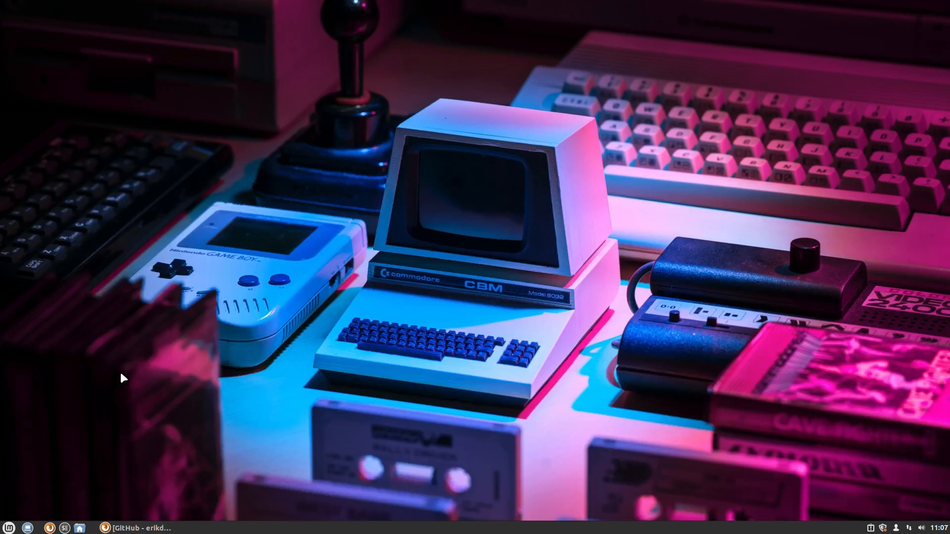
# Show hidden files in the home folder and open a terminal inside Documents
pyautogui.click(28, 528)
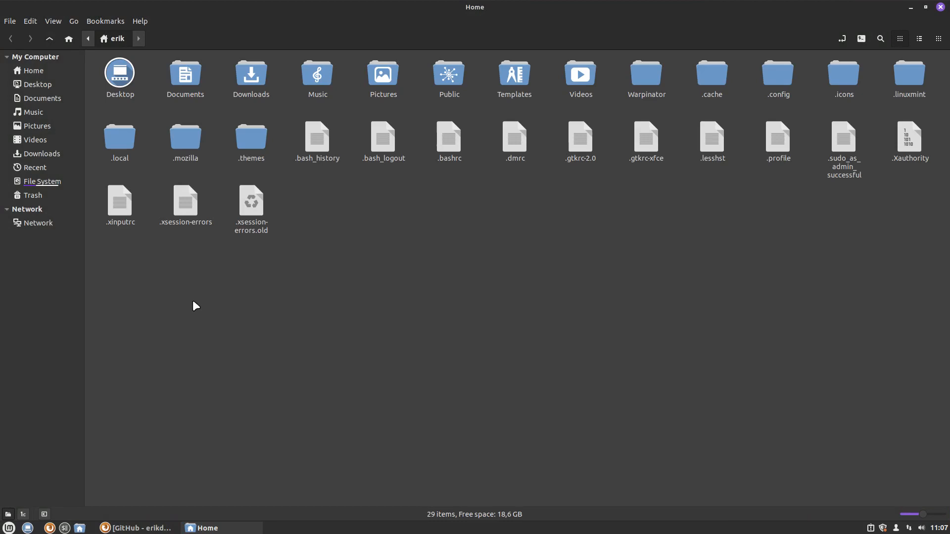
pyautogui.moveTo(208, 294)
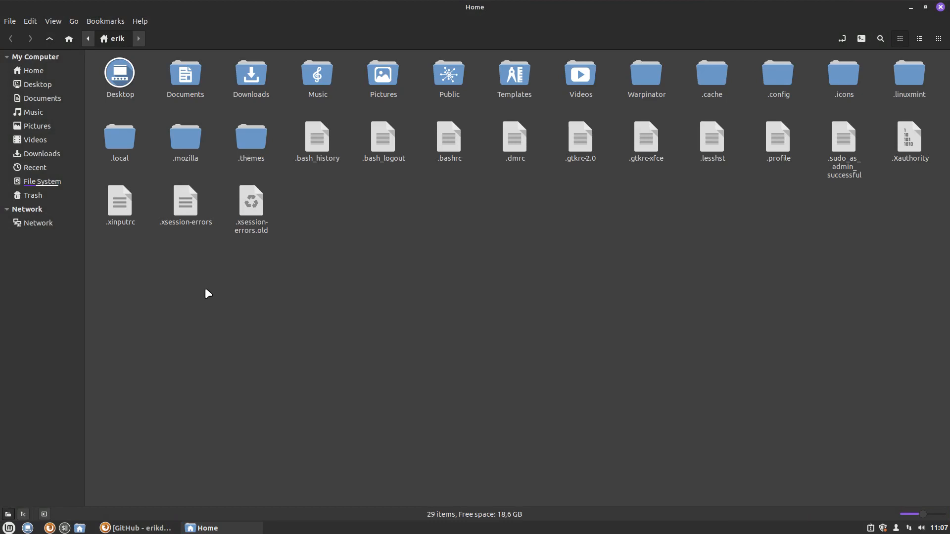
pyautogui.press('ctrl+h')
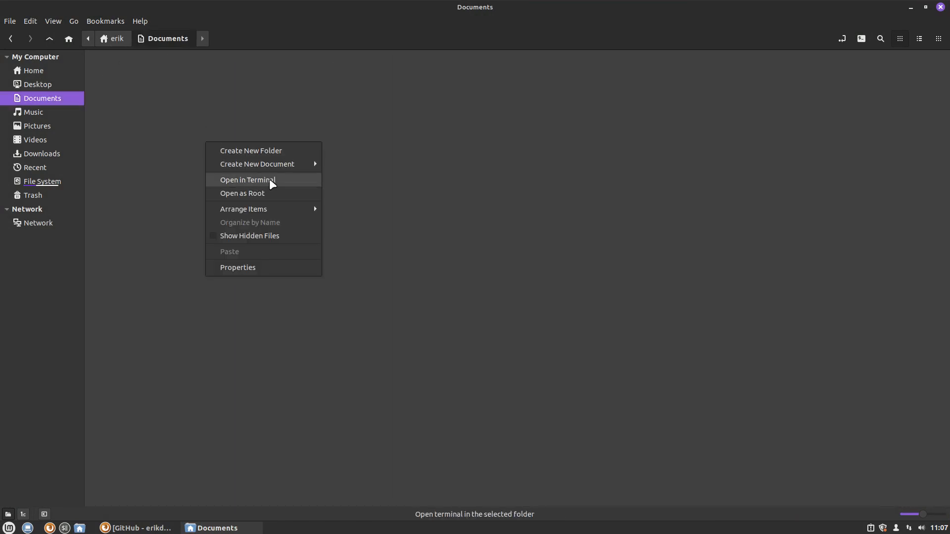
pyautogui.click(247, 180)
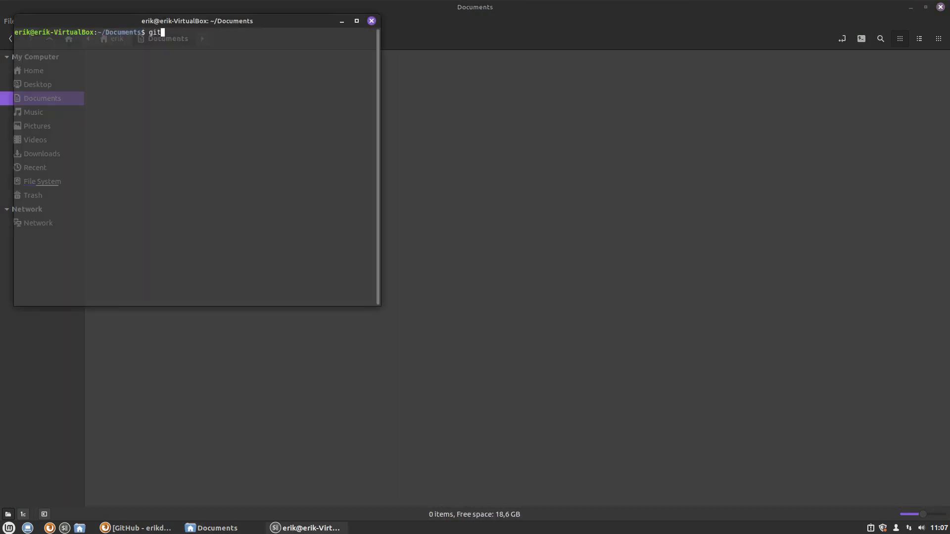
# Install git and clone the erikdubois Ultimate-Linux-Mint-Cinnamon-21.1 repository into Documents
pyautogui.write('clone https://github.com/erikdubois/Ultimate-Linux-Mint-Cinnamon-21.1')
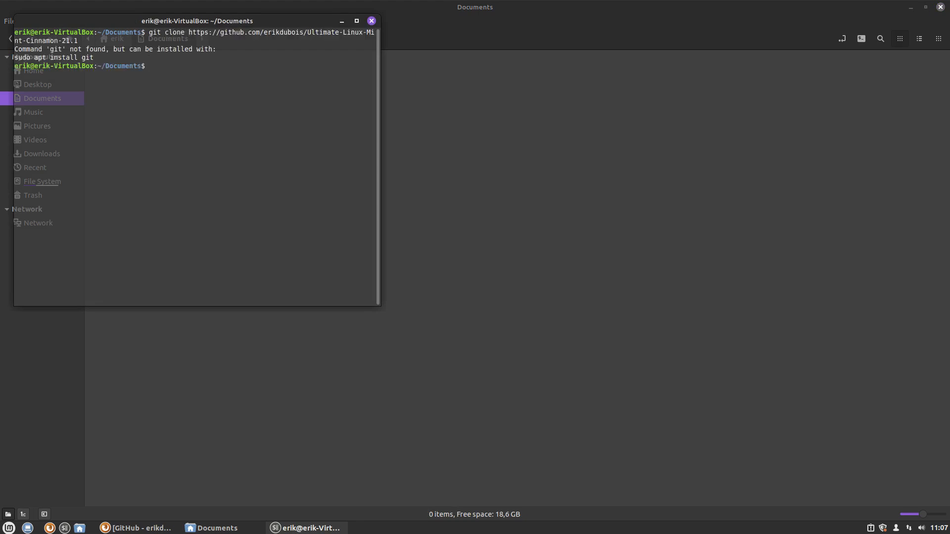
pyautogui.write('sudo pacman')
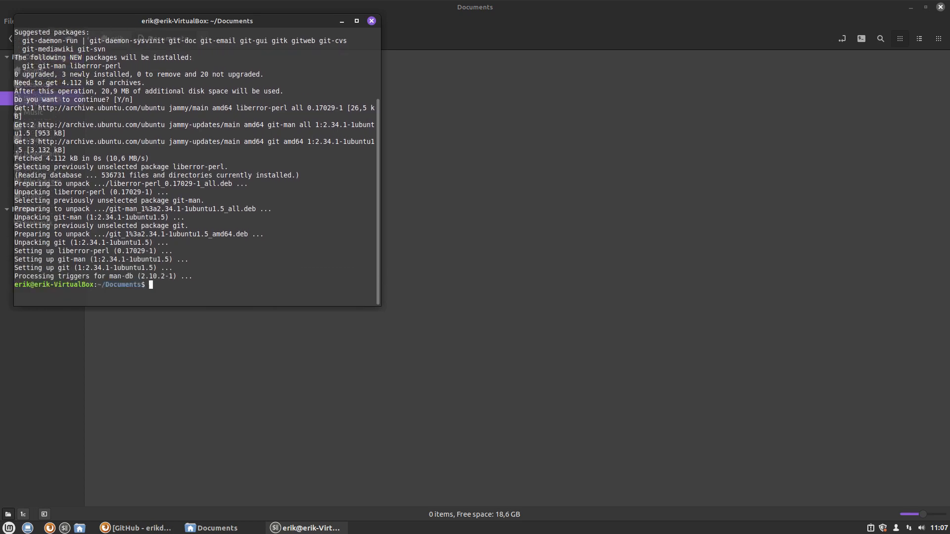
pyautogui.write('=+=')
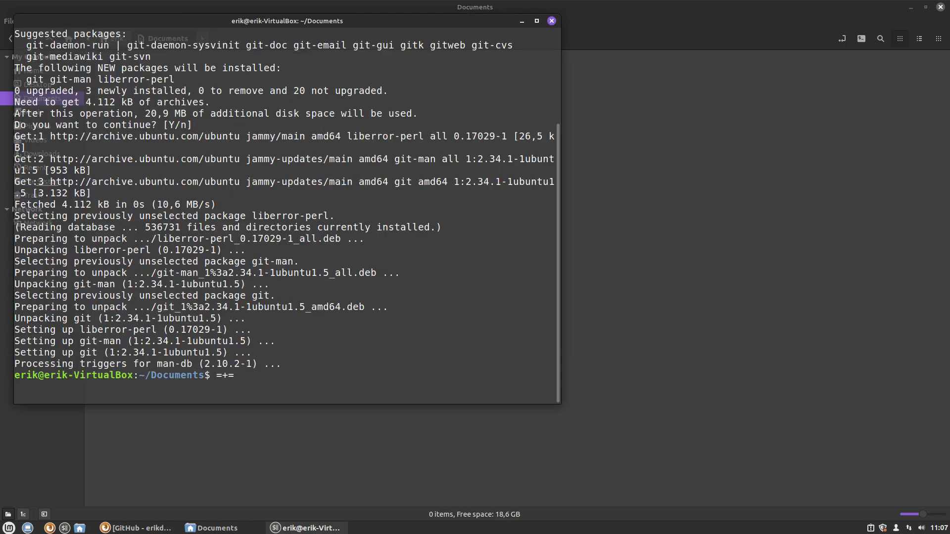
pyautogui.write('git clone https://github.com/erikdubois/Ultimate-Linux-Mint-Cinnamon-21.1')
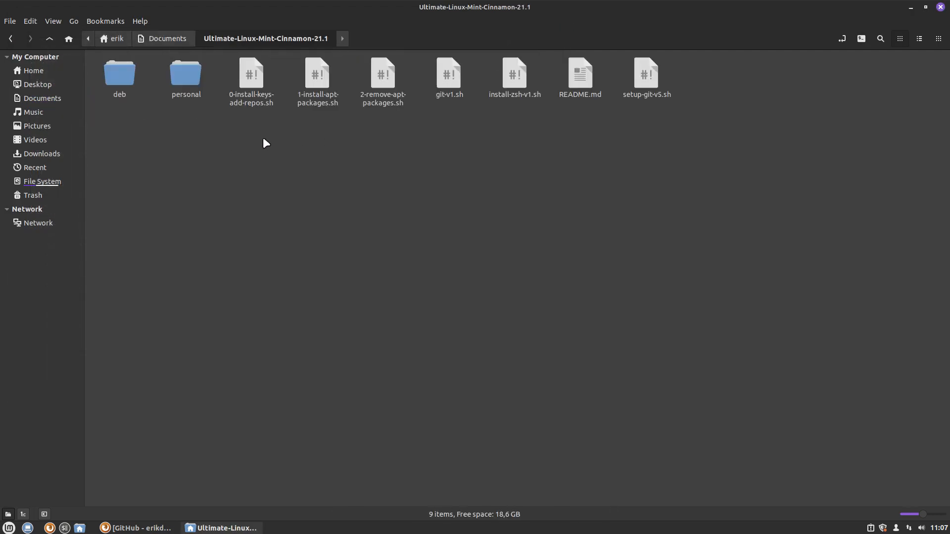
# Open 0-install-keys-add-repos.sh in Xed for viewing rather than running it
pyautogui.click(251, 80)
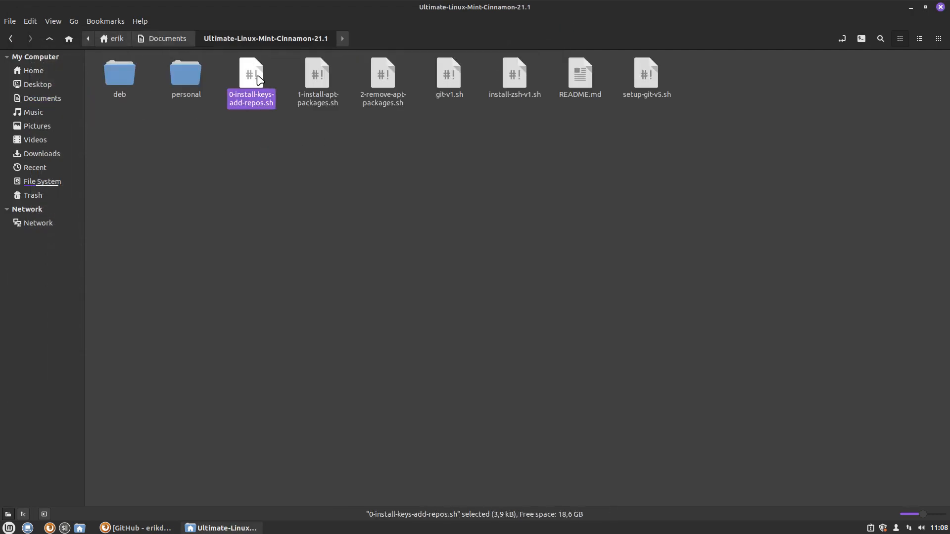
pyautogui.doubleClick(251, 82)
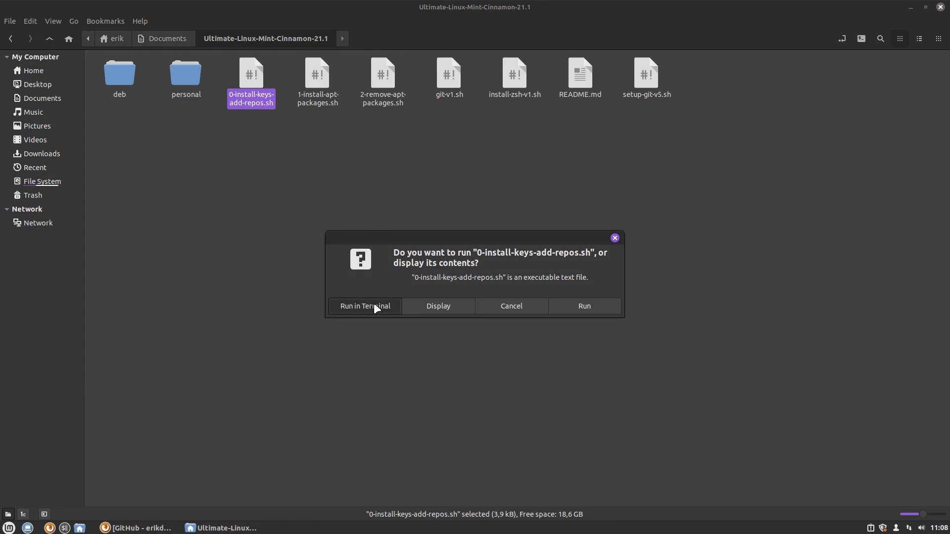
pyautogui.click(437, 305)
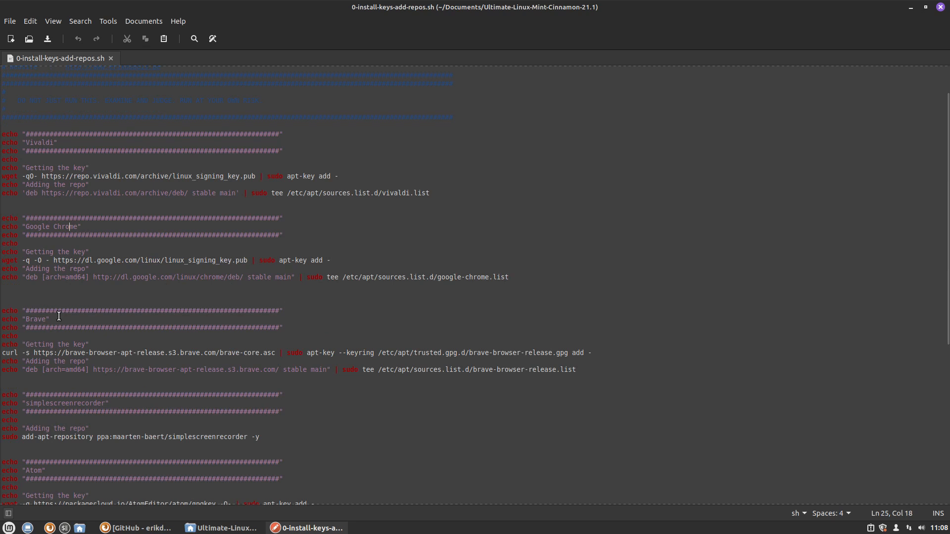
# Delete the Atom repository section from the script and save it
pyautogui.scroll(-3)
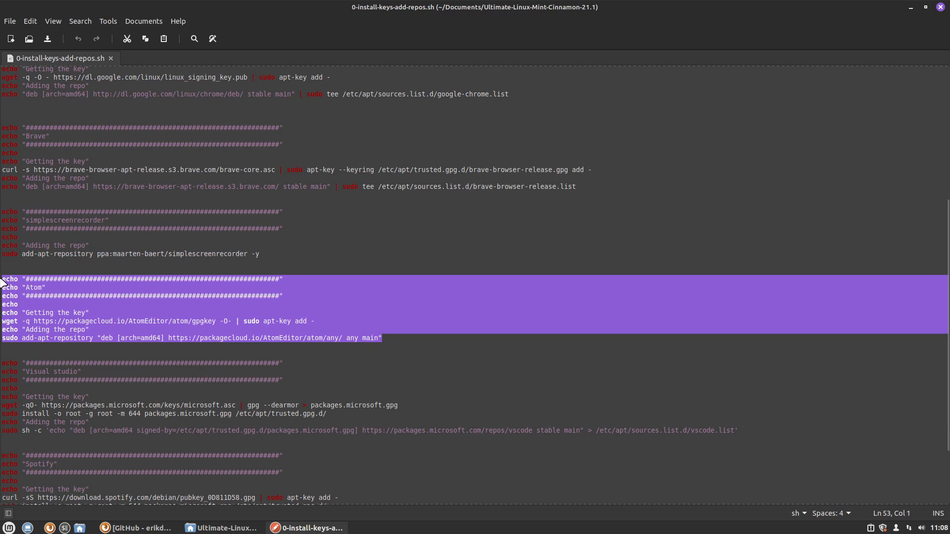
pyautogui.press('Delete')
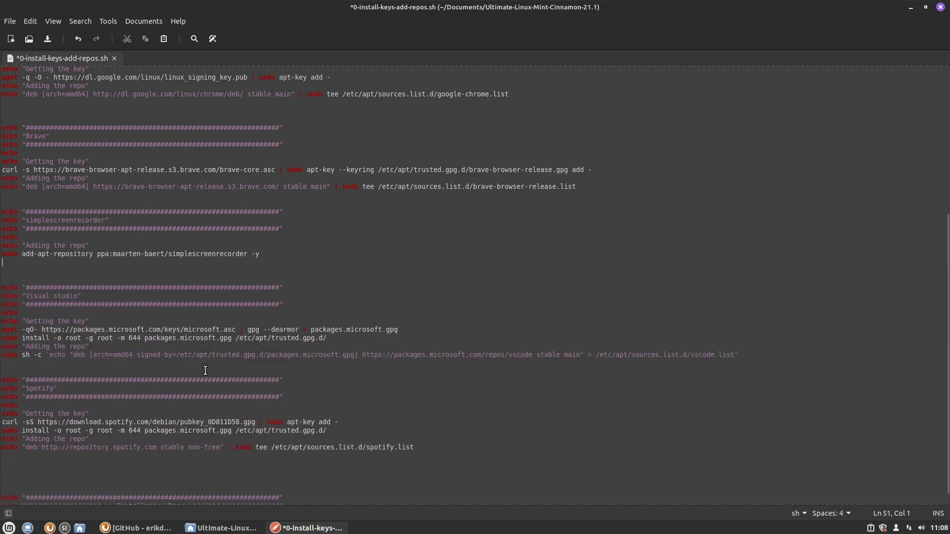
pyautogui.scroll(-3)
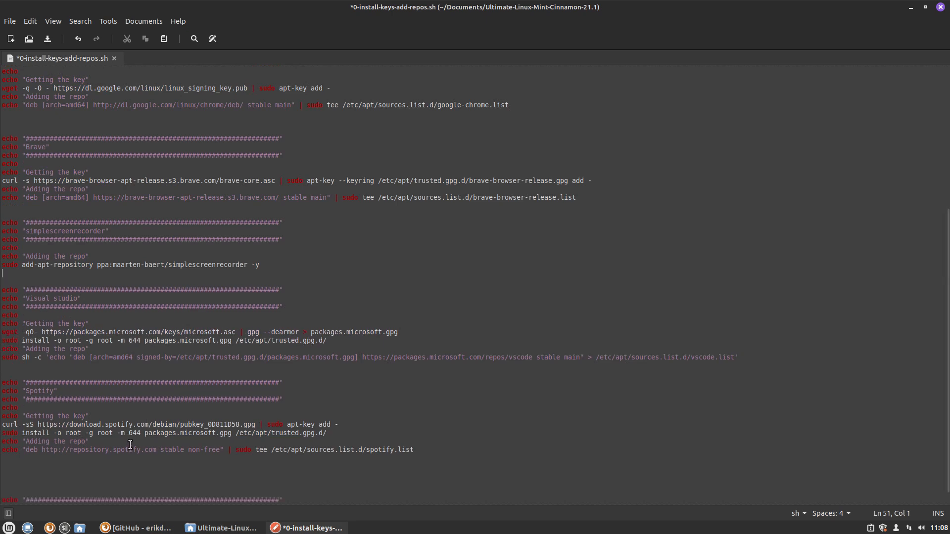
pyautogui.press('ctrl+s')
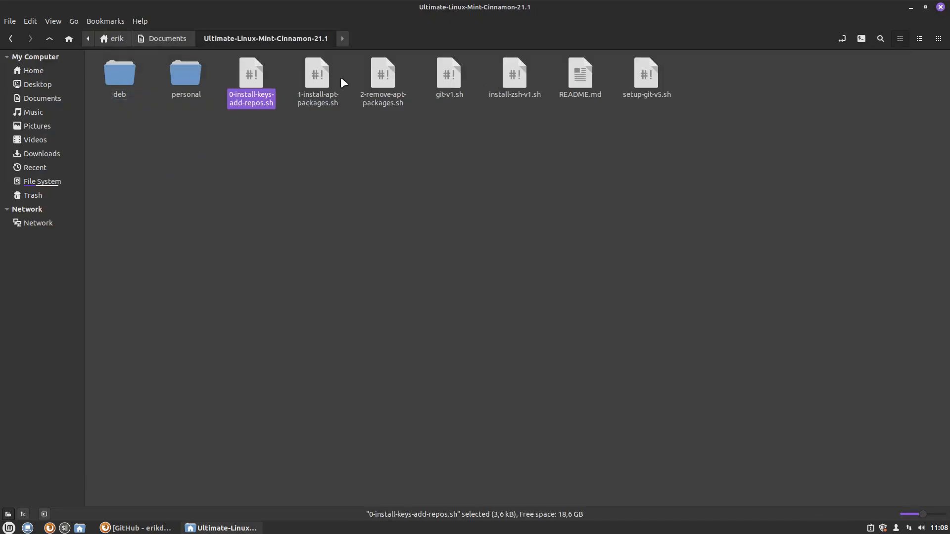
# Review 1-install-apt-packages.sh and 2-remove-apt-packages.sh in Xed without running them
pyautogui.doubleClick(316, 83)
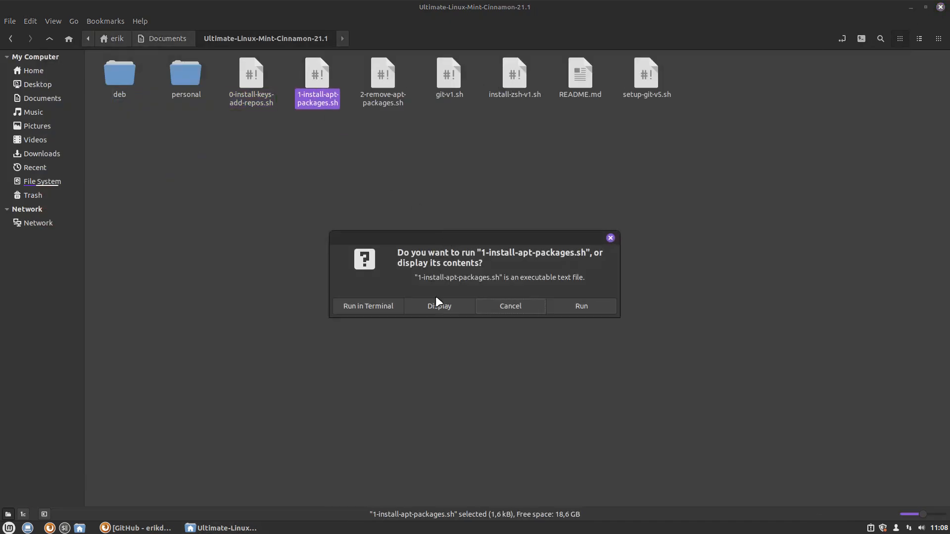
pyautogui.click(439, 305)
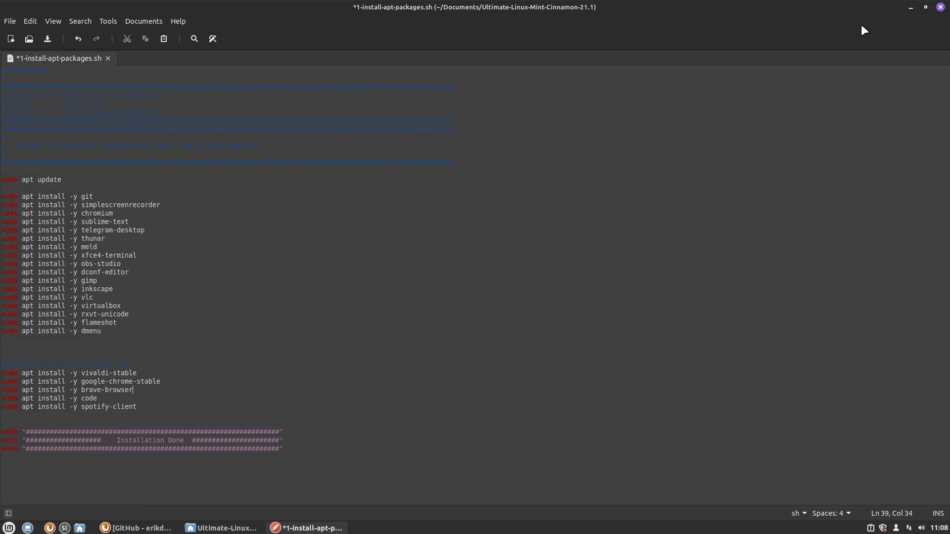
pyautogui.press('ctrl+s')
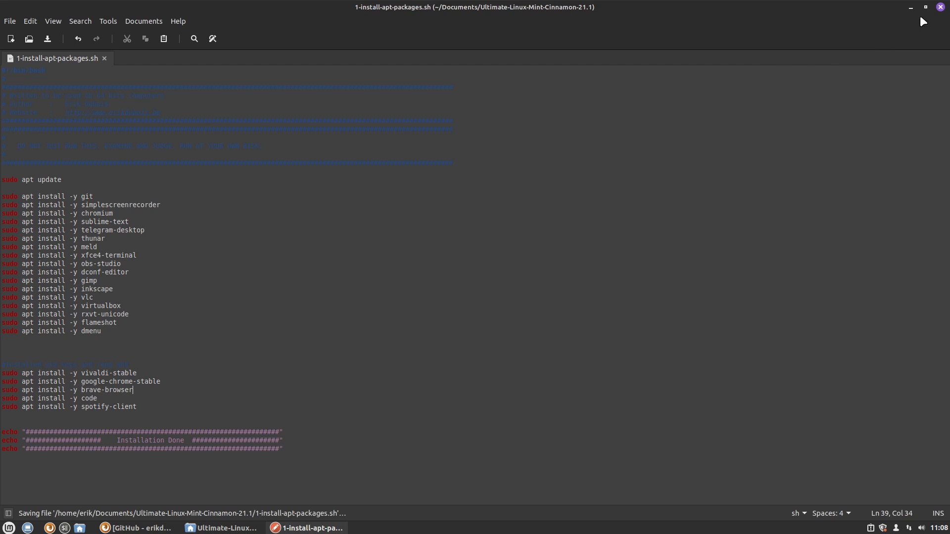
pyautogui.doubleClick(382, 74)
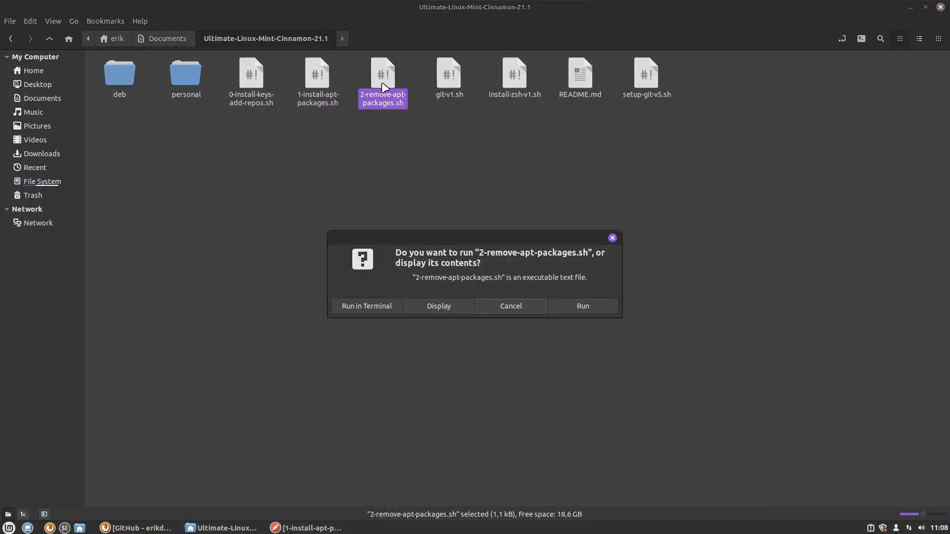
pyautogui.click(438, 306)
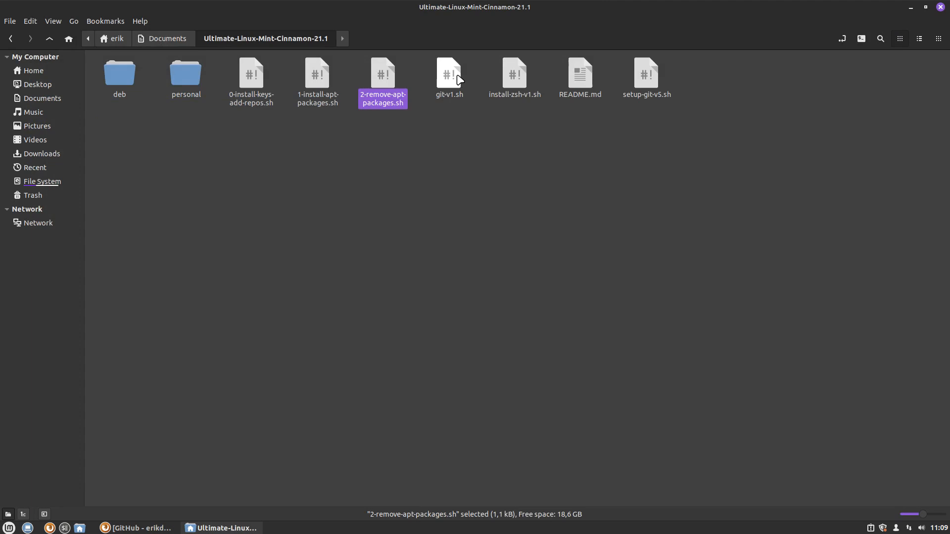
# Display install-zsh-v1.sh, highlight the oh-my-zsh tools path in its wget URL, and minimise Xed
pyautogui.doubleClick(514, 74)
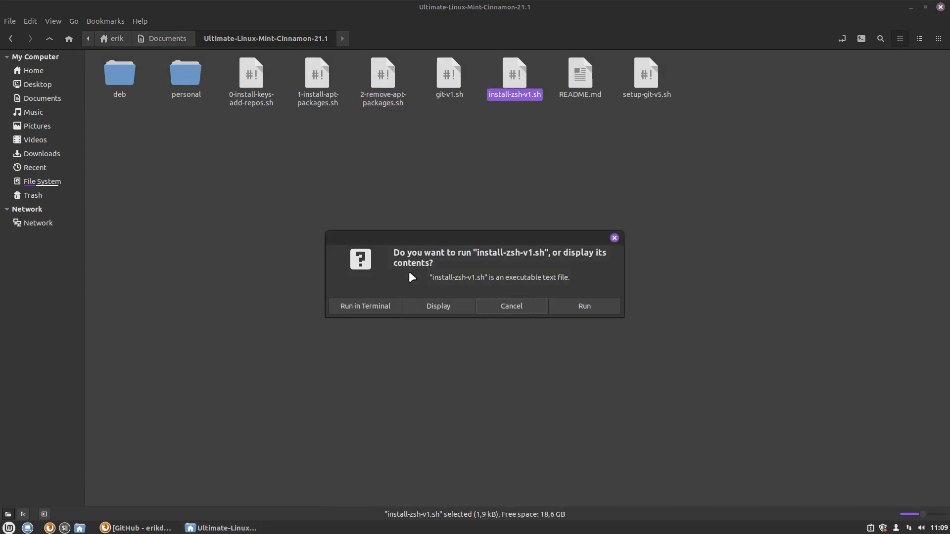
pyautogui.click(437, 305)
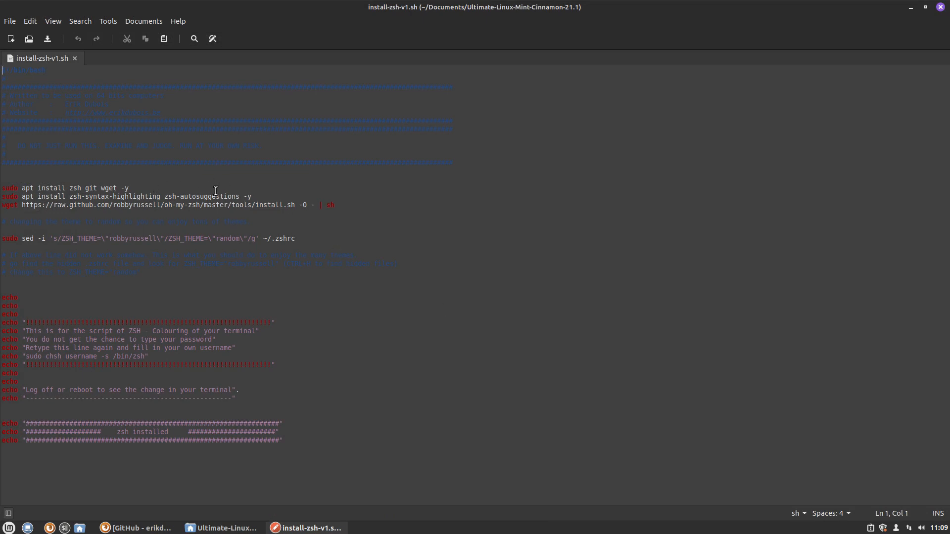
pyautogui.moveTo(132, 228)
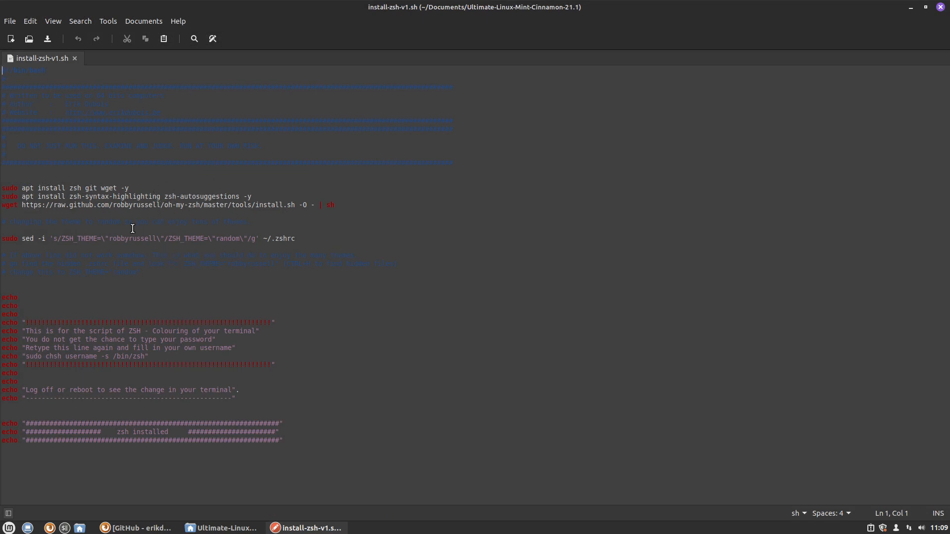
pyautogui.moveTo(112, 204); pyautogui.dragTo(251, 205)
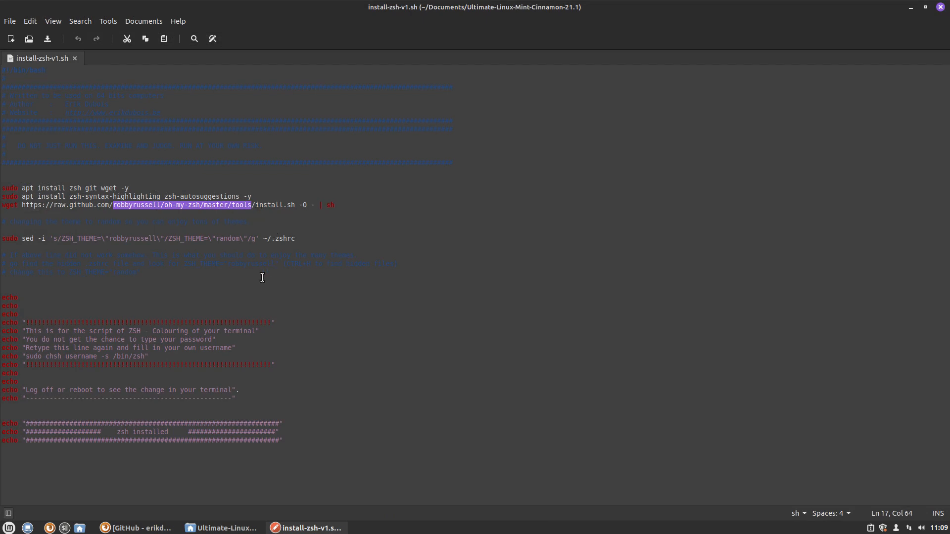
pyautogui.moveTo(941, 53)
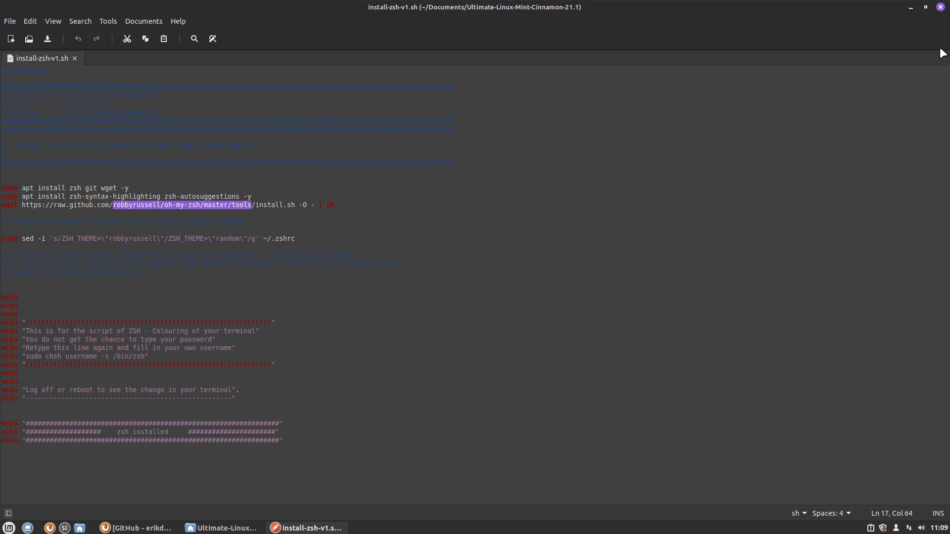
pyautogui.click(221, 528)
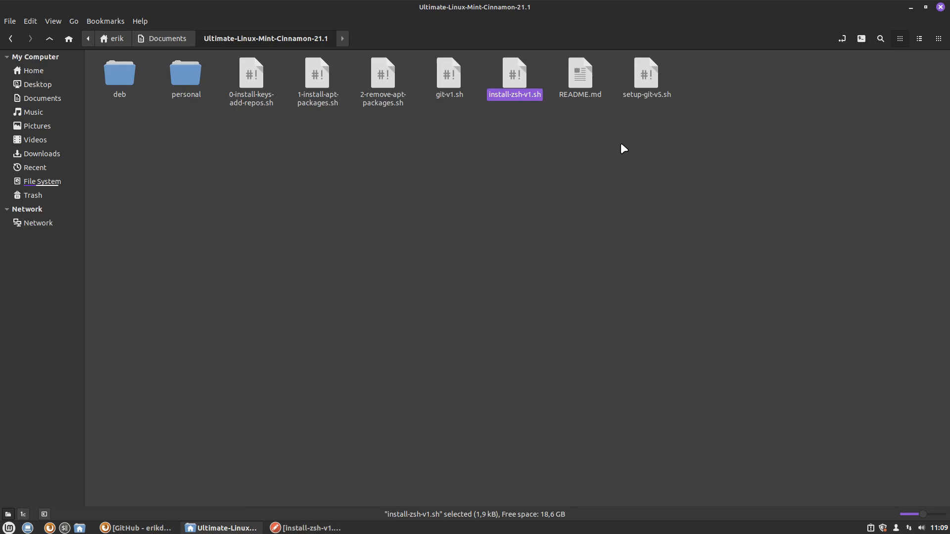
# Browse the personal and deb folders and launch the Discord website link
pyautogui.click(185, 72)
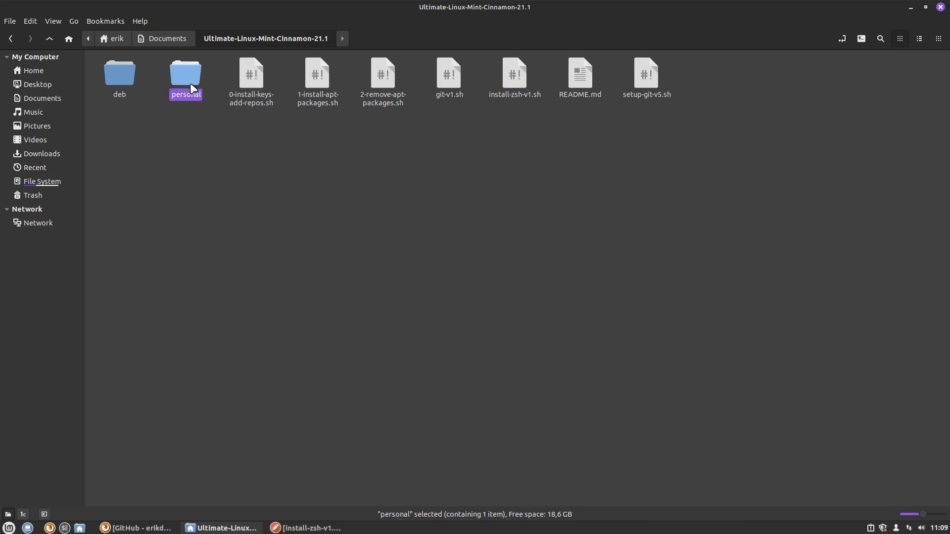
pyautogui.doubleClick(185, 73)
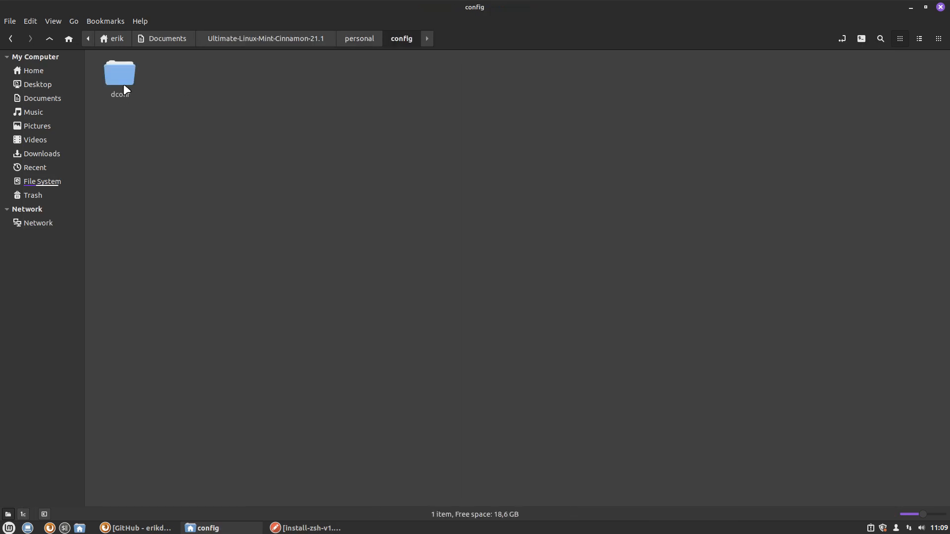
pyautogui.doubleClick(119, 72)
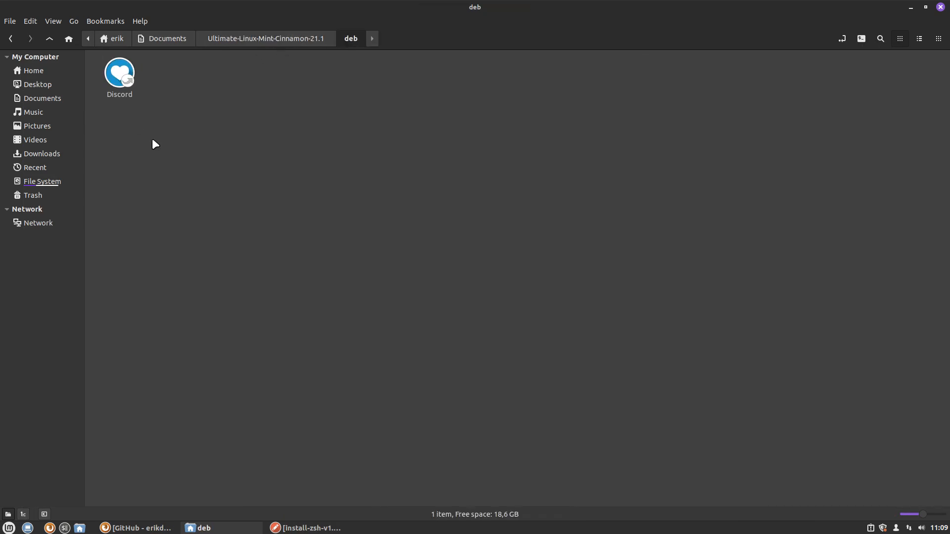
pyautogui.click(120, 72)
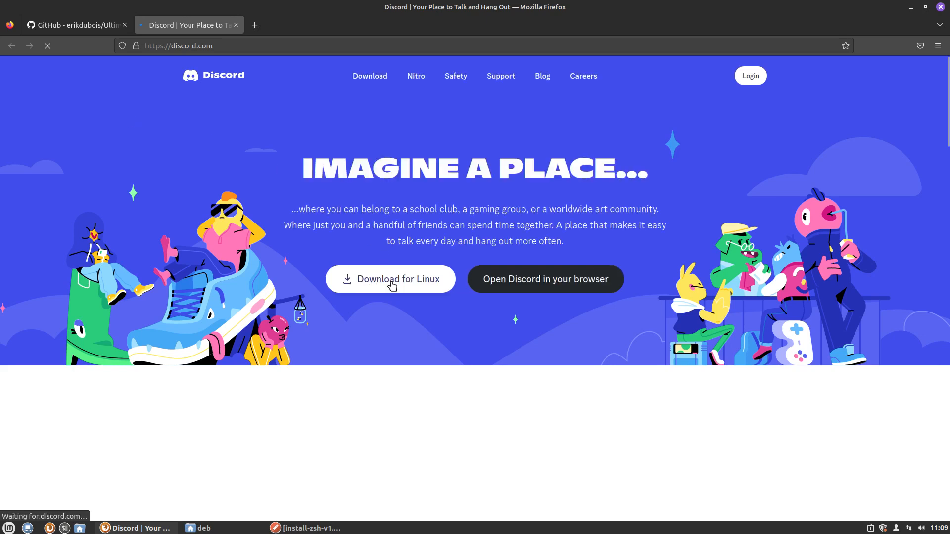
# Download Discord as a .deb package, return to Nemo and open a terminal in the folder
pyautogui.click(390, 279)
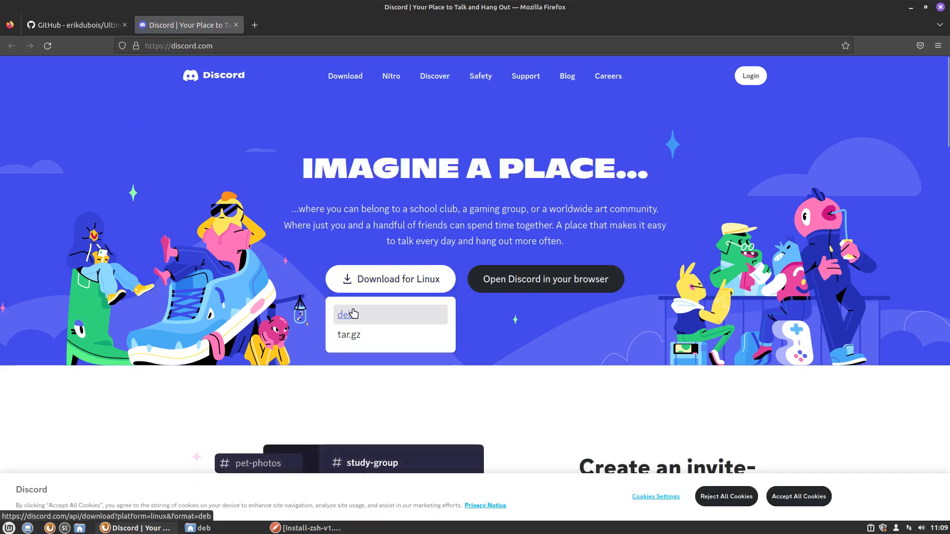
pyautogui.click(344, 315)
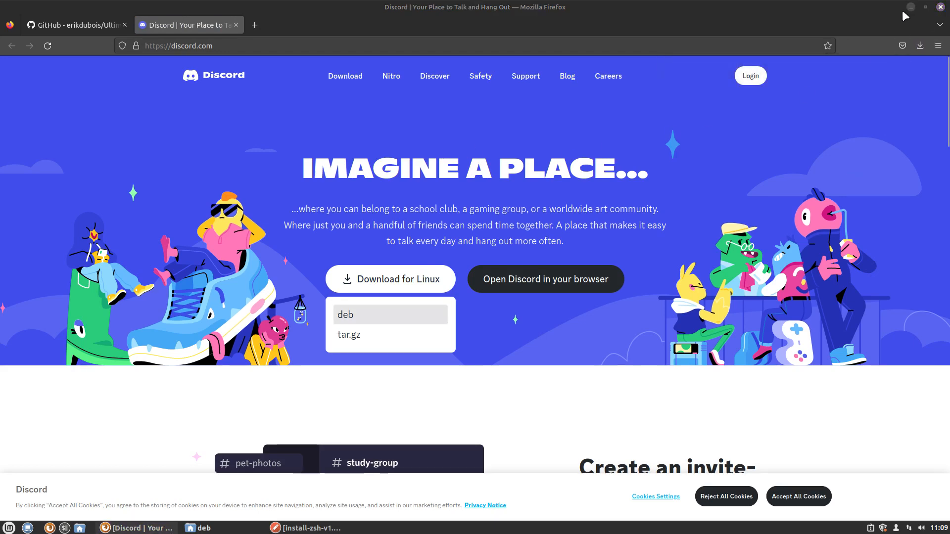
pyautogui.click(197, 527)
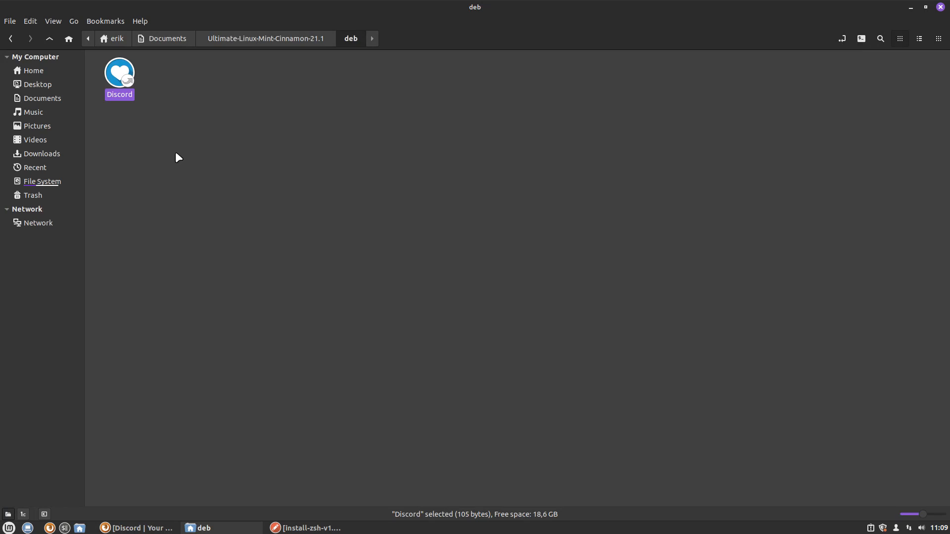
pyautogui.moveTo(210, 168)
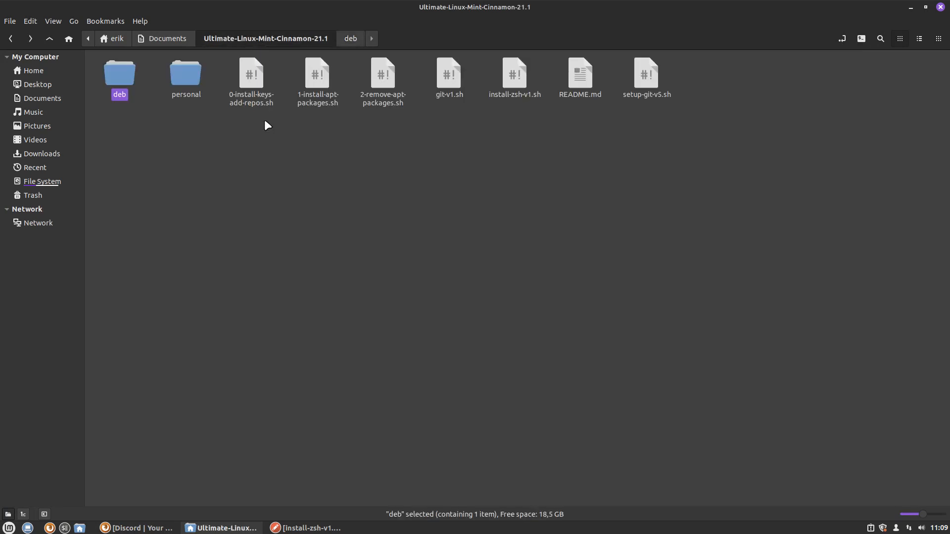
pyautogui.rightClick(368, 228)
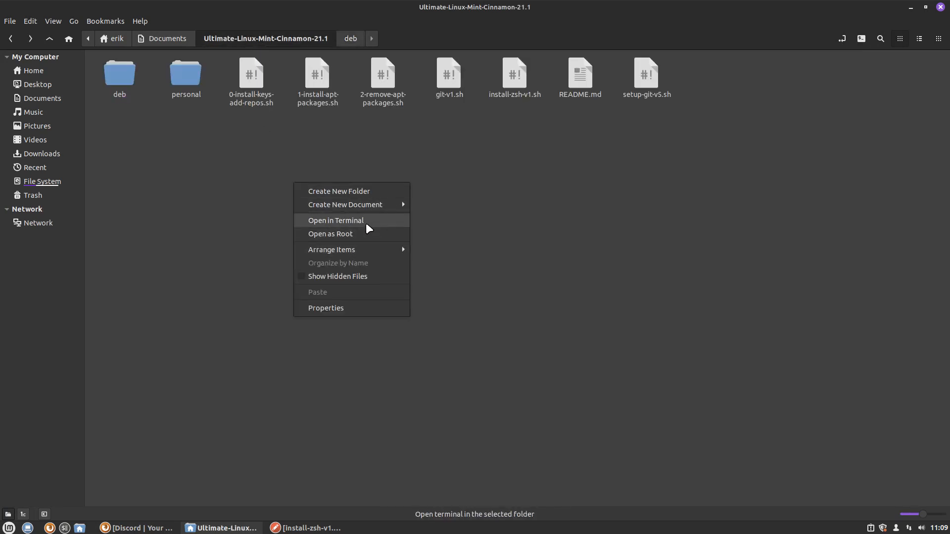
pyautogui.click(336, 219)
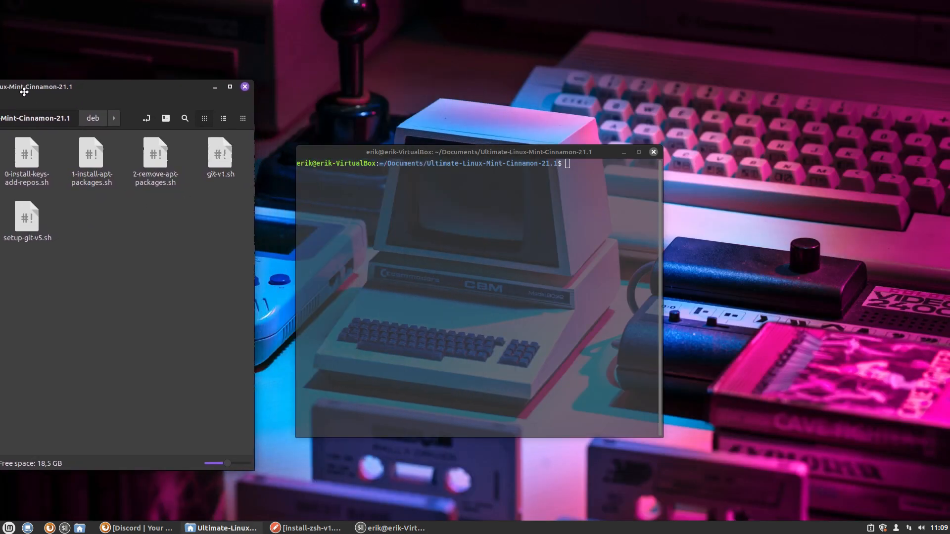
# Run ./0-install-keys-add-repos.sh in the terminal to add the Chrome, Brave, Visual Studio and Spotify repositories
pyautogui.click(229, 87)
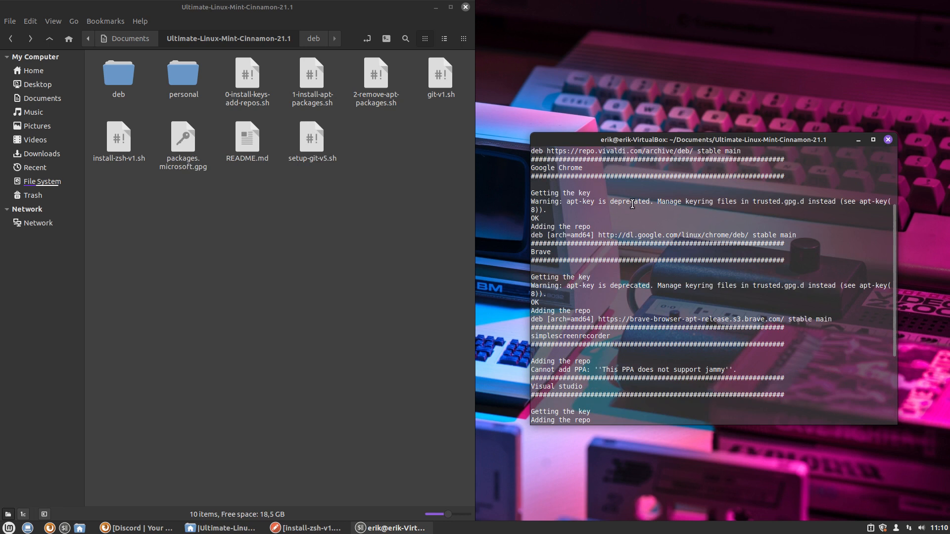
pyautogui.moveTo(830, 202)
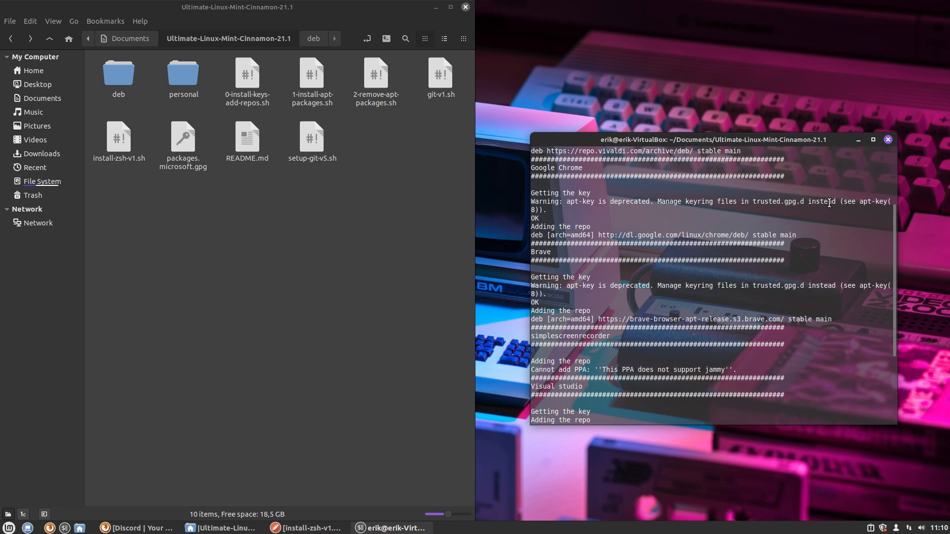
pyautogui.moveTo(558, 209)
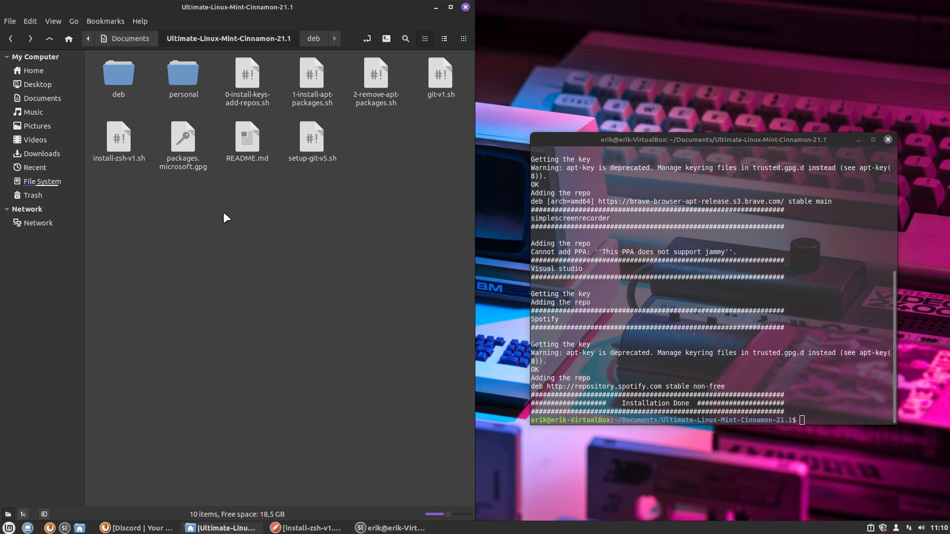
pyautogui.moveTo(236, 234)
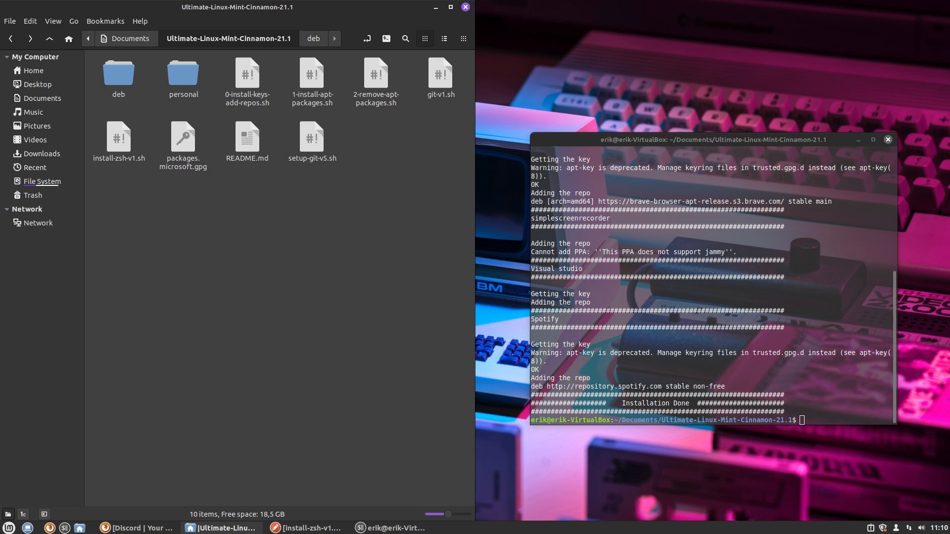
pyautogui.moveTo(386, 244)
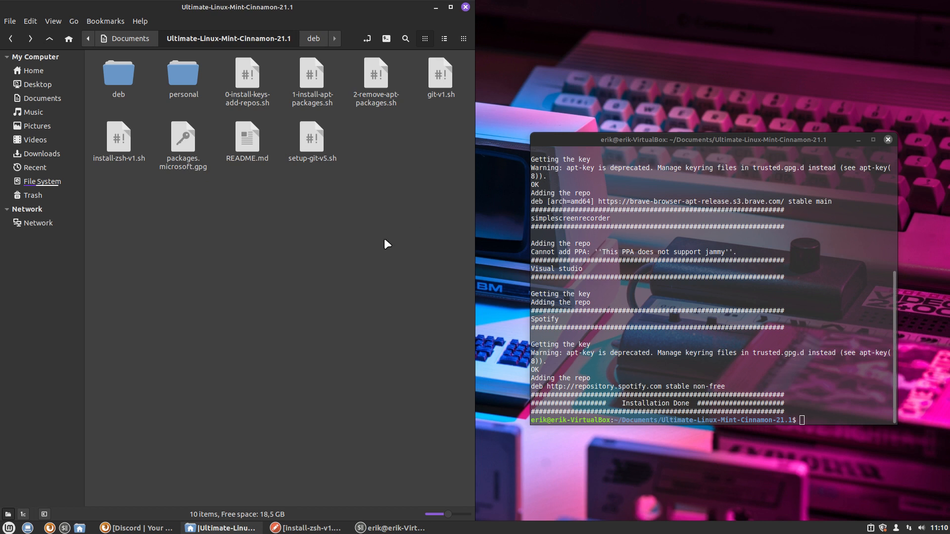
pyautogui.moveTo(796, 169)
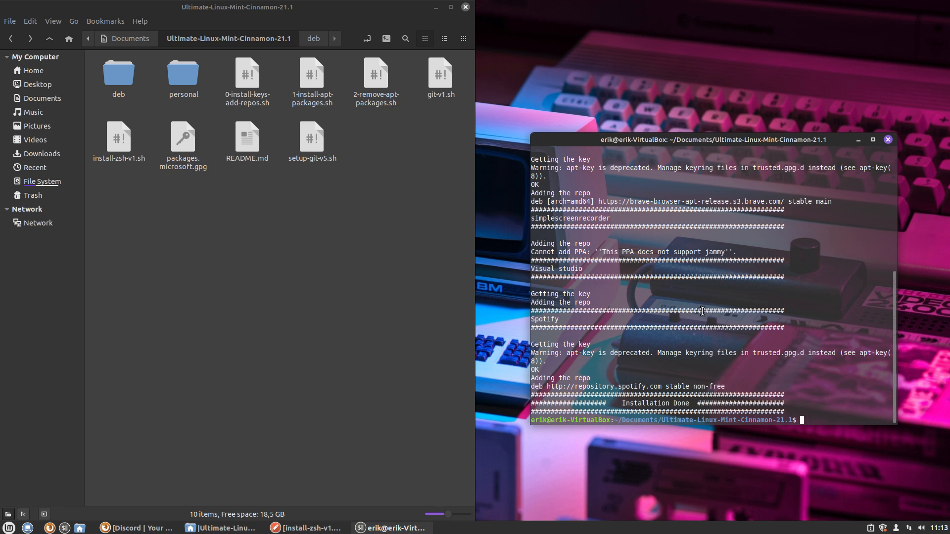
# Rename the folder with an -old suffix and clone Ultimate-Linux-Mint-Cinnamon-21.1 afresh into Documents
pyautogui.click(182, 78)
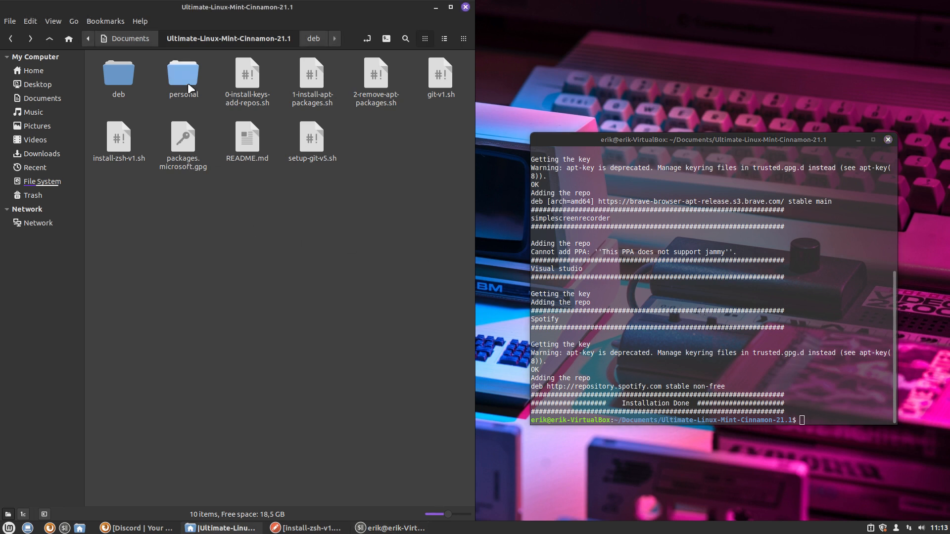
pyautogui.click(126, 38)
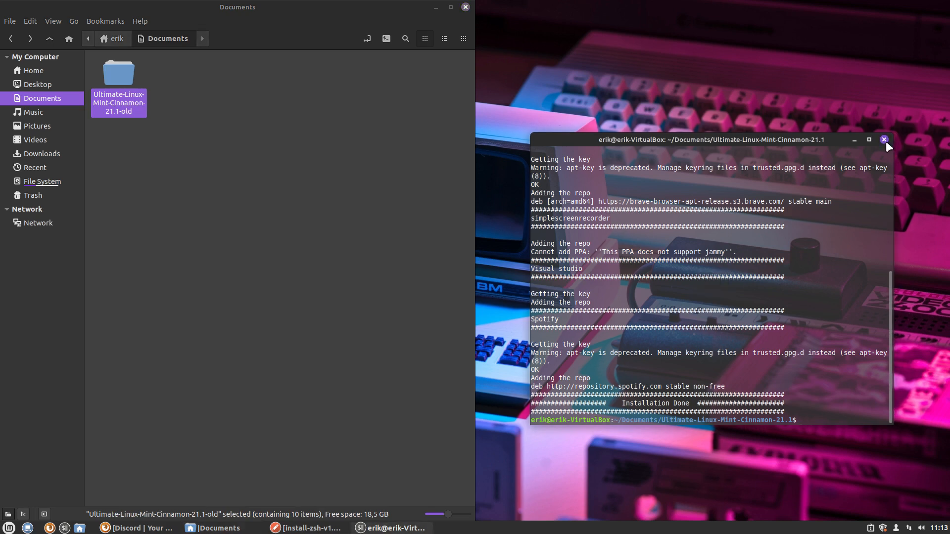
pyautogui.click(883, 139)
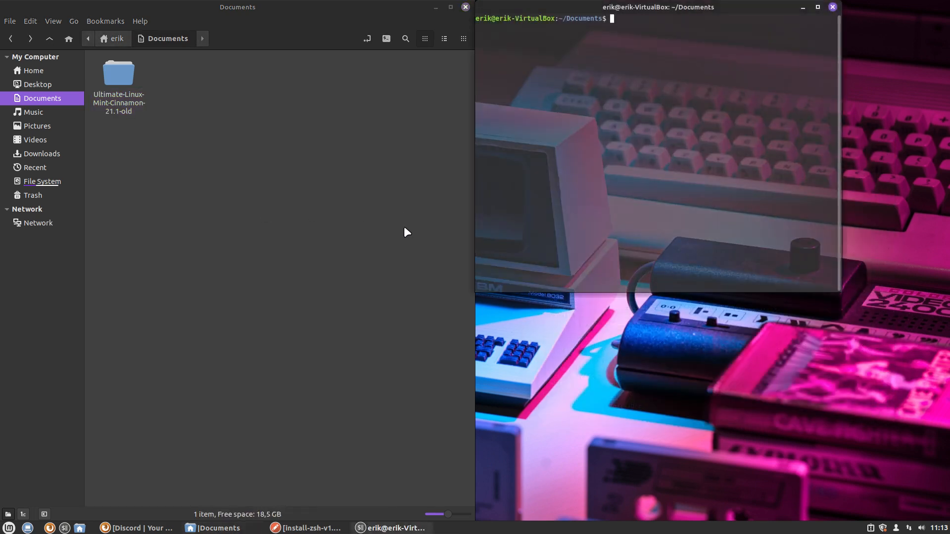
pyautogui.write('git clone https://github.com/erikdubois/Ultimate-Linux-Mint-Cinnamon-21.1')
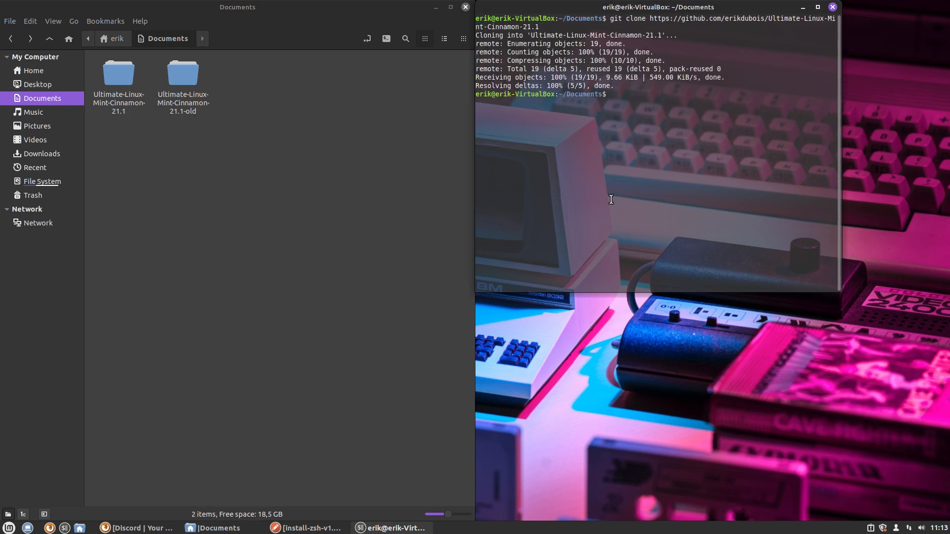
# Install Meld with sudo apt install meld
pyautogui.write('q')
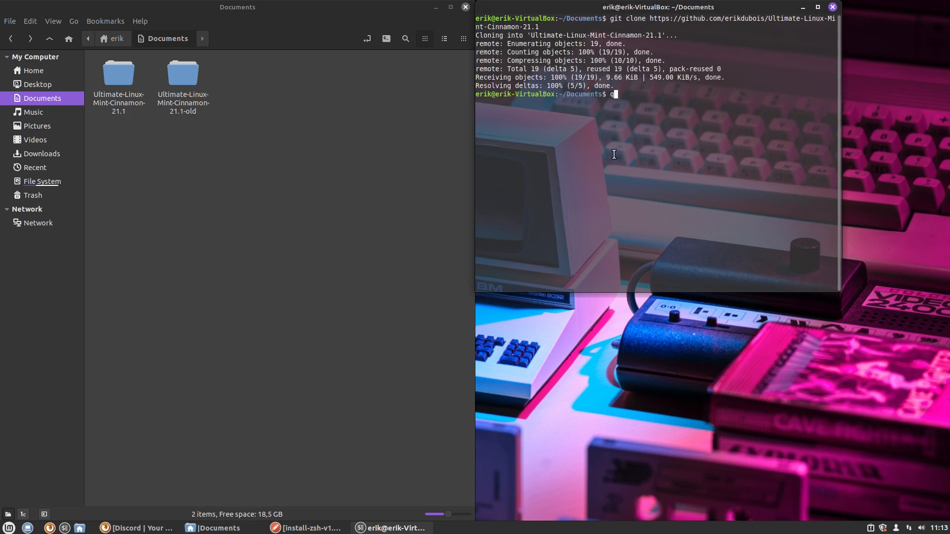
pyautogui.write('sudo')
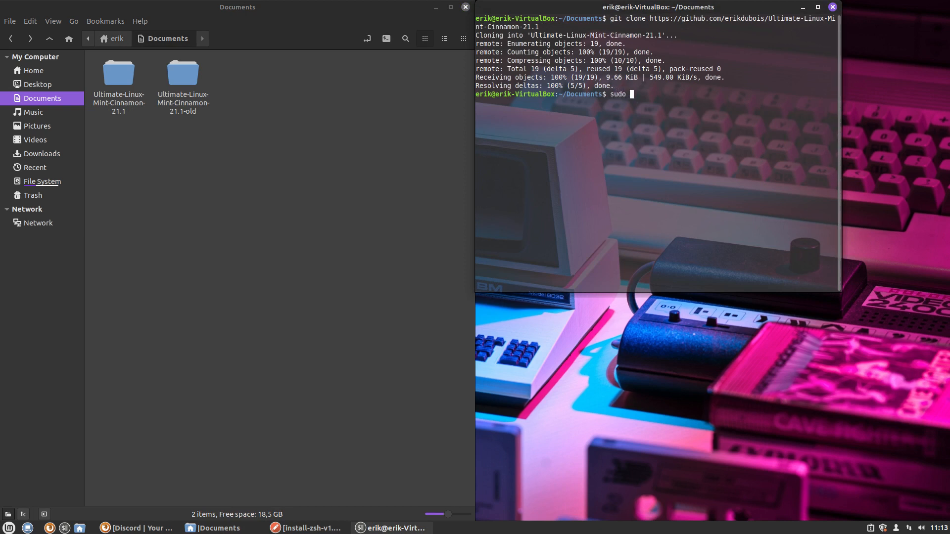
pyautogui.write('apt install meld')
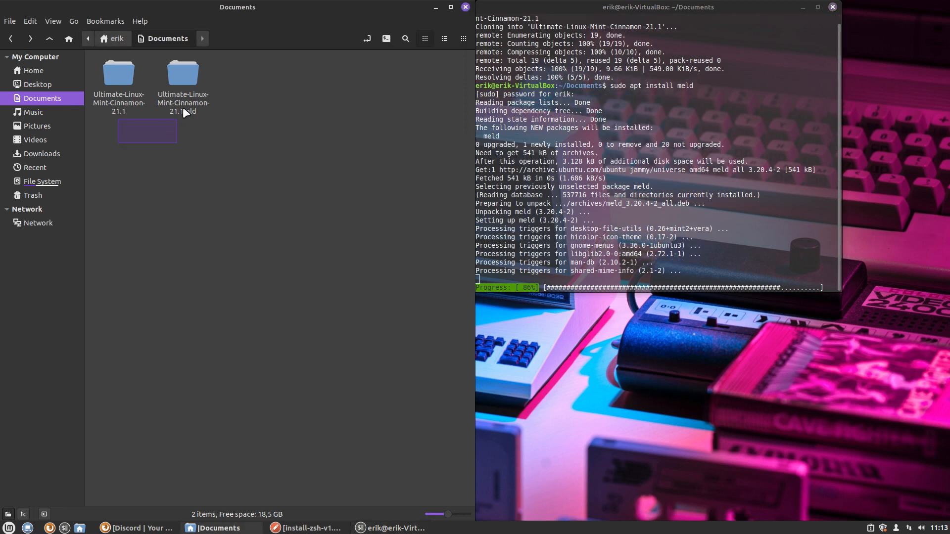
# Launch Meld and begin a directory comparison of the repository folder and its -old copy
pyautogui.rightClick(182, 106)
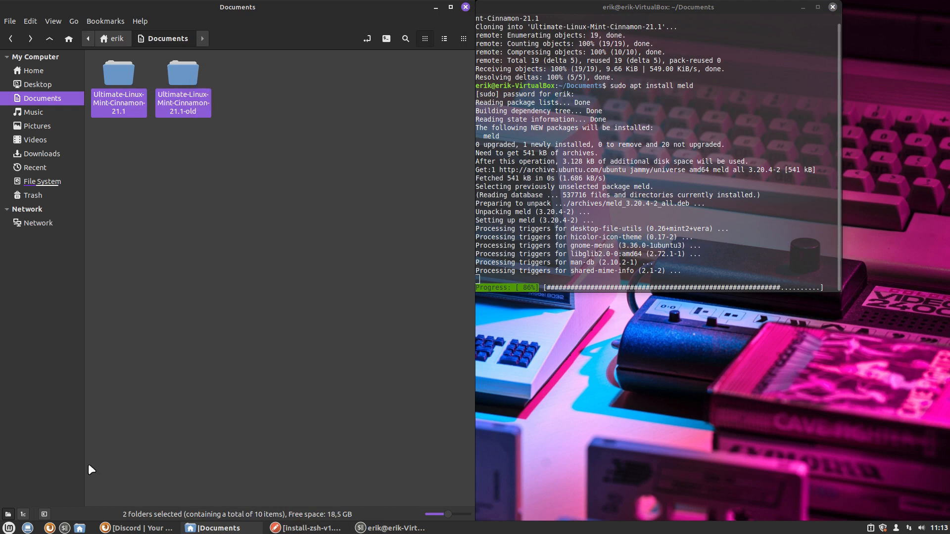
pyautogui.click(8, 528)
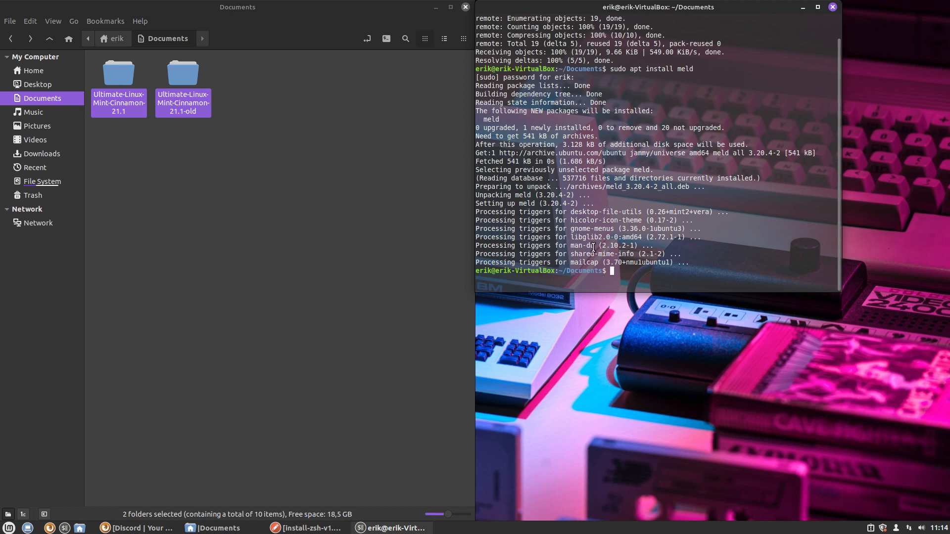
pyautogui.click(8, 528)
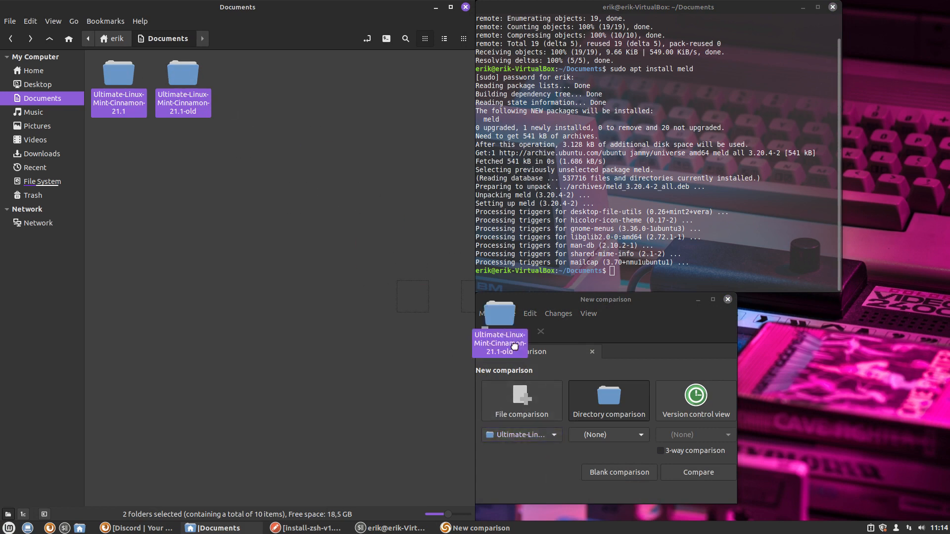
# Compare the folders full screen, confirm no differences, close Meld and remove the -old folder
pyautogui.click(697, 472)
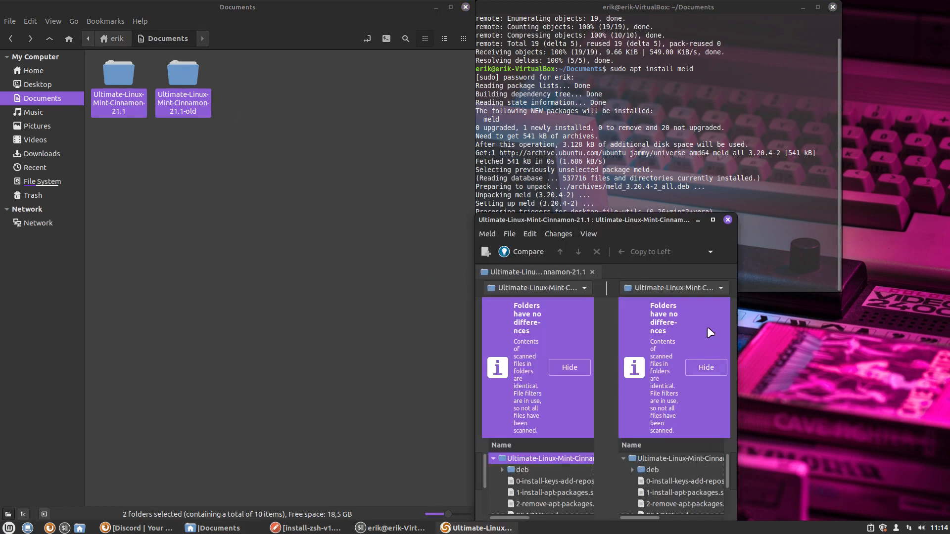
pyautogui.click(712, 220)
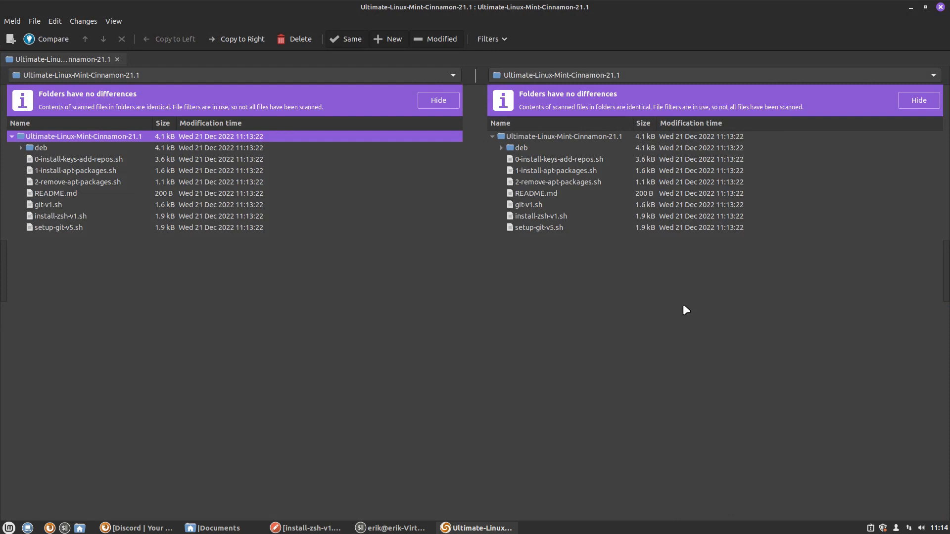
pyautogui.write('q')
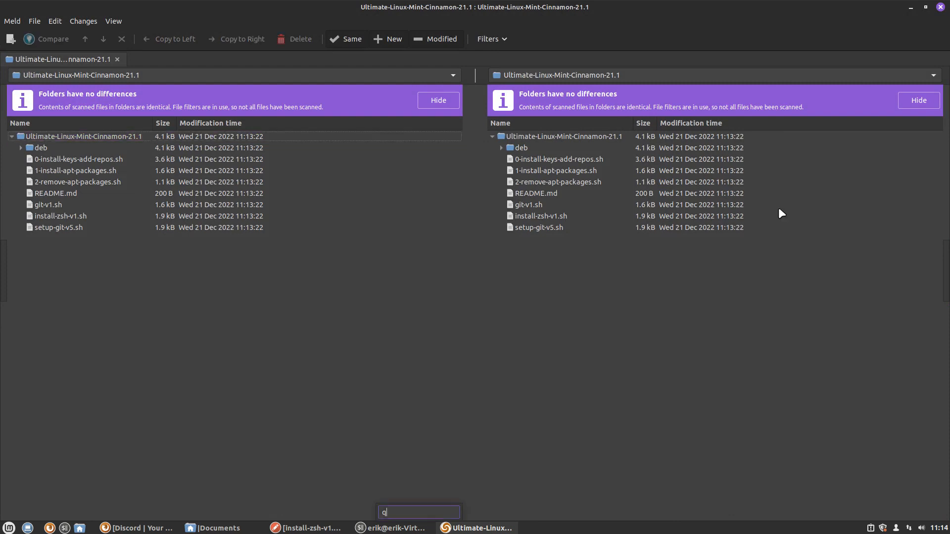
pyautogui.moveTo(915, 16)
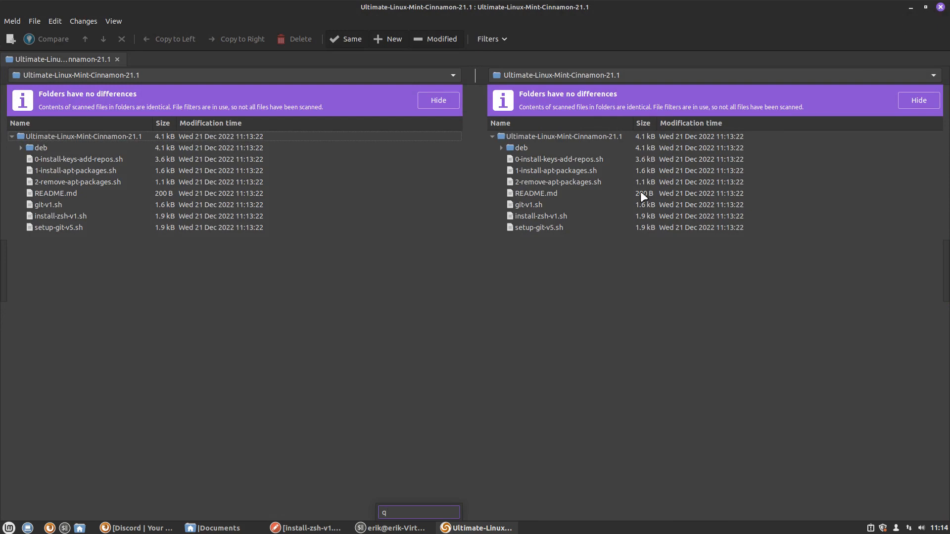
pyautogui.click(12, 21)
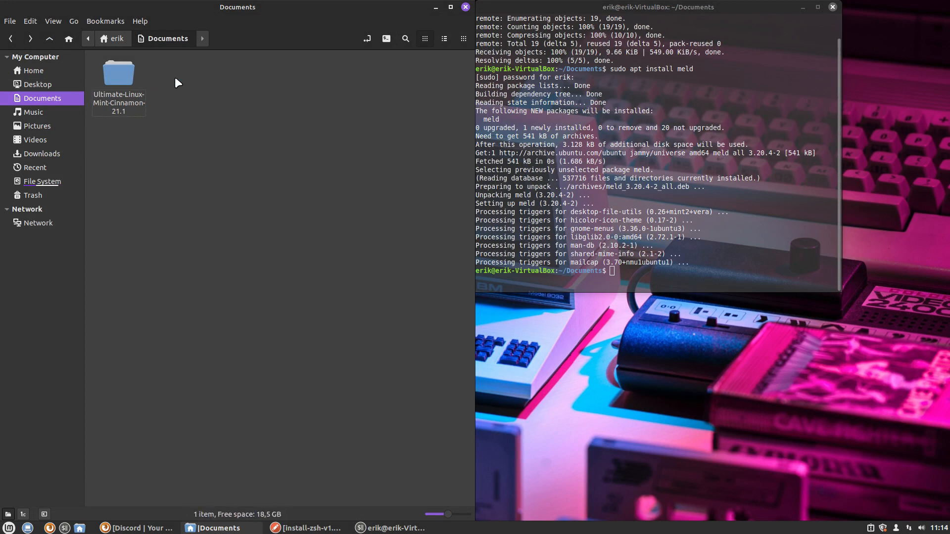
# Run ./1-install-apt-packages.sh in a terminal inside the repository folder and display the script in Xed
pyautogui.doubleClick(118, 73)
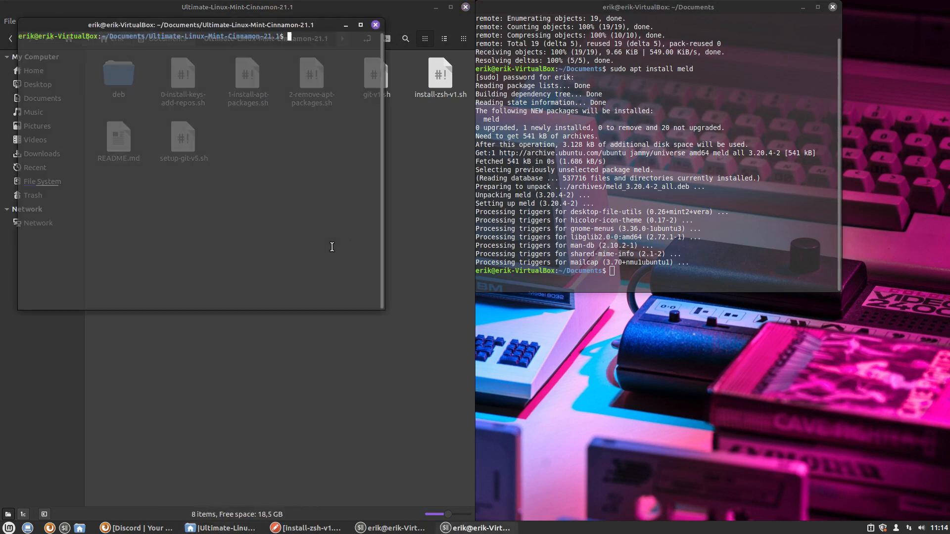
pyautogui.write('./1')
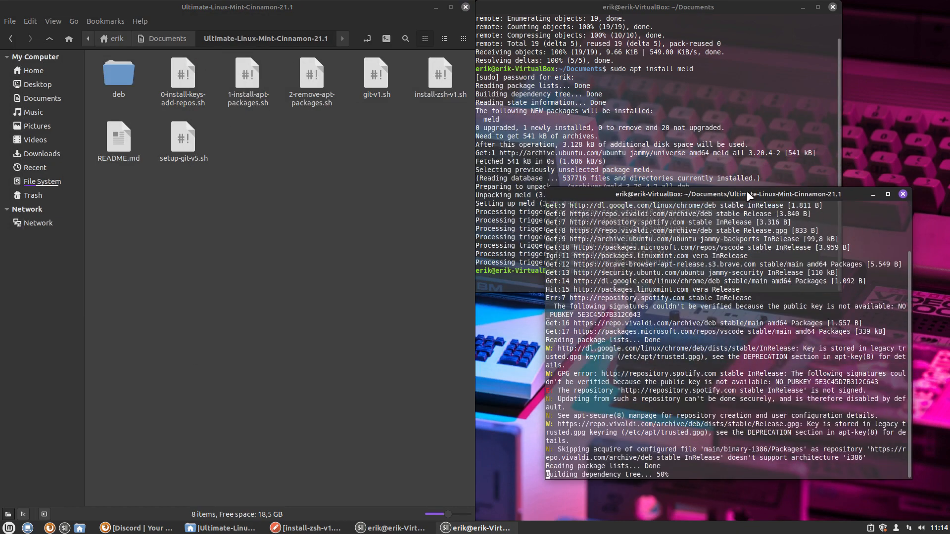
pyautogui.doubleClick(246, 74)
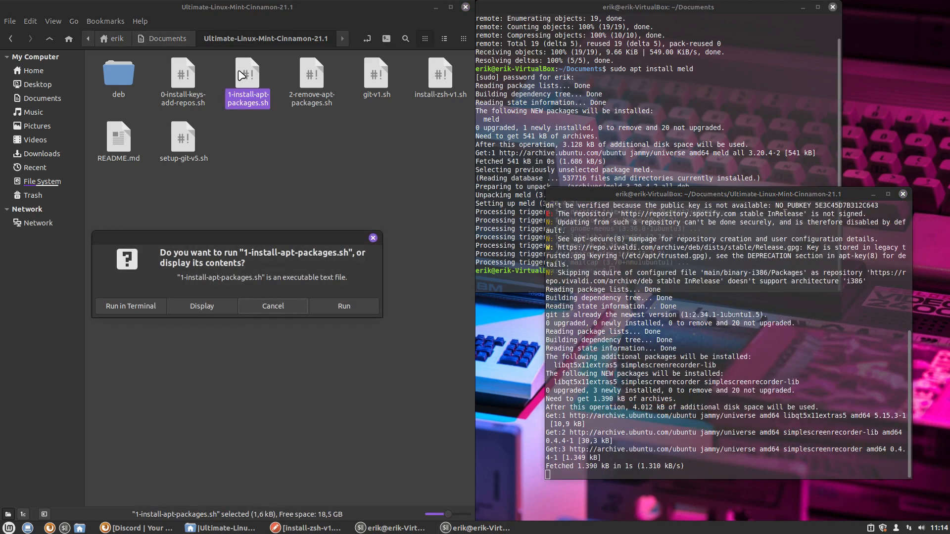
pyautogui.click(201, 305)
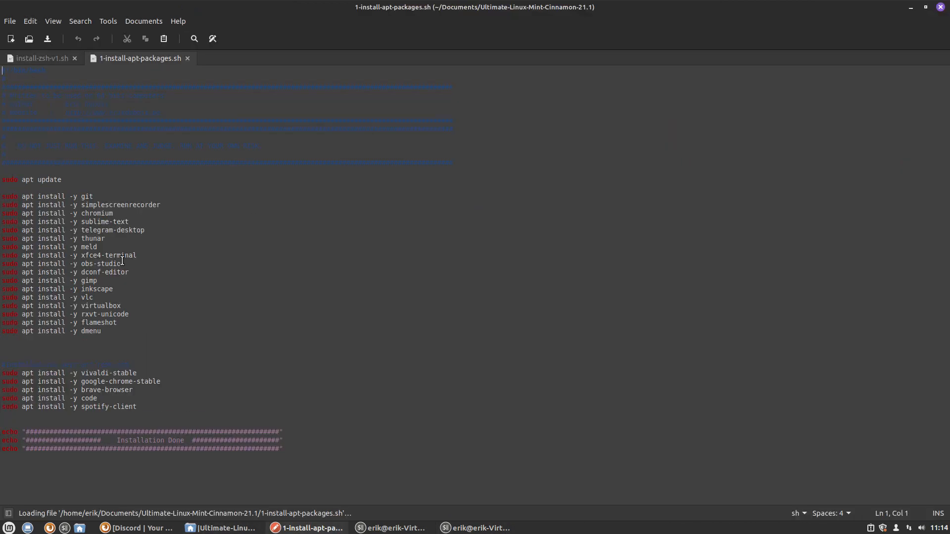
# Read the apt install lines for git, meld, gimp and vlc in 1-install-apt-packages.sh
pyautogui.doubleClick(86, 196)
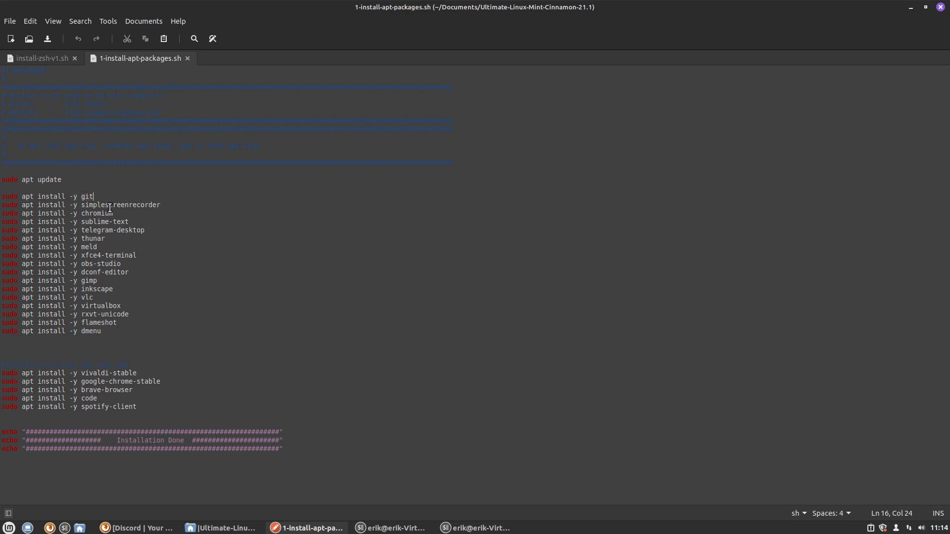
pyautogui.click(96, 246)
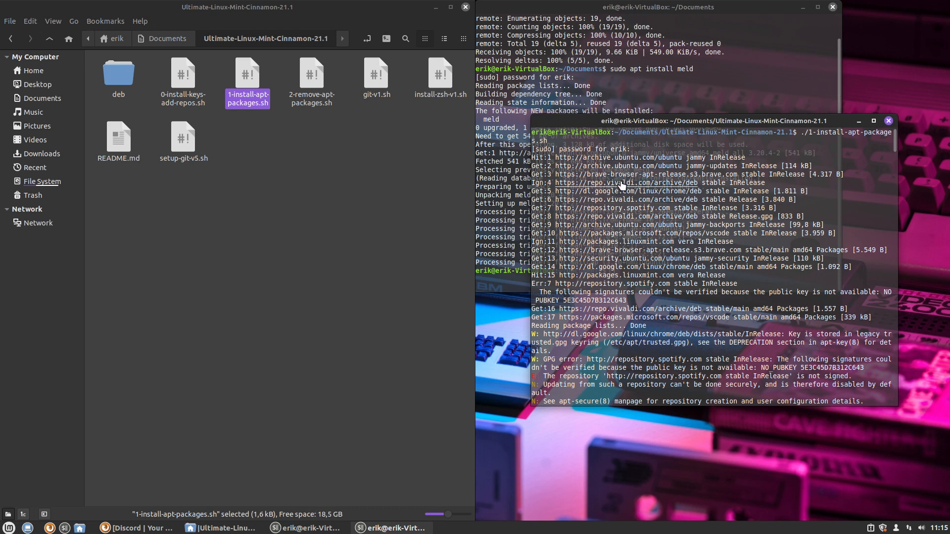
pyautogui.moveTo(620, 186)
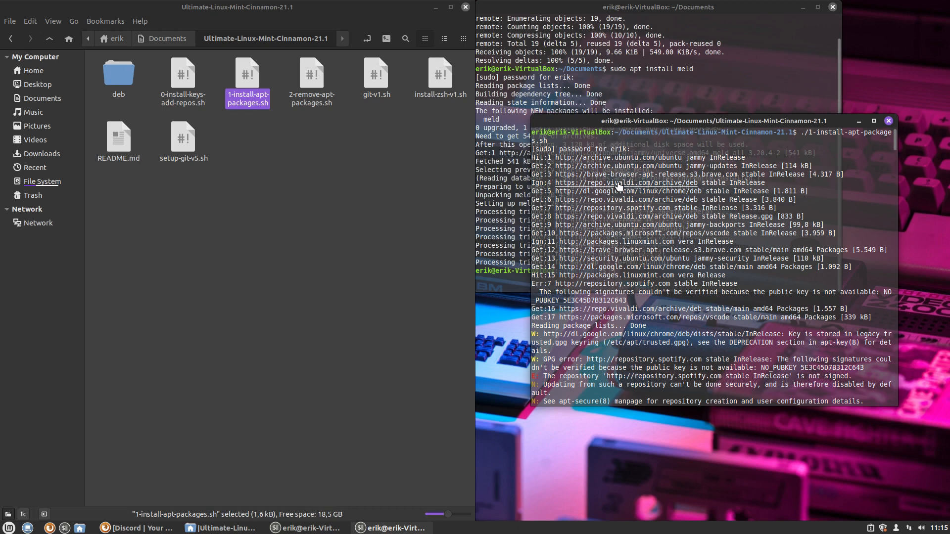
pyautogui.moveTo(614, 187)
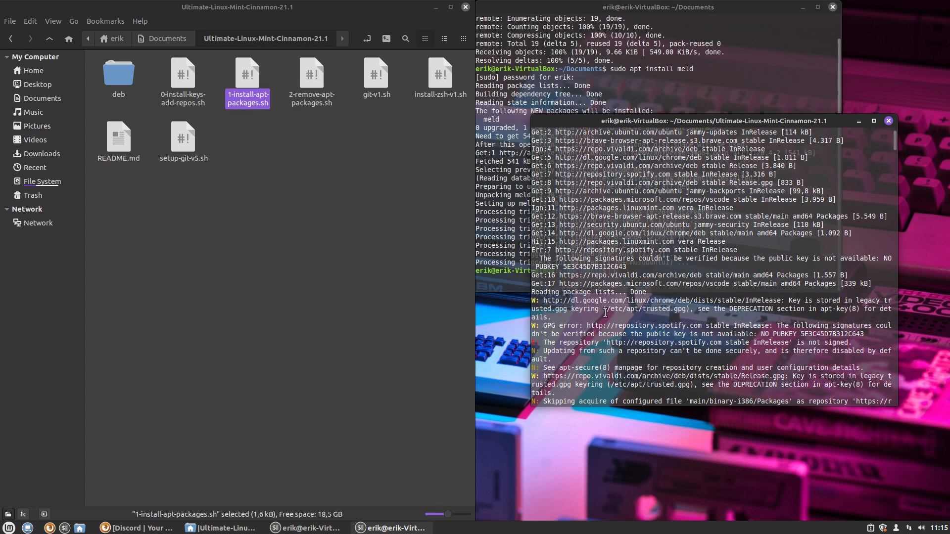
pyautogui.moveTo(749, 312)
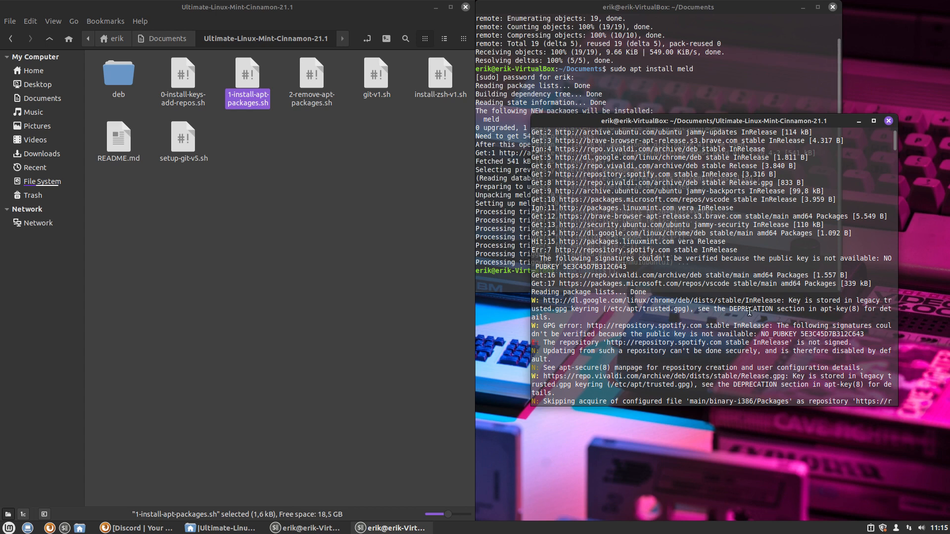
pyautogui.moveTo(718, 322)
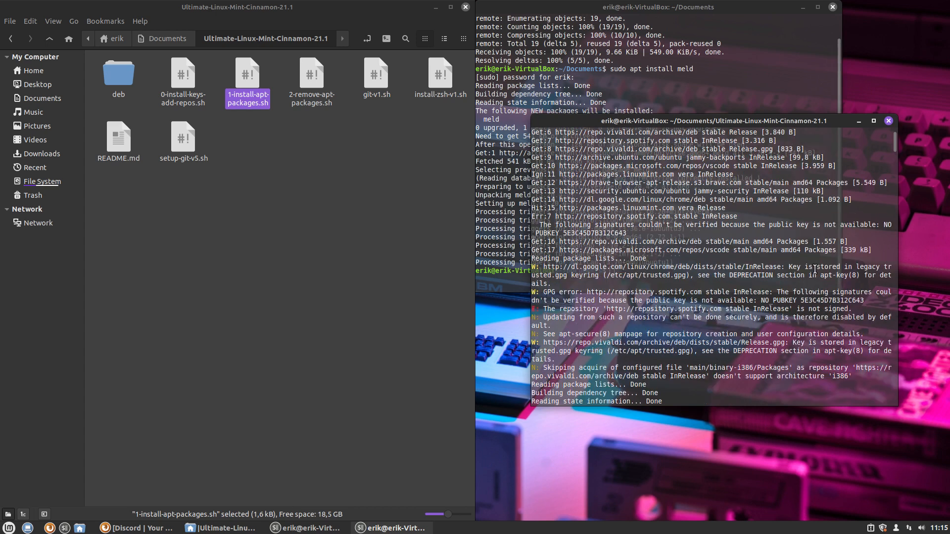
pyautogui.moveTo(794, 364)
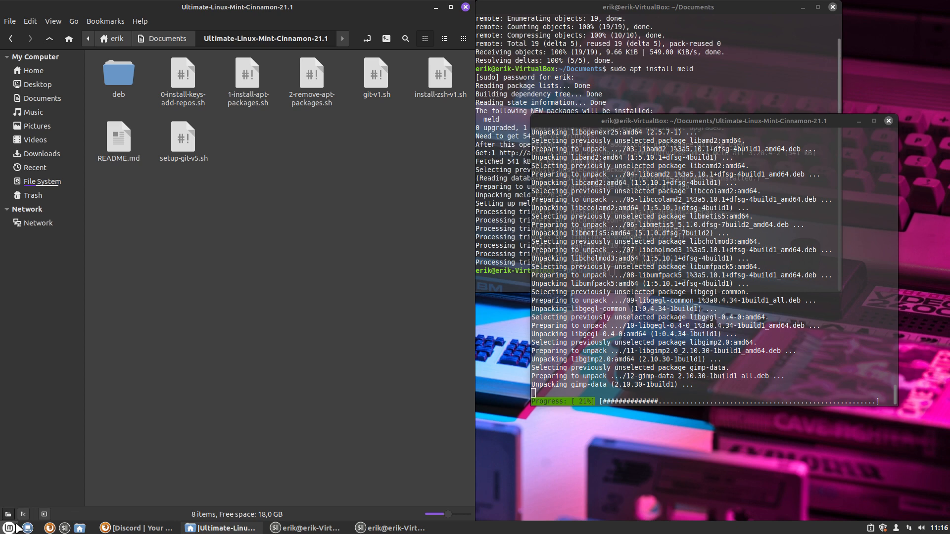
# Show hidden files in the home folder with Ctrl+H and select the .config folder
pyautogui.click(9, 528)
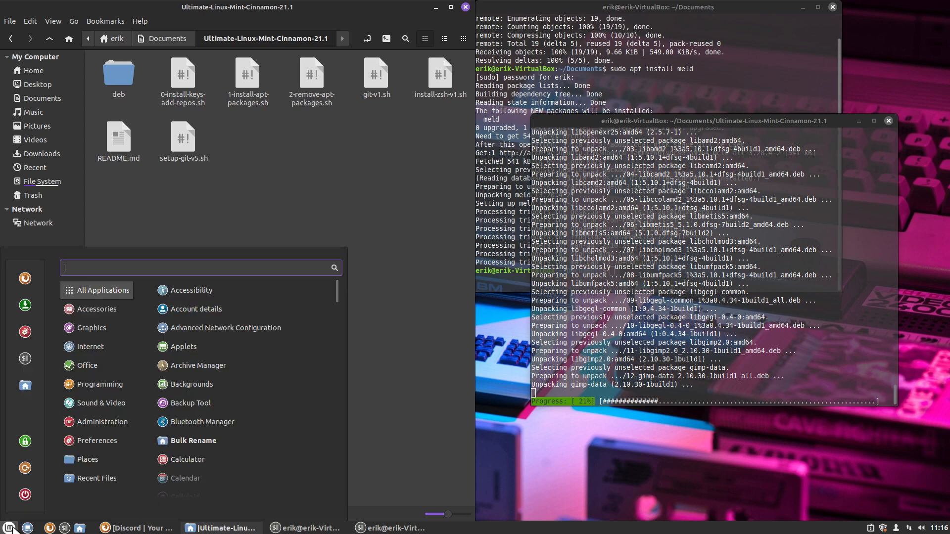
pyautogui.write('mint')
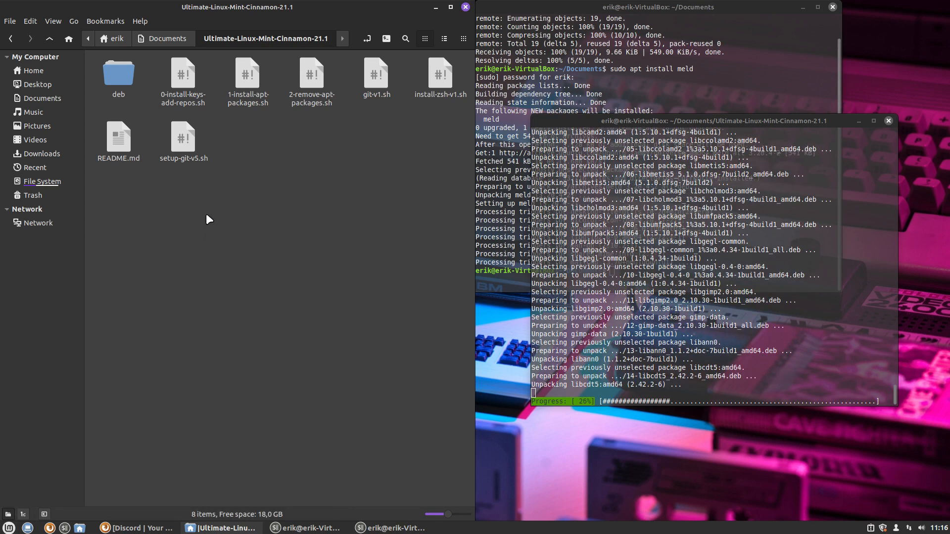
pyautogui.click(115, 38)
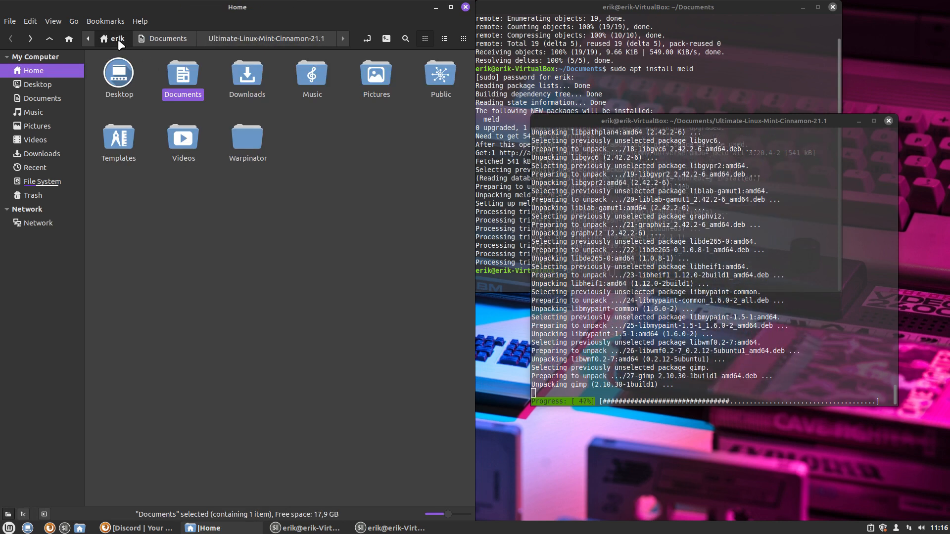
pyautogui.press('ctrl+h')
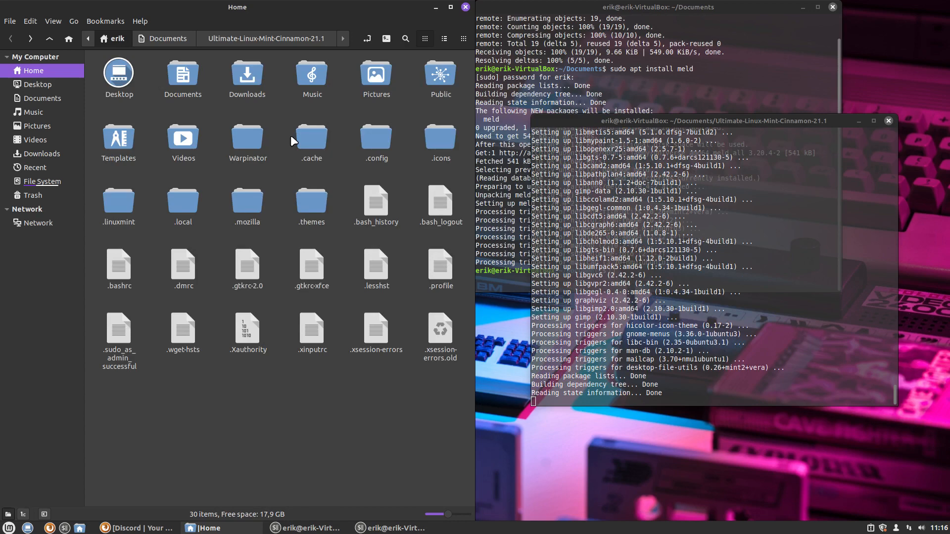
pyautogui.click(377, 139)
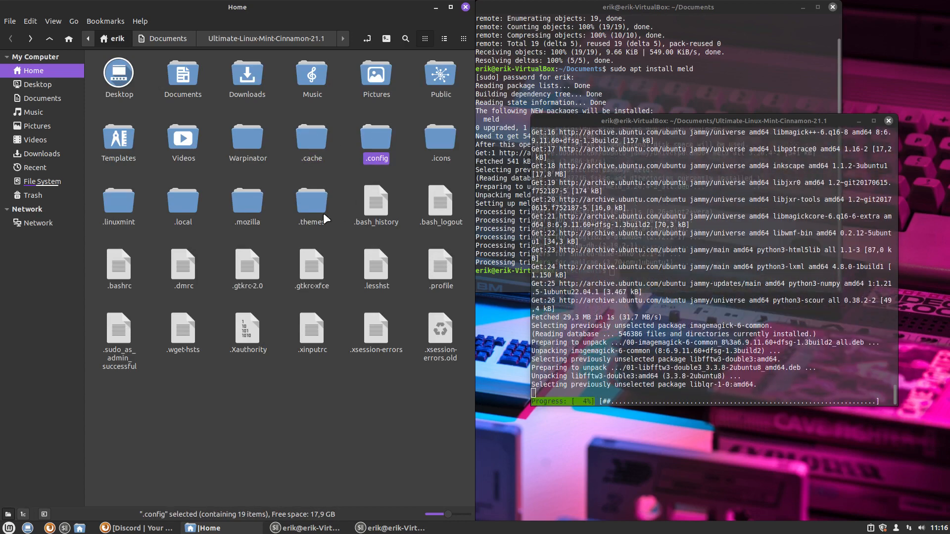
pyautogui.click(182, 201)
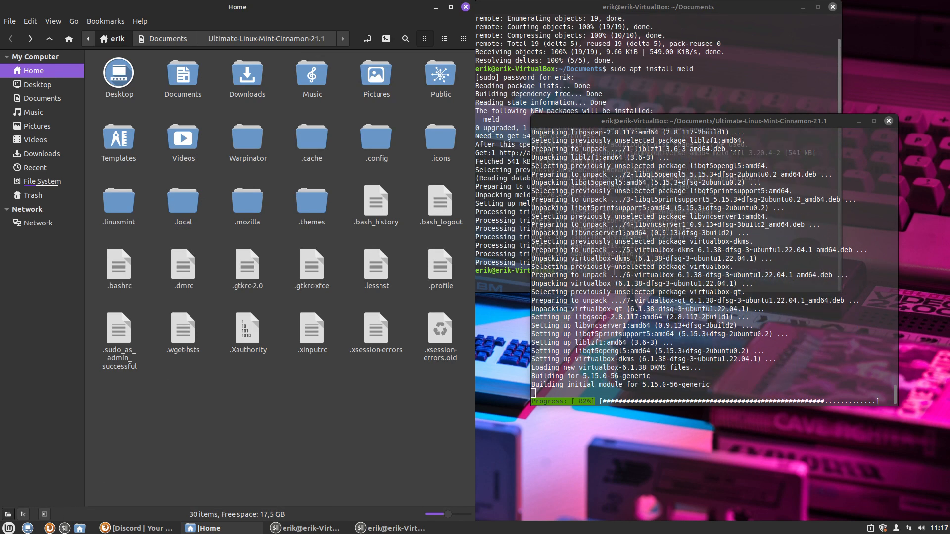
pyautogui.click(9, 528)
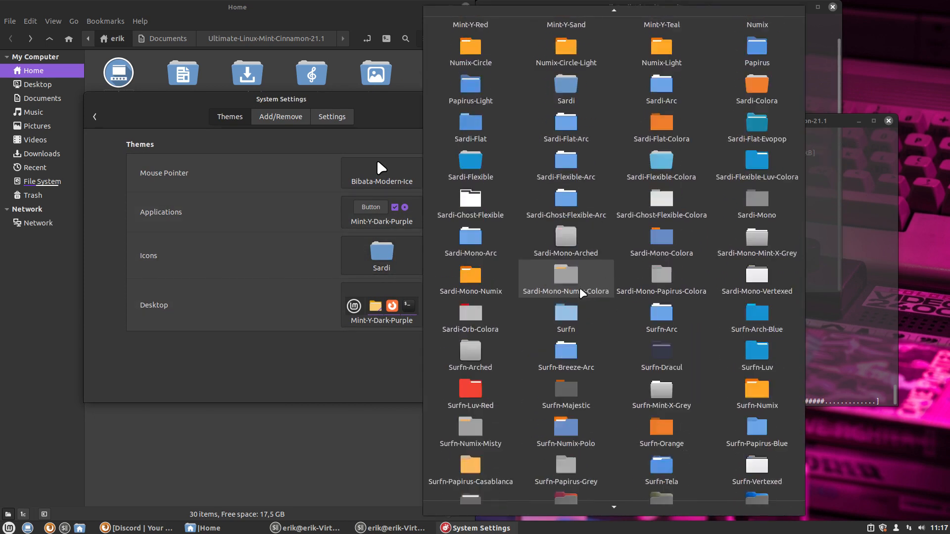
pyautogui.scroll(-3)
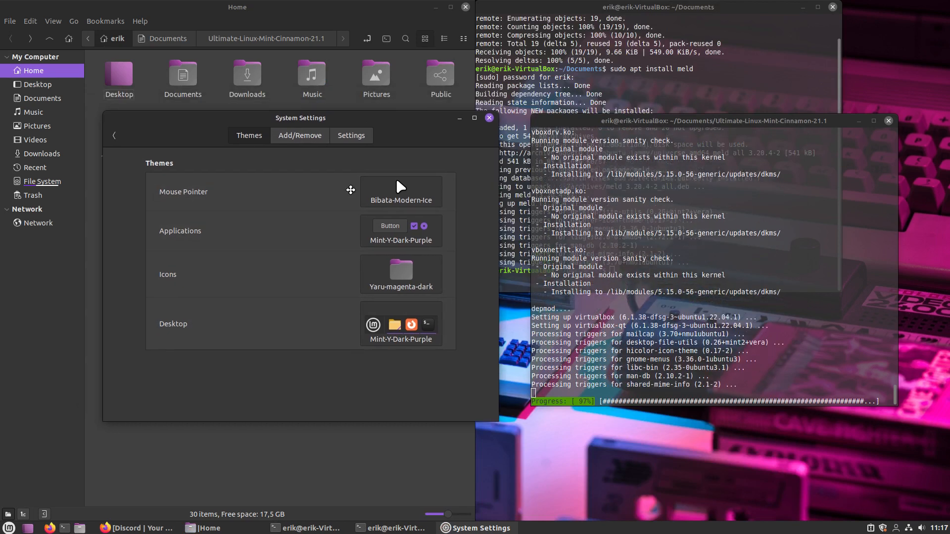
pyautogui.moveTo(300, 118); pyautogui.dragTo(370, 187)
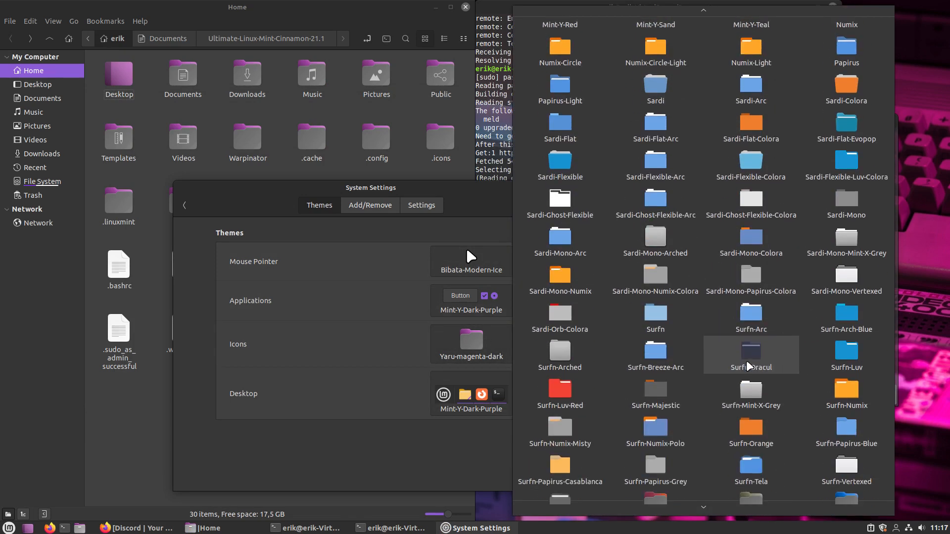
pyautogui.doubleClick(750, 356)
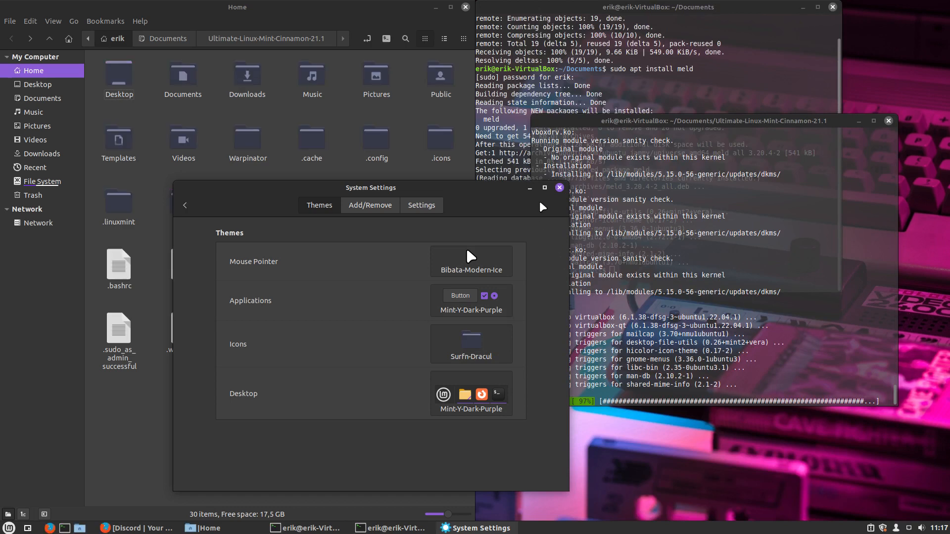
pyautogui.click(558, 187)
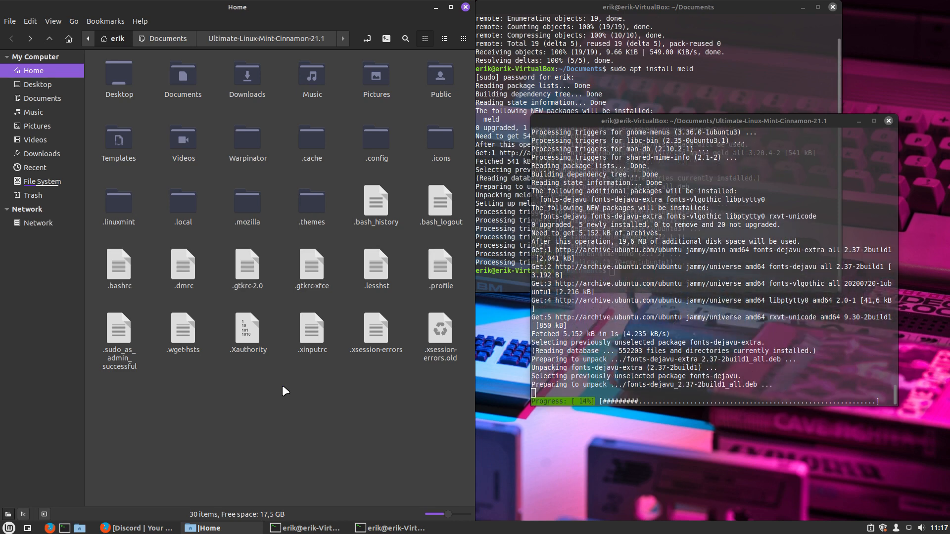
pyautogui.click(8, 527)
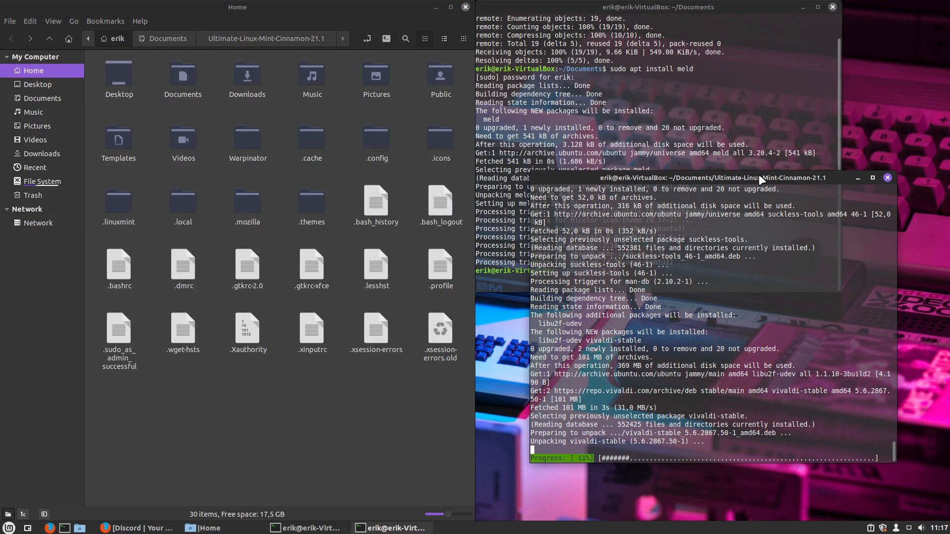
pyautogui.click(9, 528)
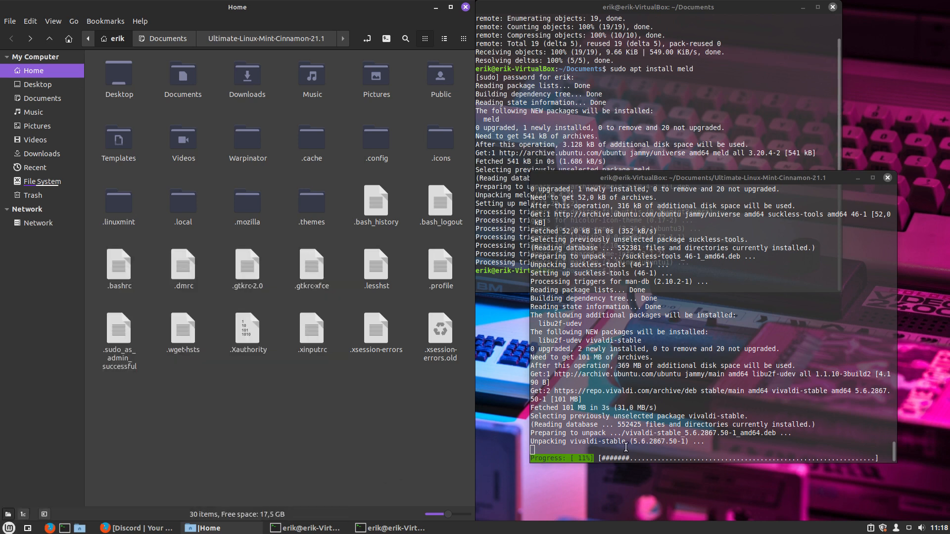
pyautogui.click(9, 528)
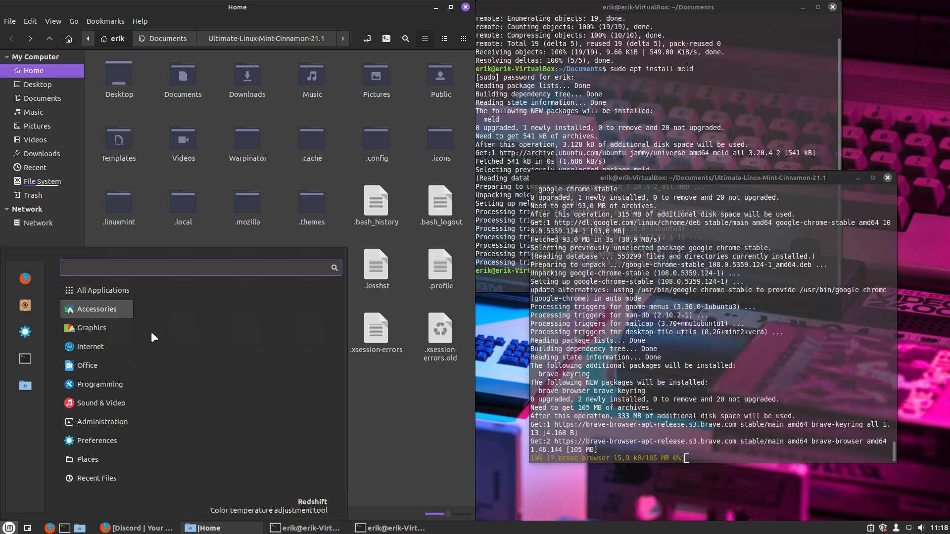
# Browse the Accessories and Graphics categories of the Mint menu for new programs
pyautogui.click(95, 309)
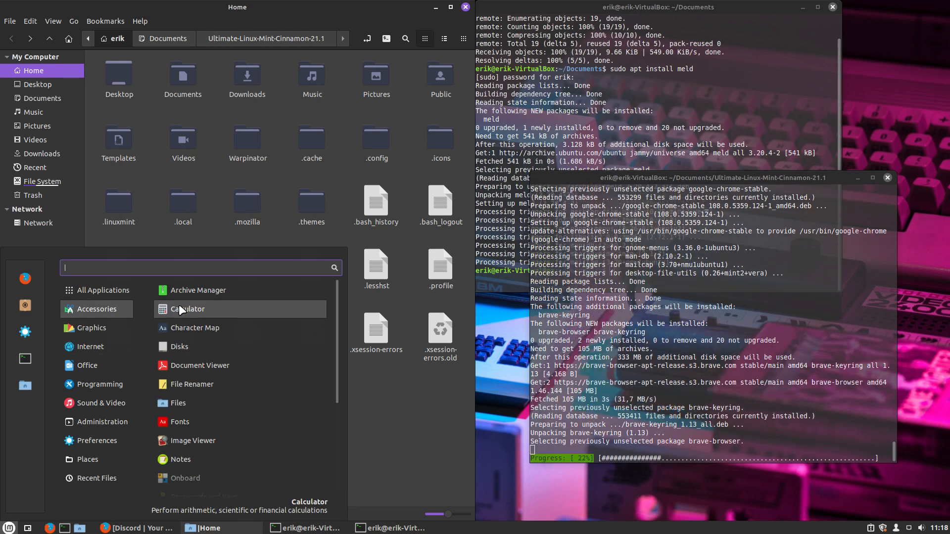
pyautogui.scroll(-3)
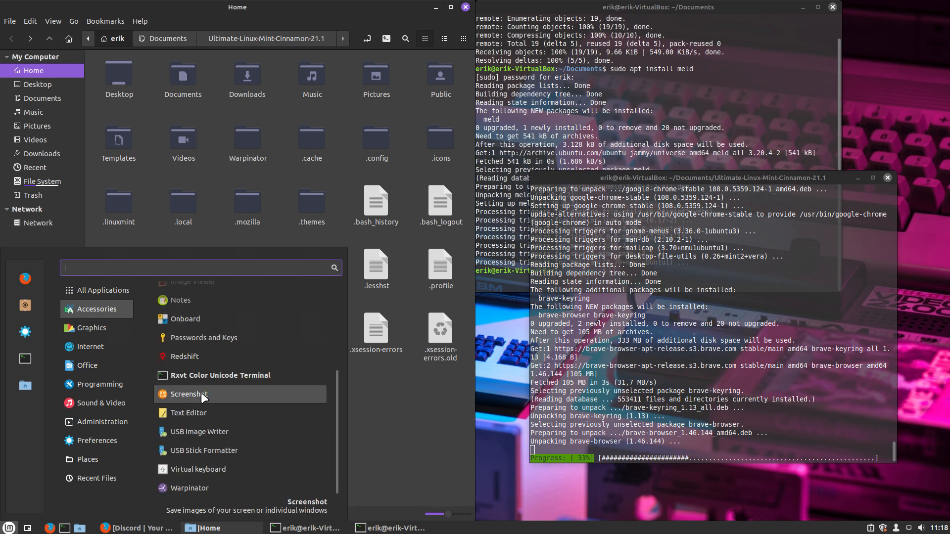
pyautogui.click(91, 328)
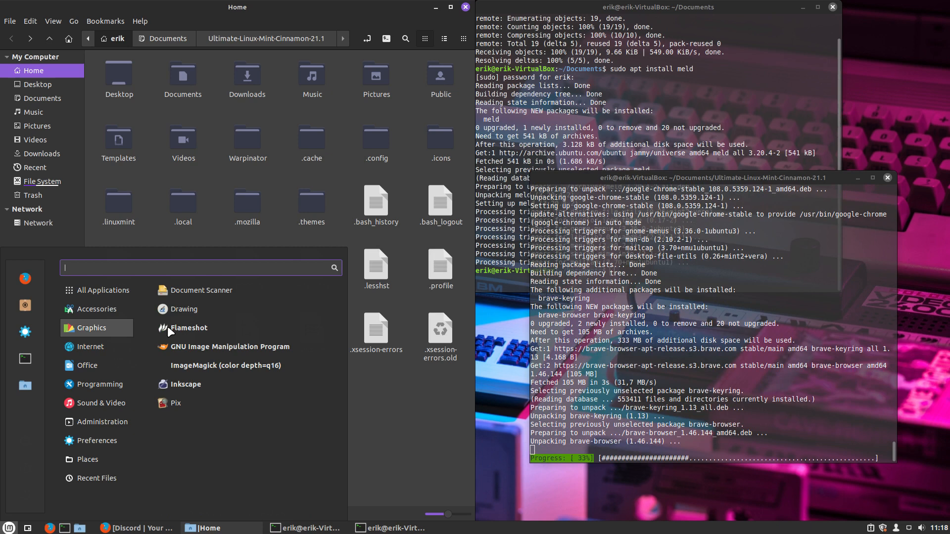
pyautogui.moveTo(229, 346)
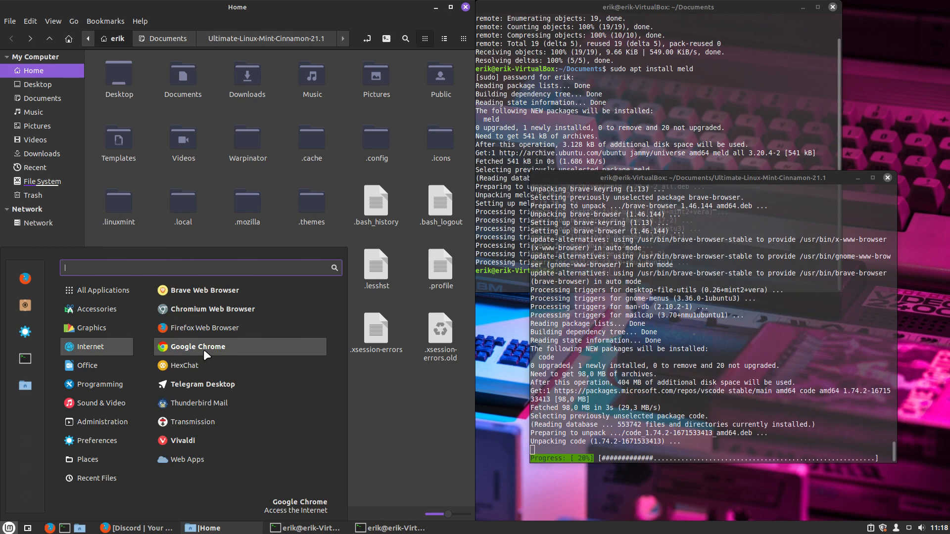
pyautogui.moveTo(212, 388)
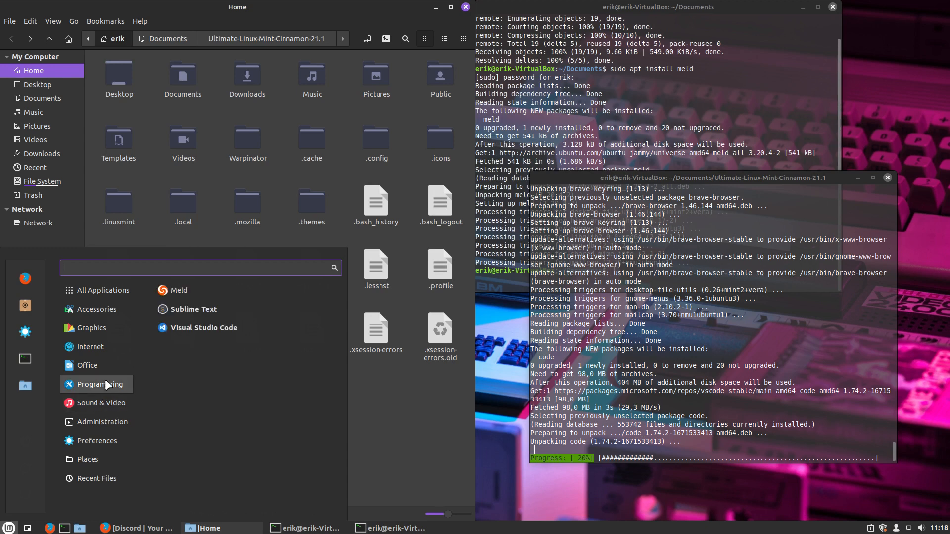
pyautogui.moveTo(239, 357)
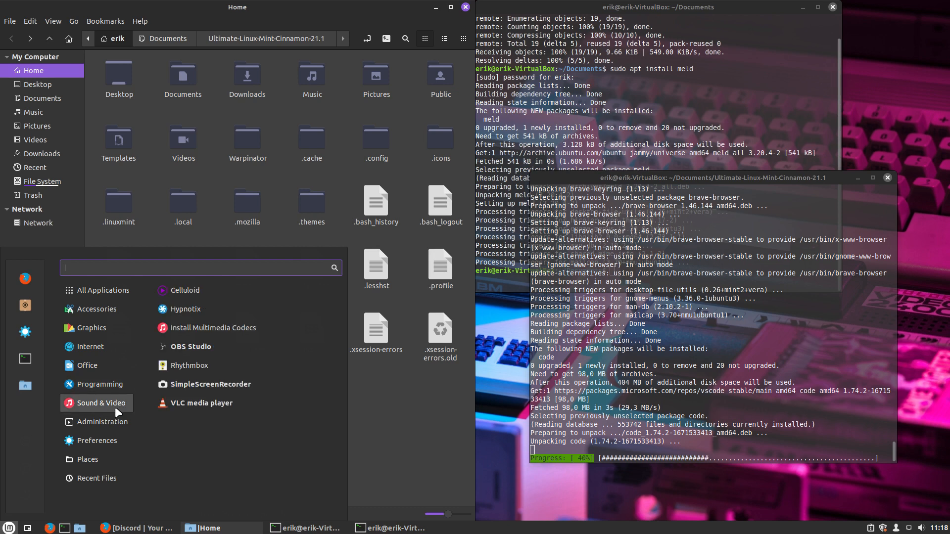
pyautogui.moveTo(185, 309)
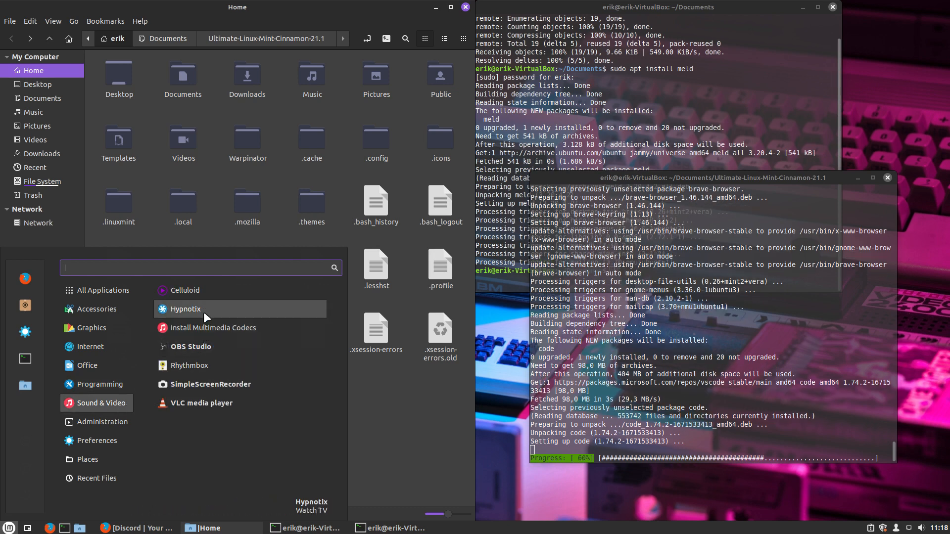
pyautogui.moveTo(203, 403)
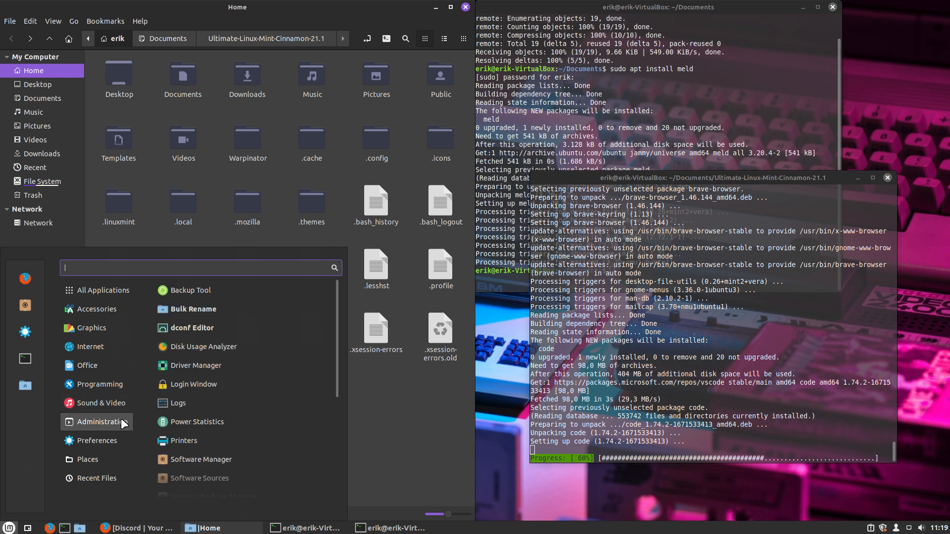
pyautogui.moveTo(184, 440)
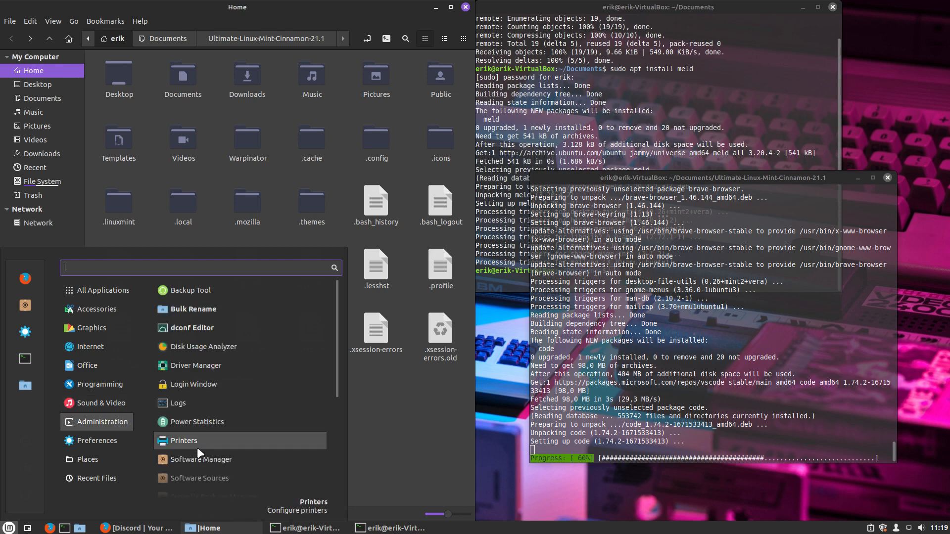
pyautogui.moveTo(699, 366)
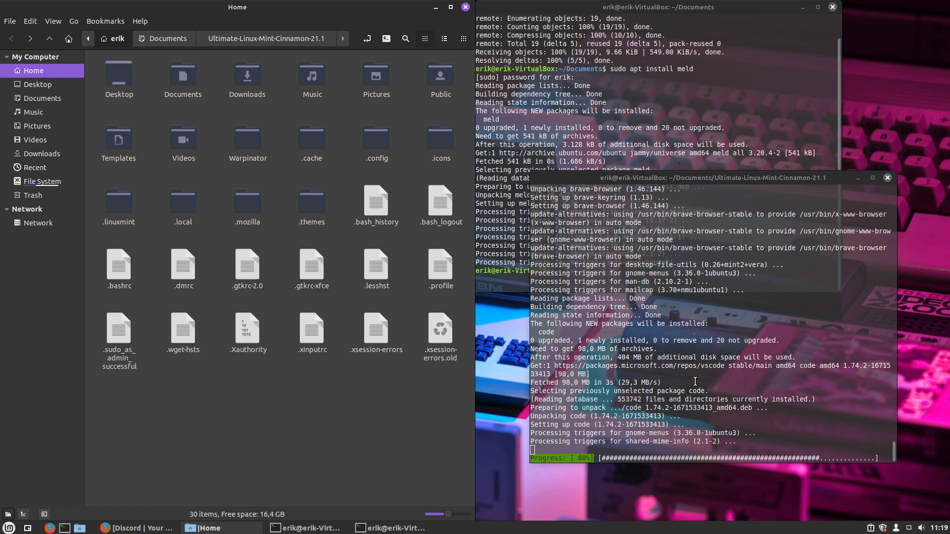
pyautogui.moveTo(713, 368)
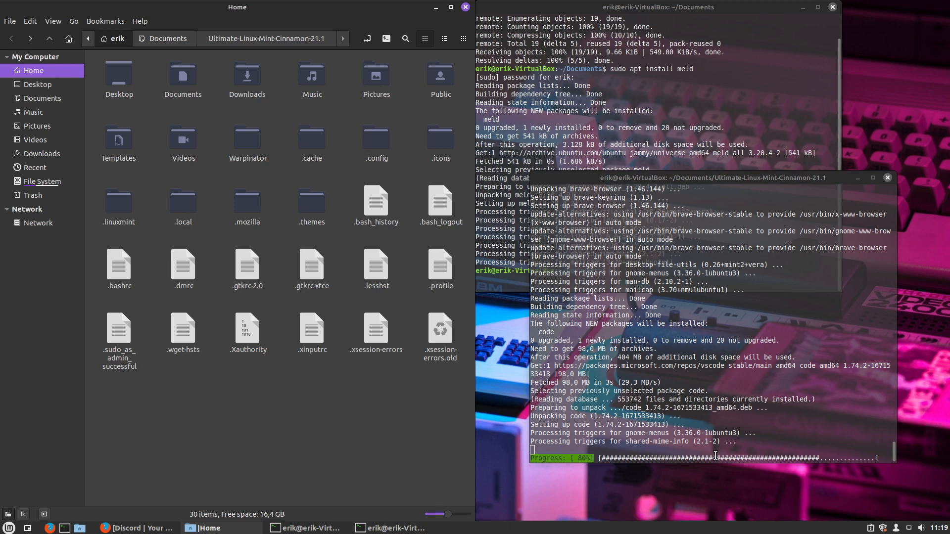
pyautogui.moveTo(237, 503)
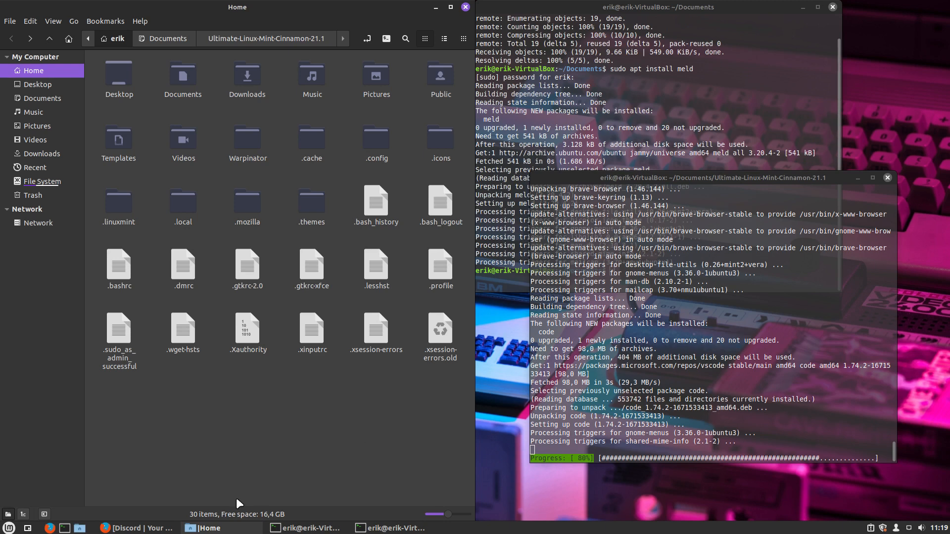
pyautogui.moveTo(136, 527)
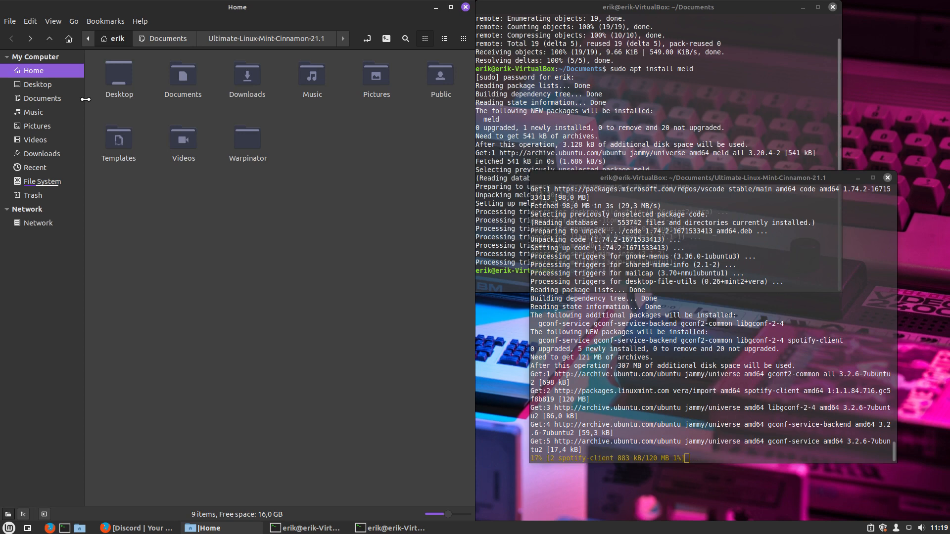
# Display 1-install-apt-packages.sh from the Ultimate-Linux-Mint-Cinnamon-21.1 folder in Xed
pyautogui.click(38, 84)
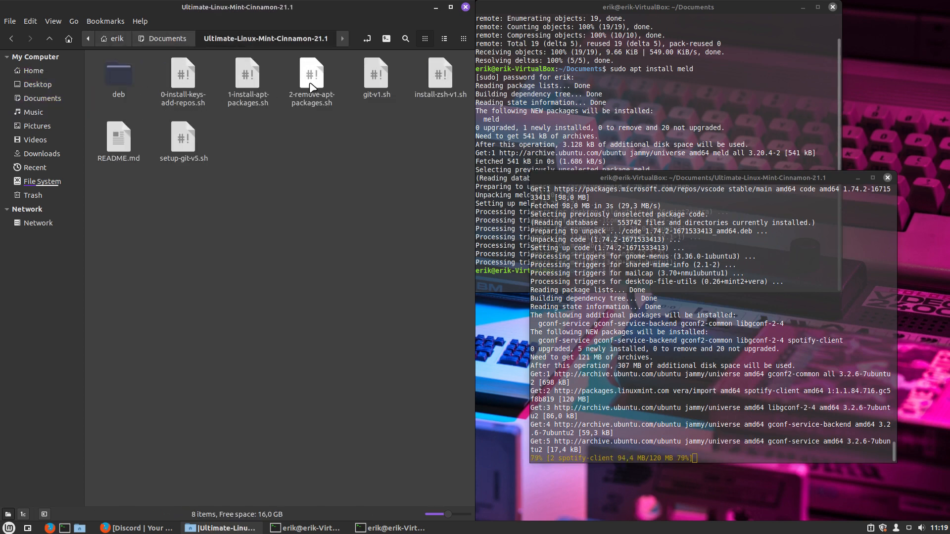
pyautogui.click(311, 82)
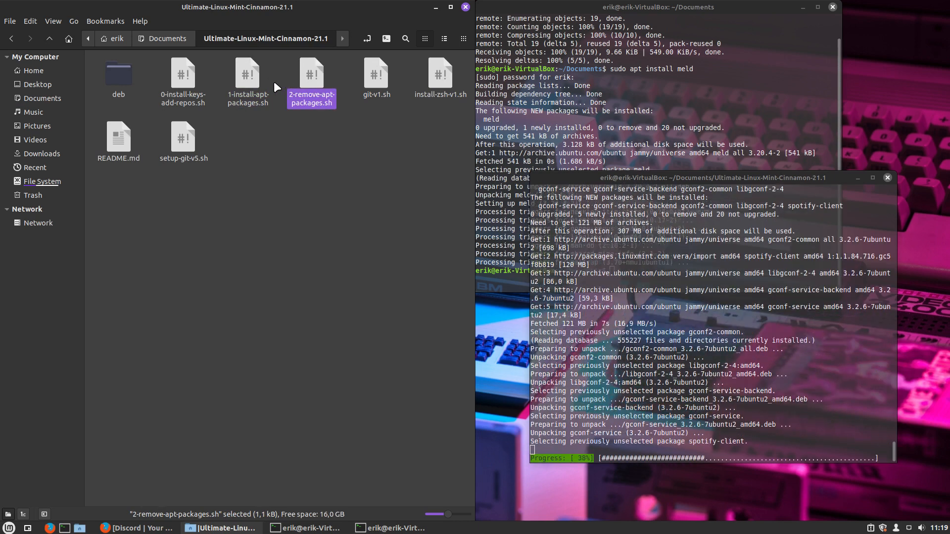
pyautogui.doubleClick(248, 80)
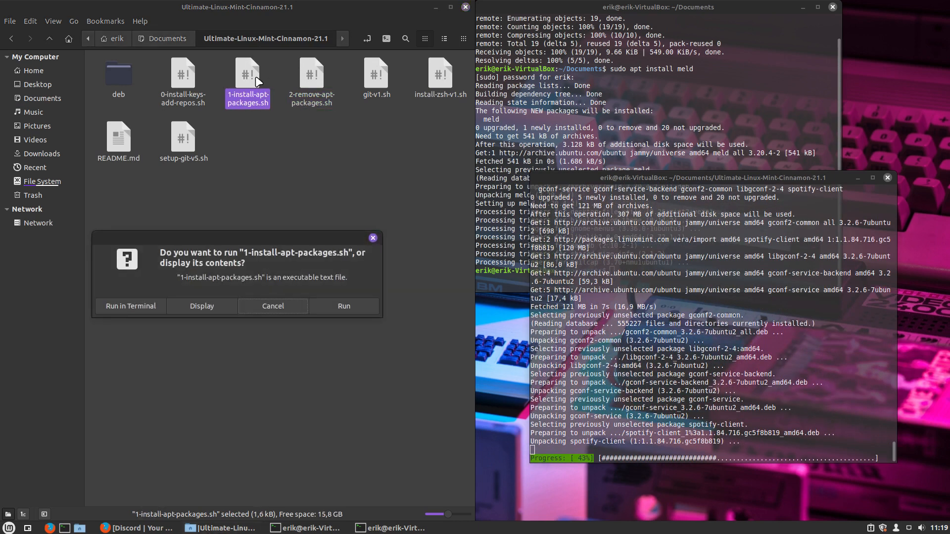
pyautogui.click(201, 306)
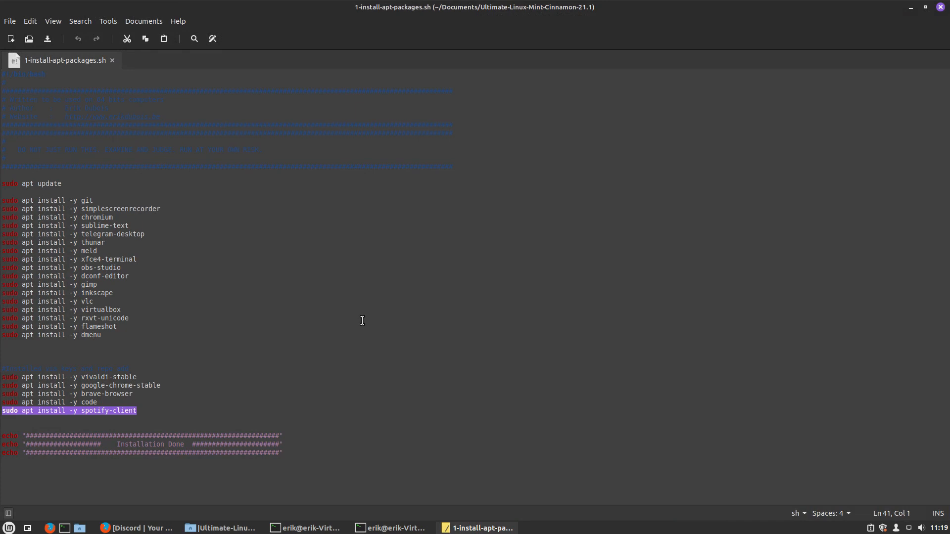
pyautogui.moveTo(373, 313)
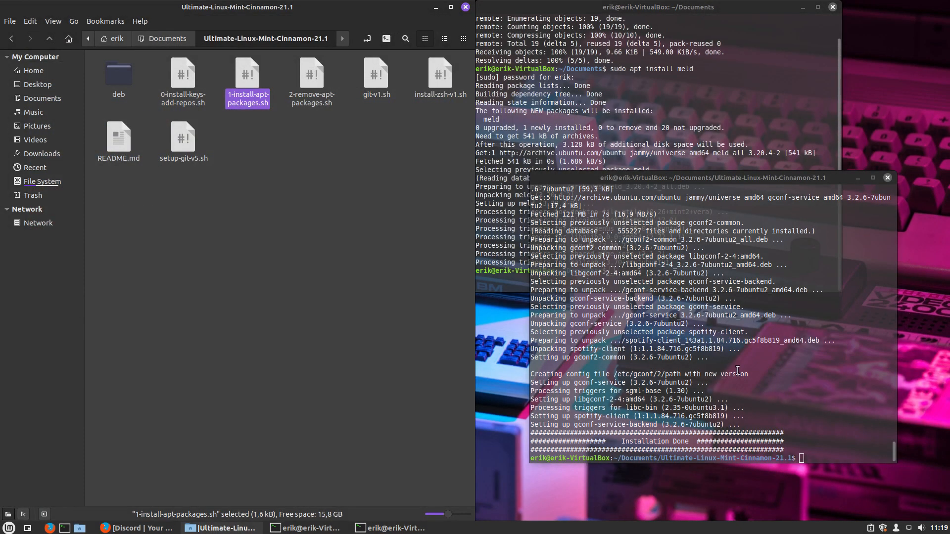
# Check that Spotify appears under Sound & Video in the Mint menu
pyautogui.click(9, 527)
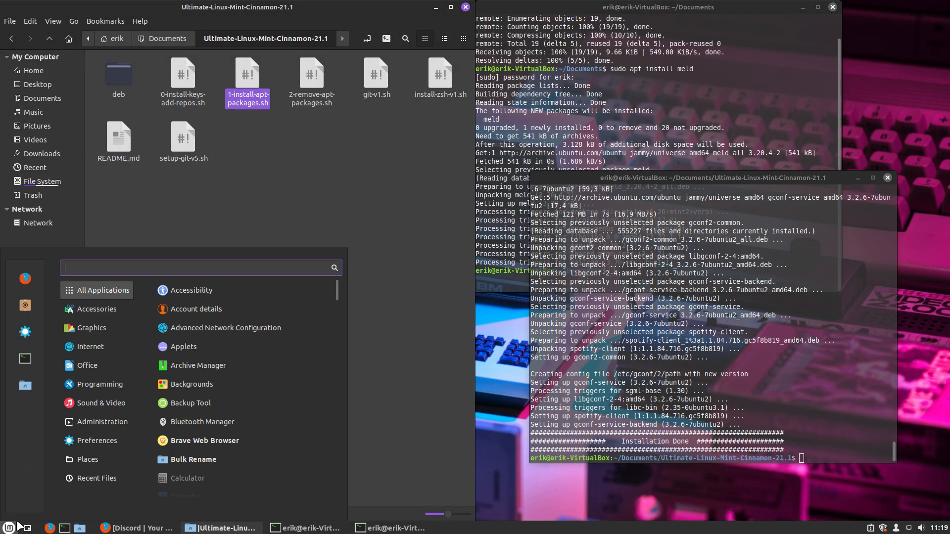
pyautogui.click(87, 365)
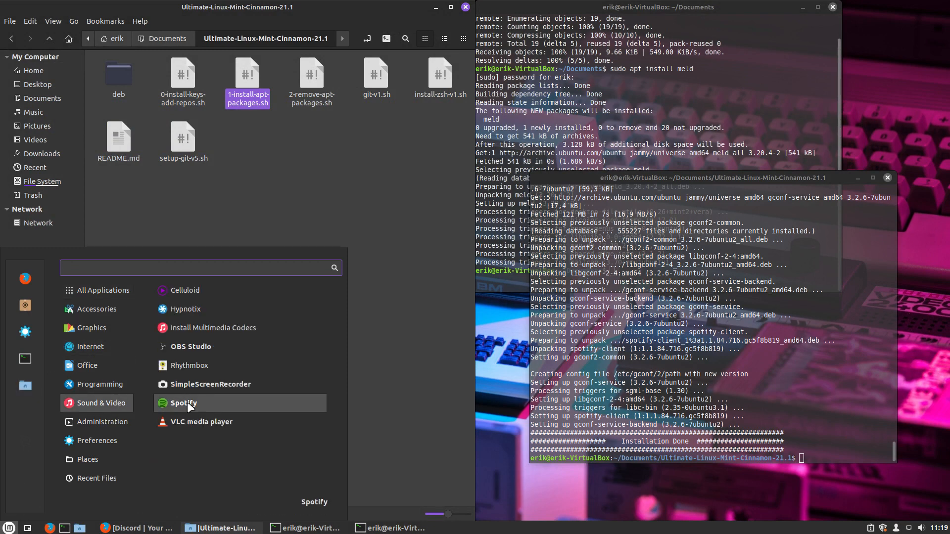
pyautogui.click(183, 403)
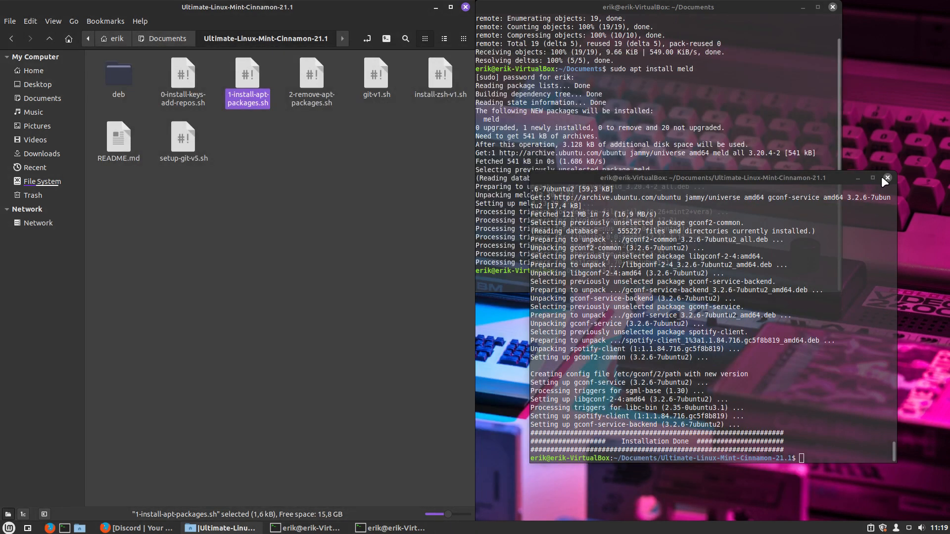
pyautogui.moveTo(554, 126)
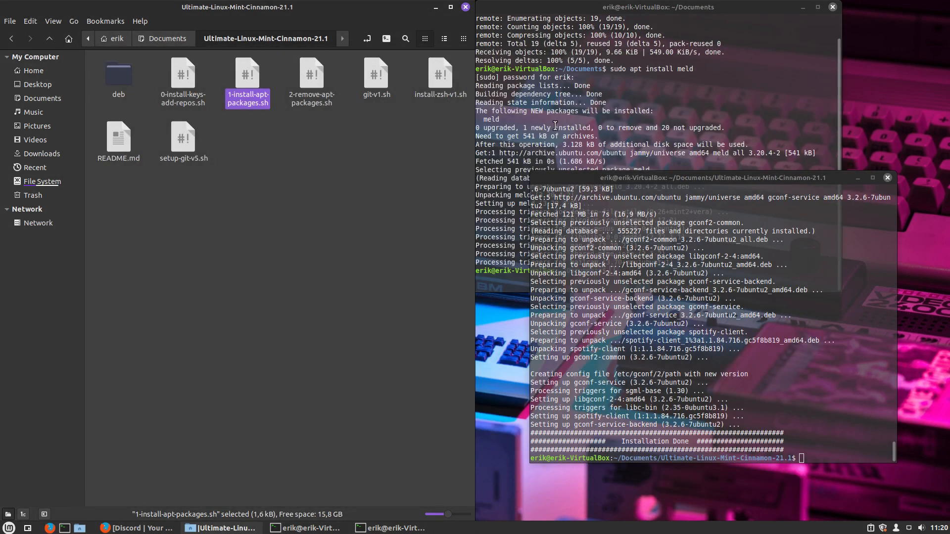
pyautogui.moveTo(36, 84)
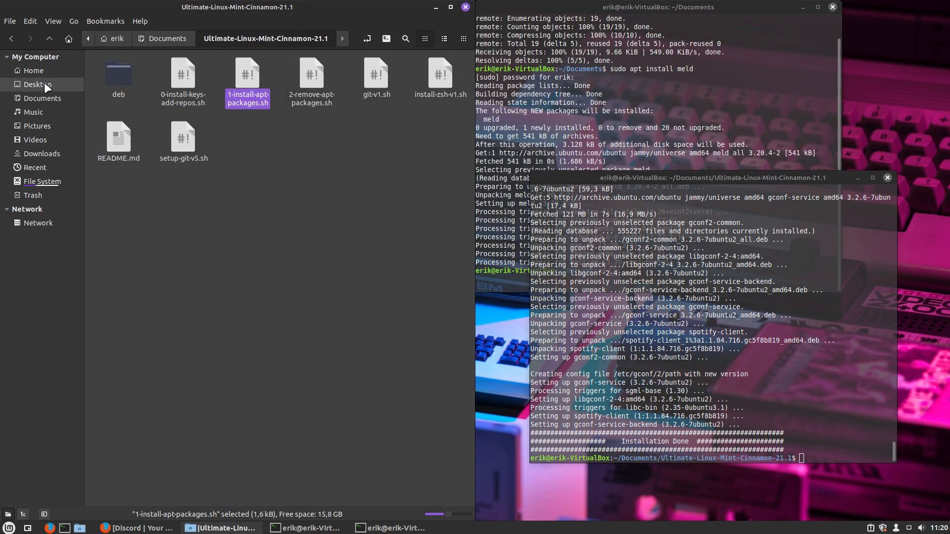
# Return to the home folder in Nemo and enter Downloads
pyautogui.click(34, 70)
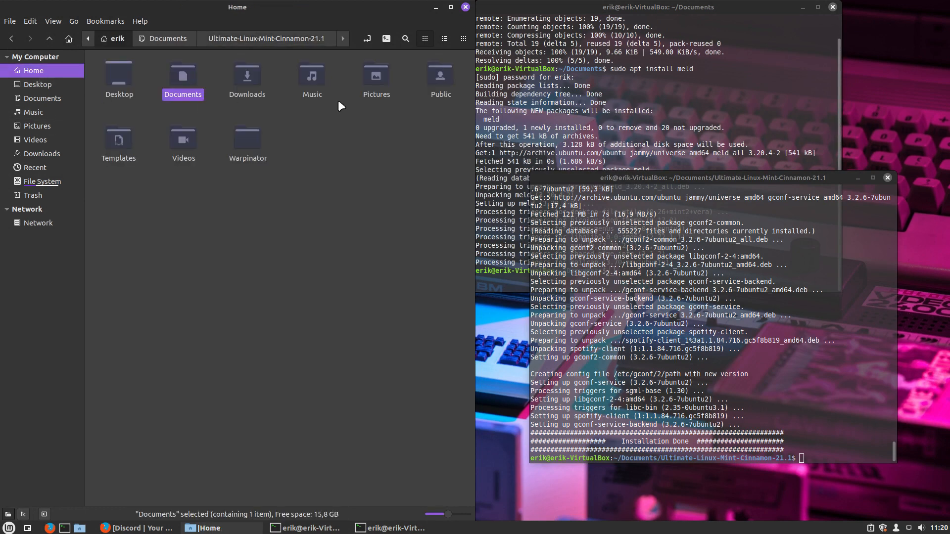
pyautogui.click(42, 153)
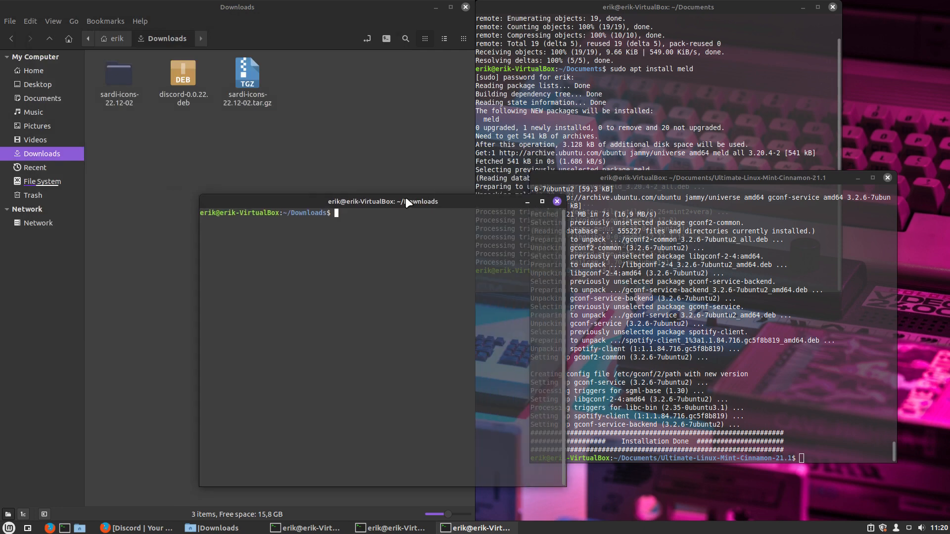
# Run sudo apt install with the tab-completed discord name in the Downloads terminal
pyautogui.write('sudo')
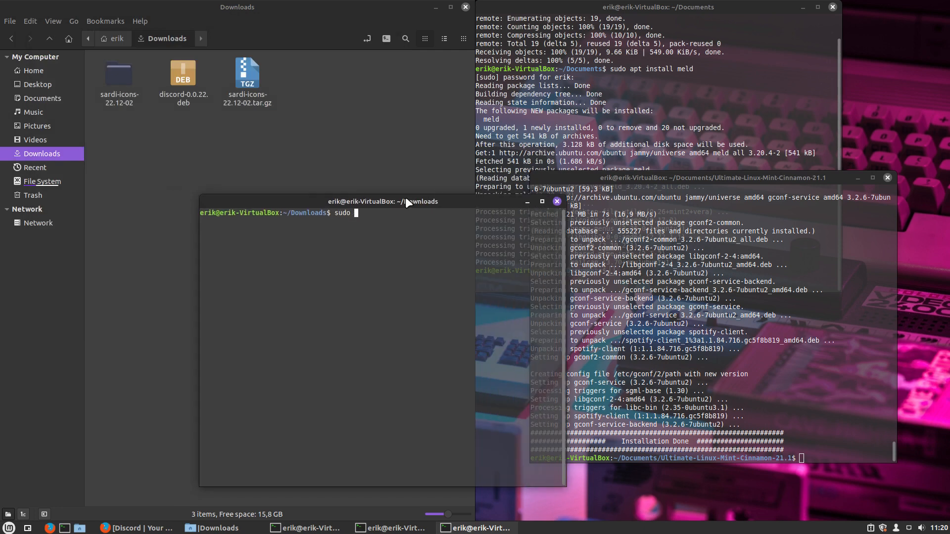
pyautogui.write('apt')
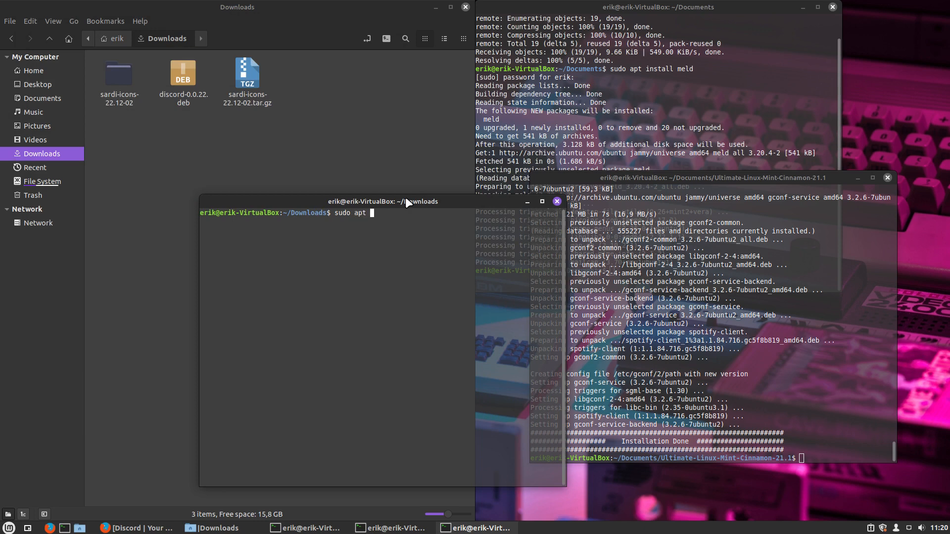
pyautogui.write('install')
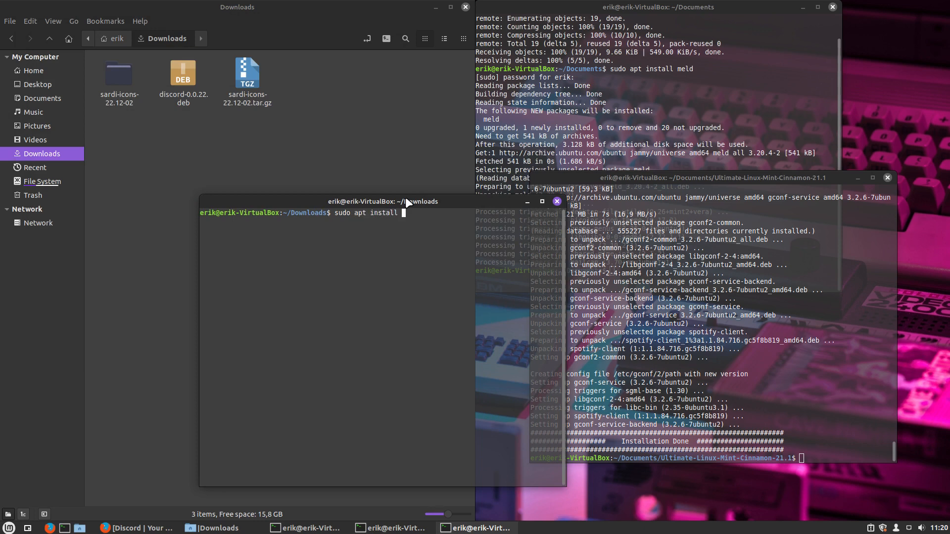
pyautogui.write('de')
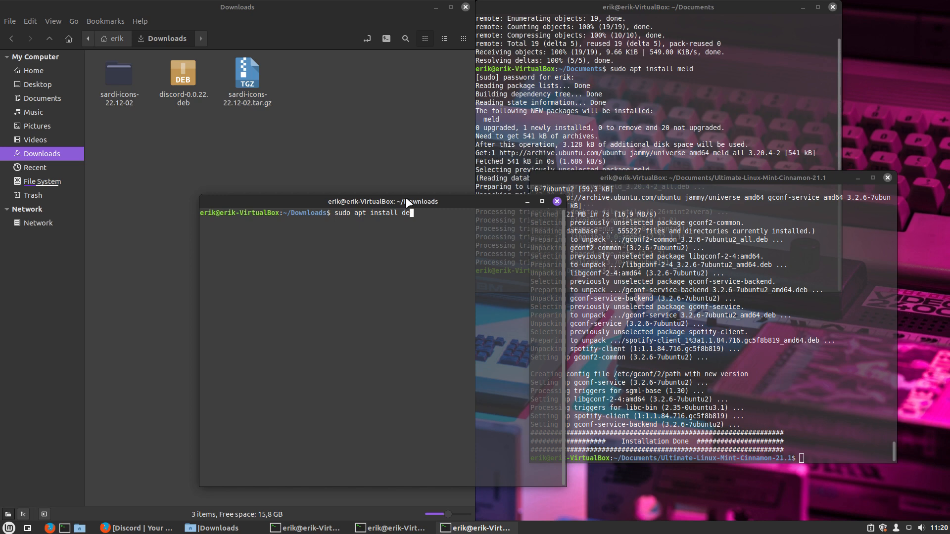
pyautogui.press('Tab')
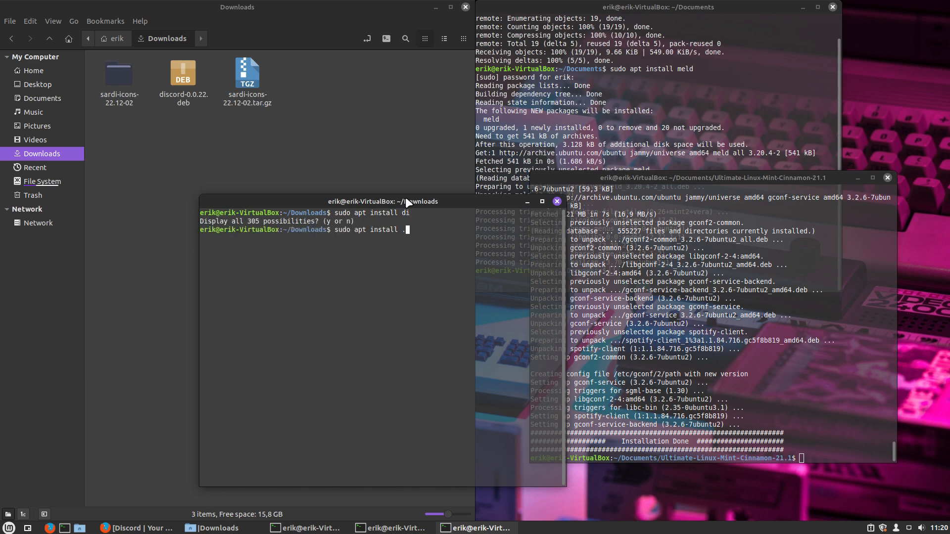
pyautogui.write('/dis')
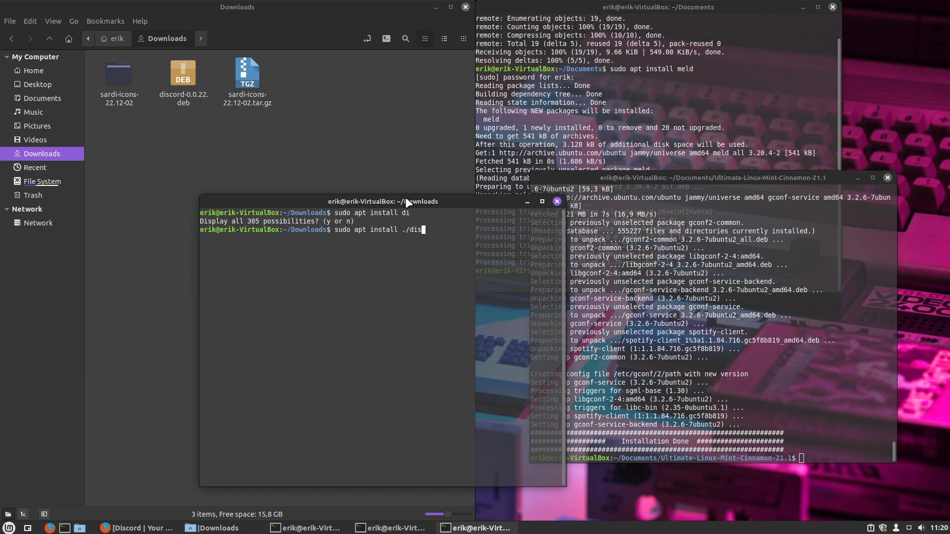
pyautogui.press('BackSpace')
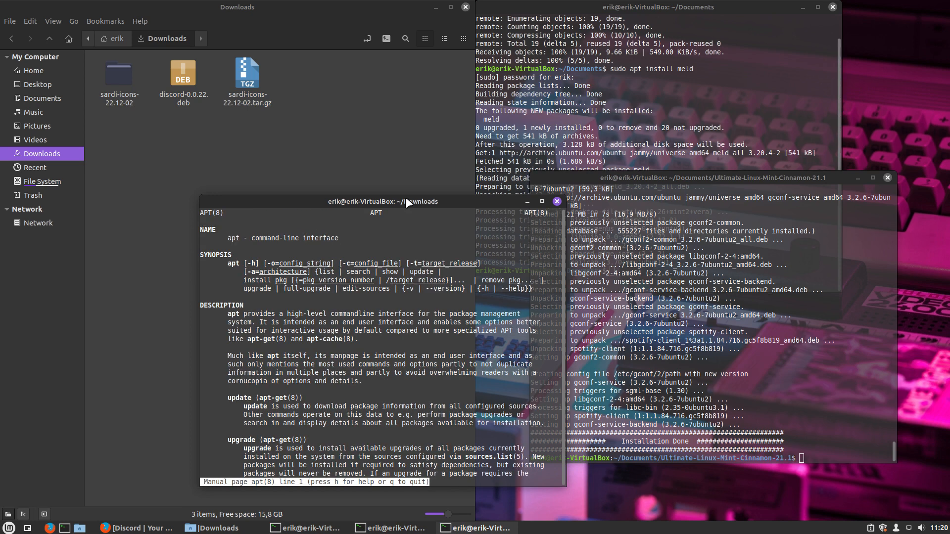
# Read through the apt manual page with man apt
pyautogui.scroll(-3)
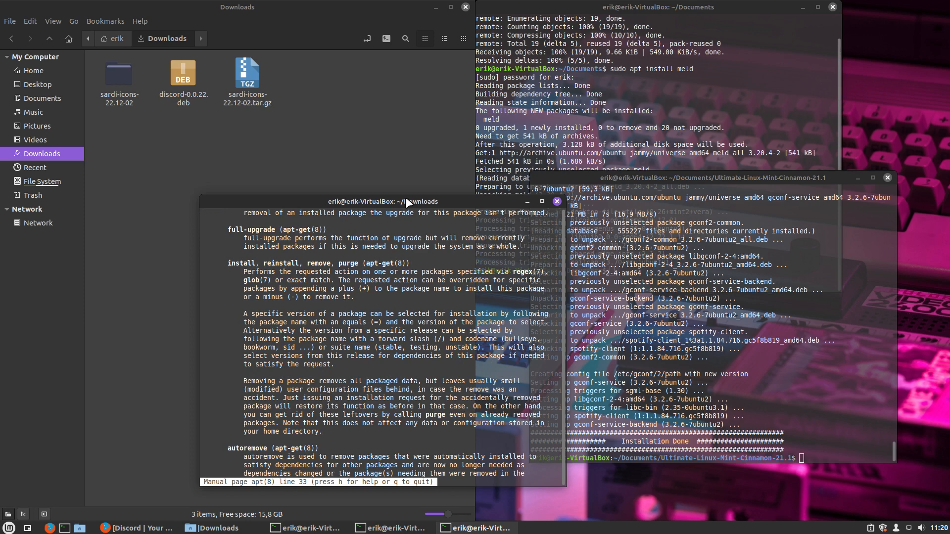
pyautogui.scroll(-3)
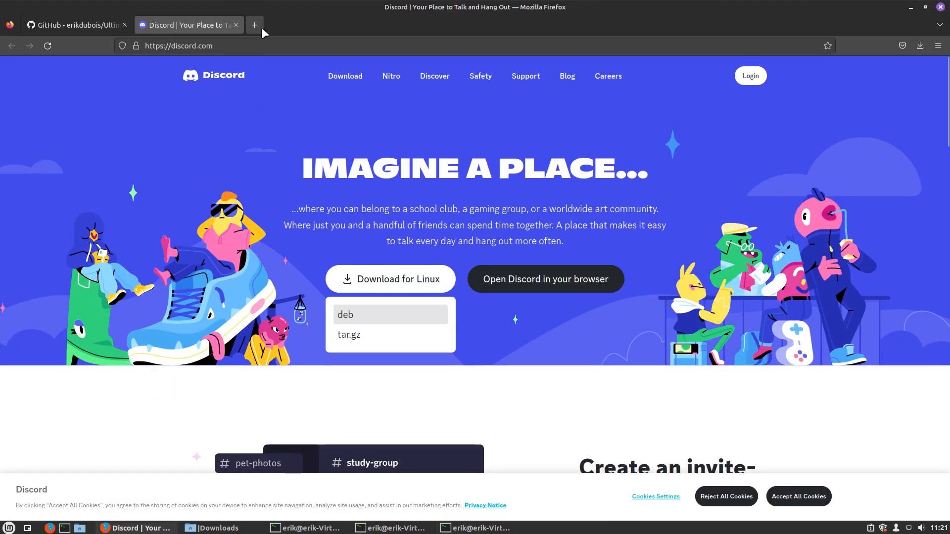
# Search Google for 'apt install local package' and land on the Linuxize deb guide
pyautogui.click(254, 25)
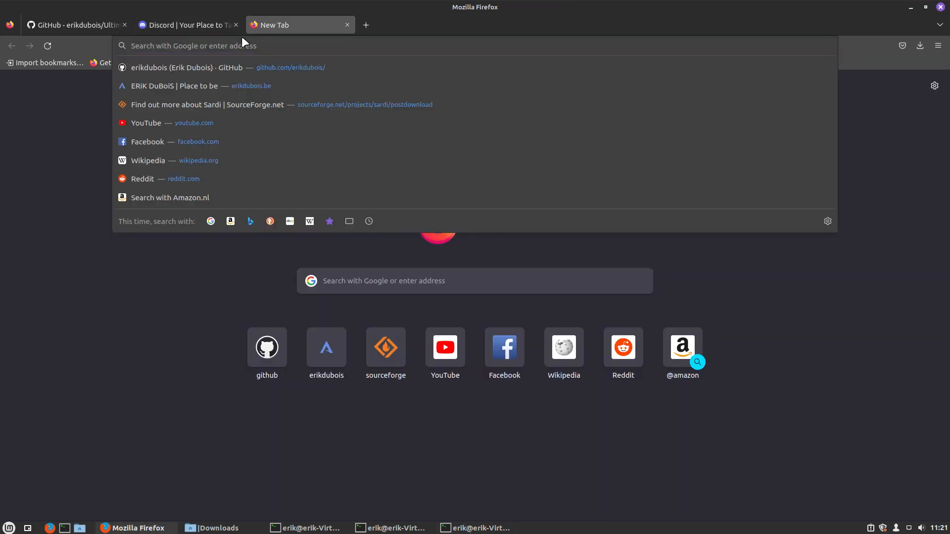
pyautogui.write('apt install local pac')
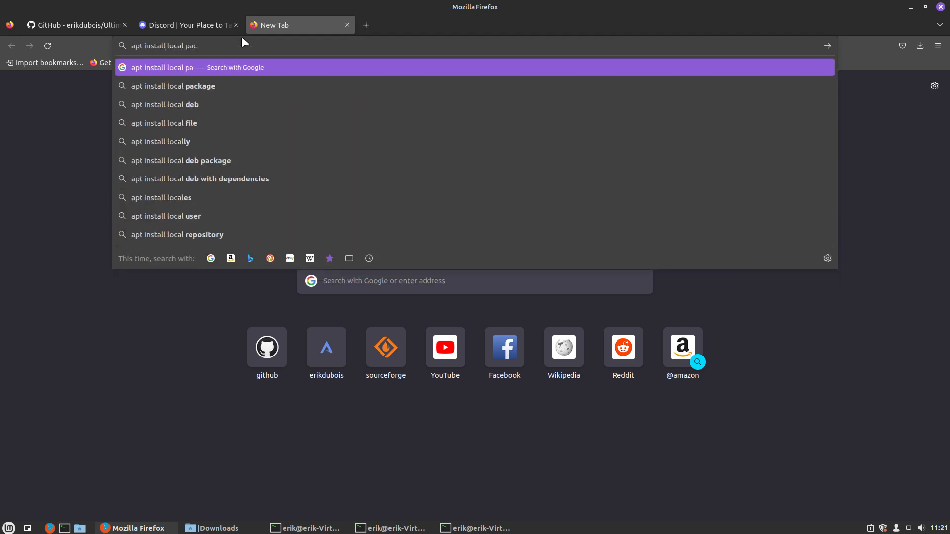
pyautogui.click(182, 85)
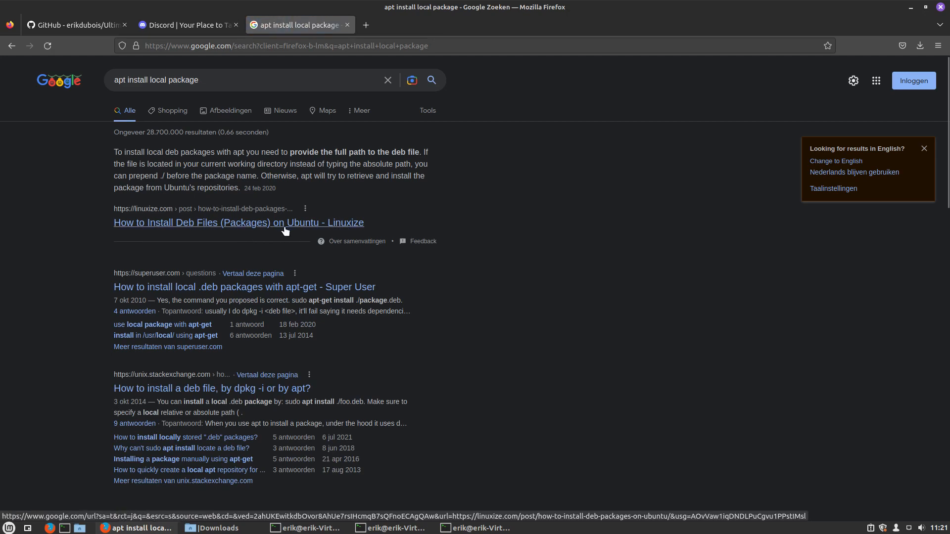
pyautogui.click(238, 223)
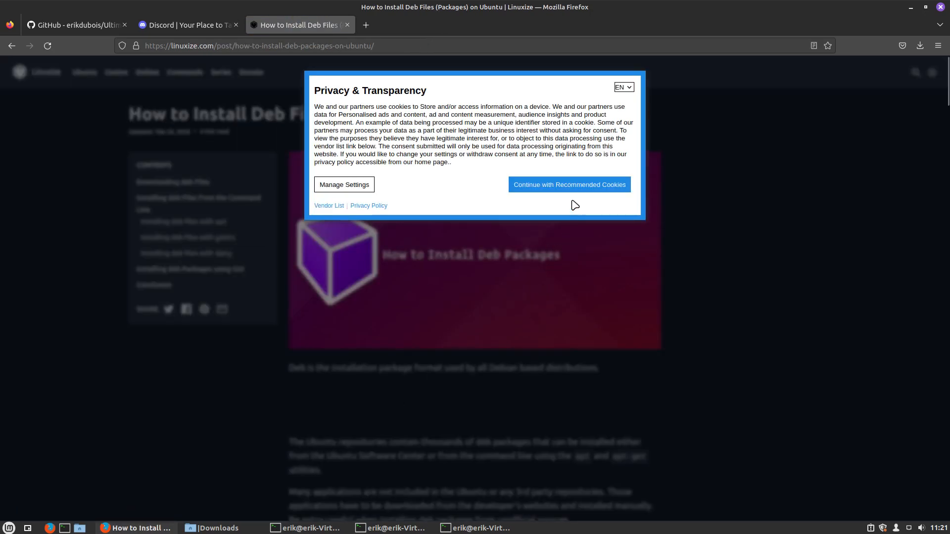
pyautogui.click(568, 184)
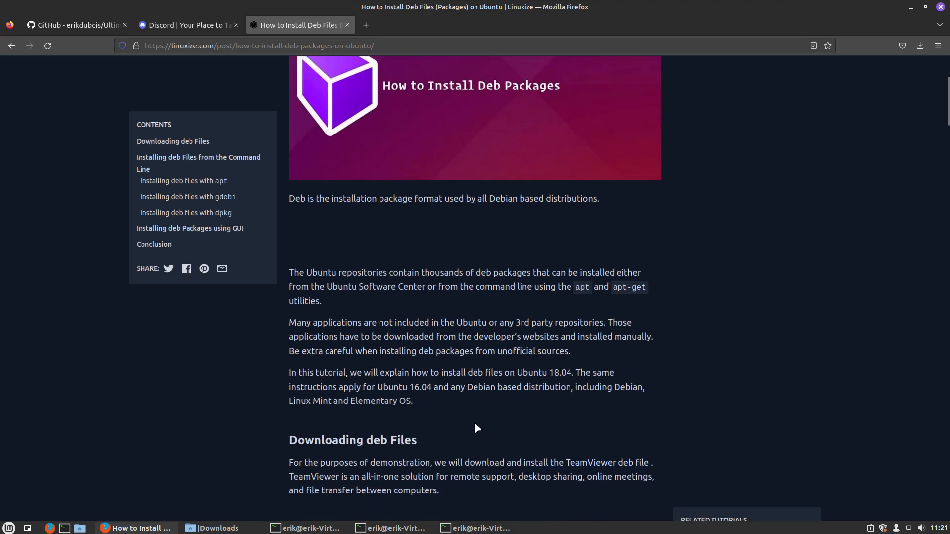
# Read the 'Installing deb files with apt' section showing the ./ local path
pyautogui.scroll(-3)
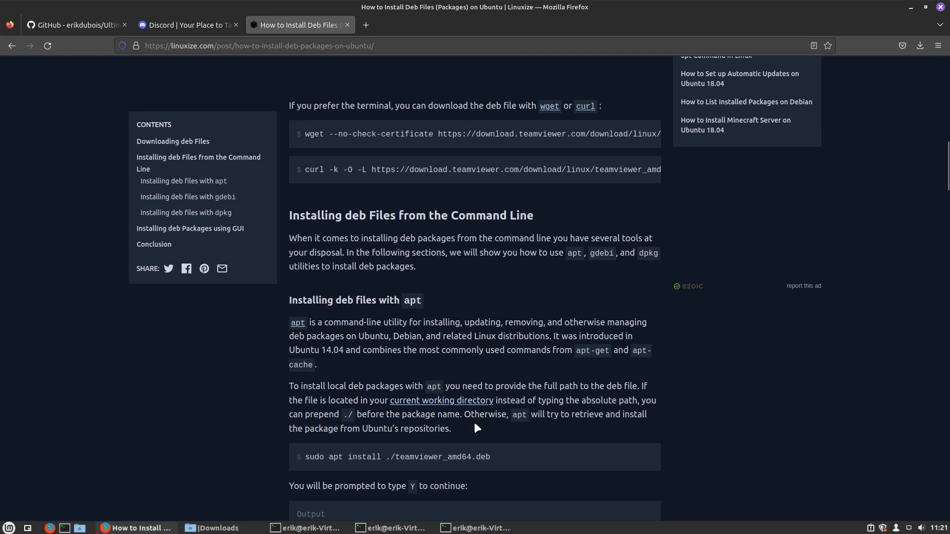
pyautogui.scroll(-3)
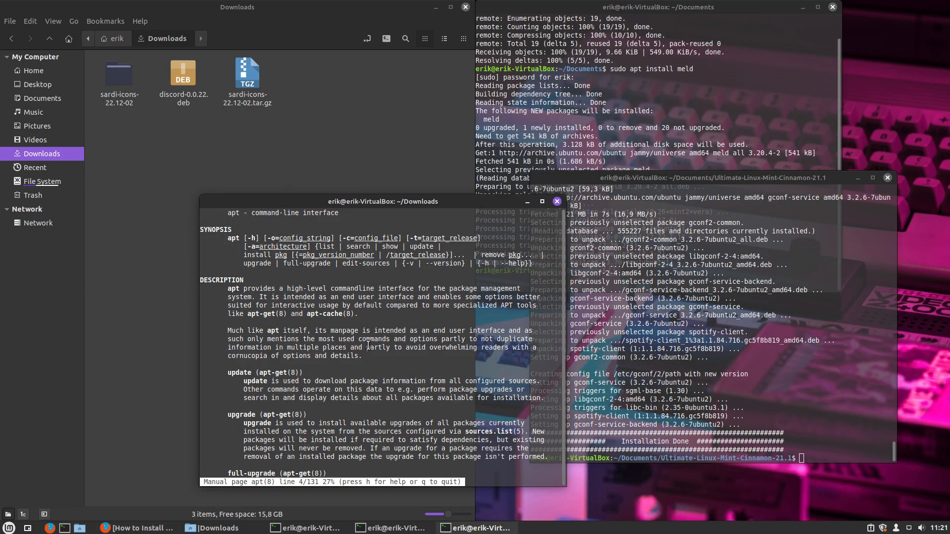
# Quit man and run sudo apt install ./discord-0.0.22.deb to install Discord
pyautogui.press('q')
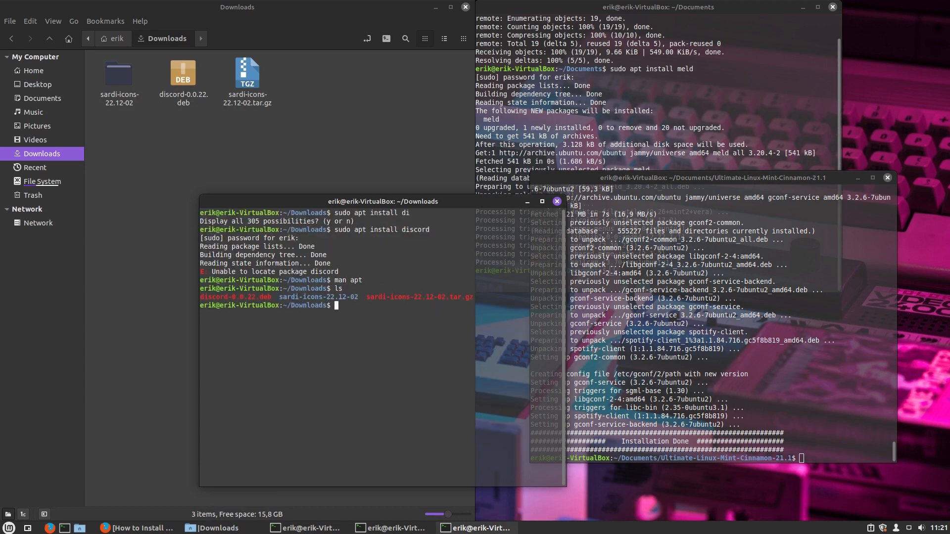
pyautogui.write('sudo')
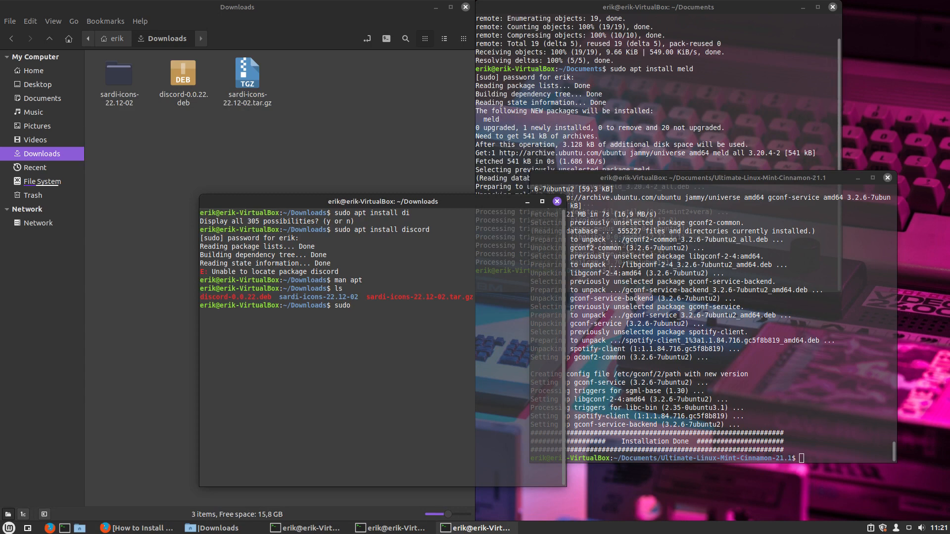
pyautogui.write('apt install')
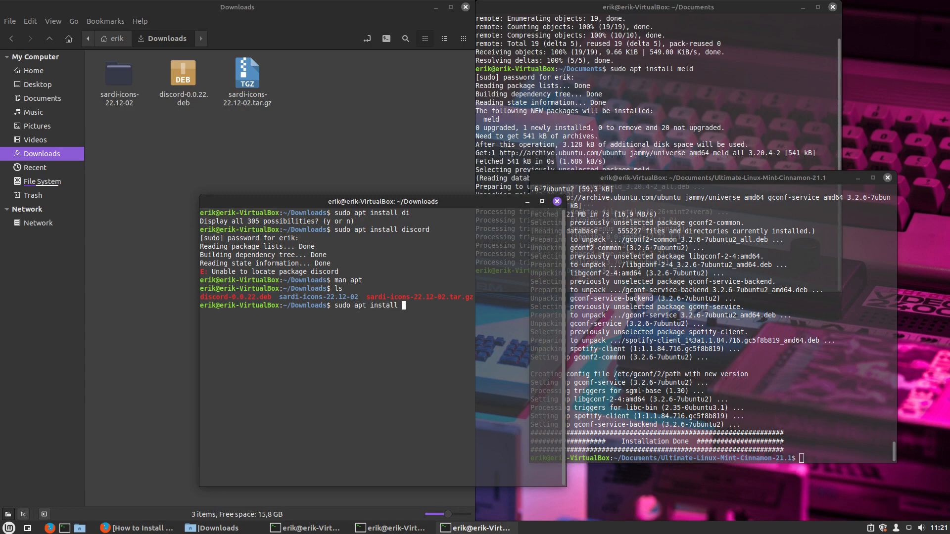
pyautogui.write('./disco')
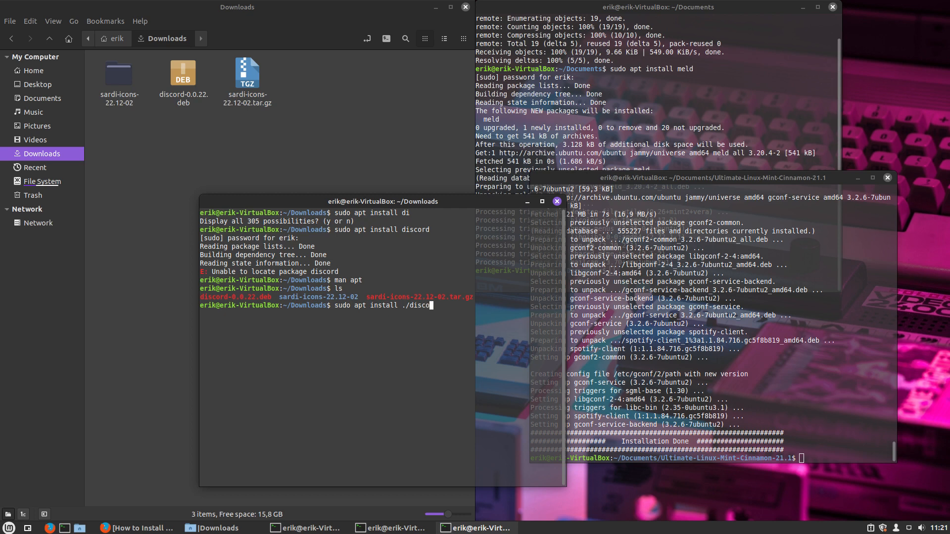
pyautogui.write('rd-0.0.2')
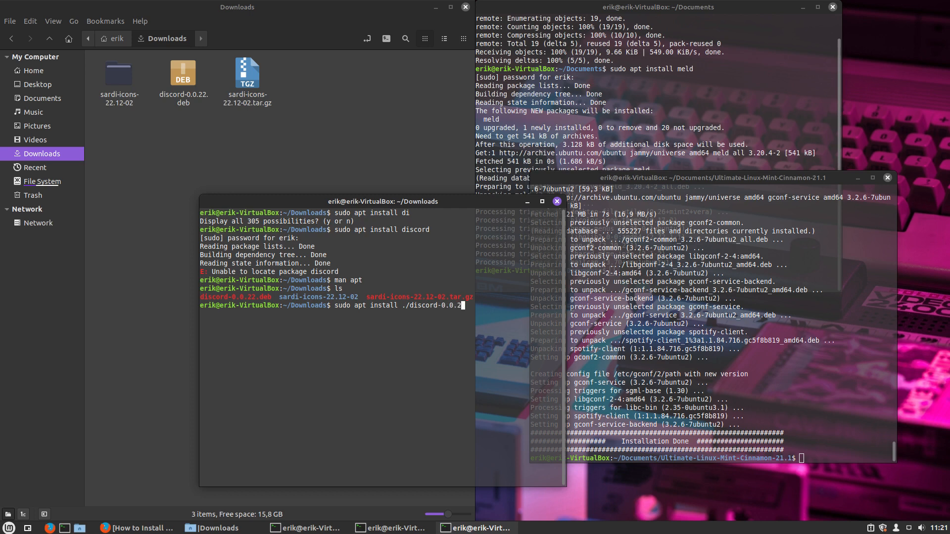
pyautogui.write('deb')
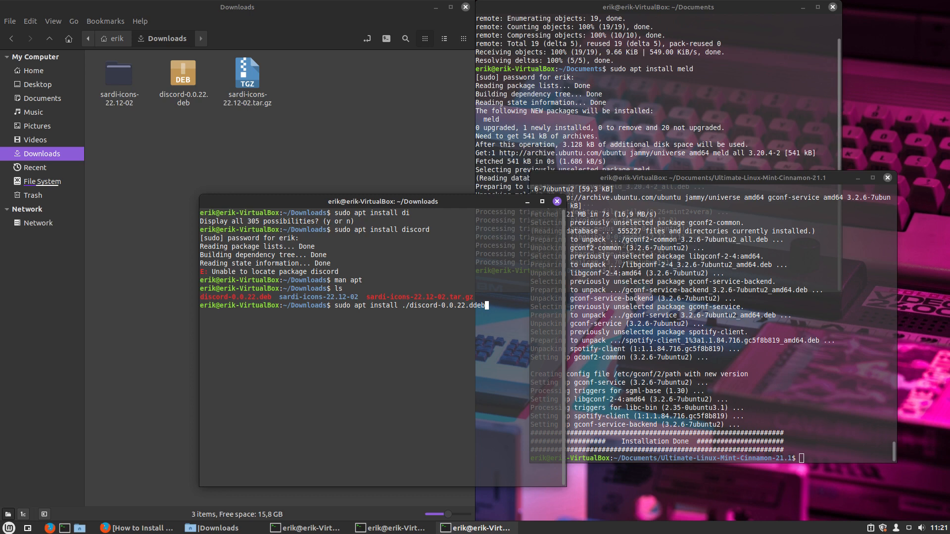
pyautogui.press('BackSpace')
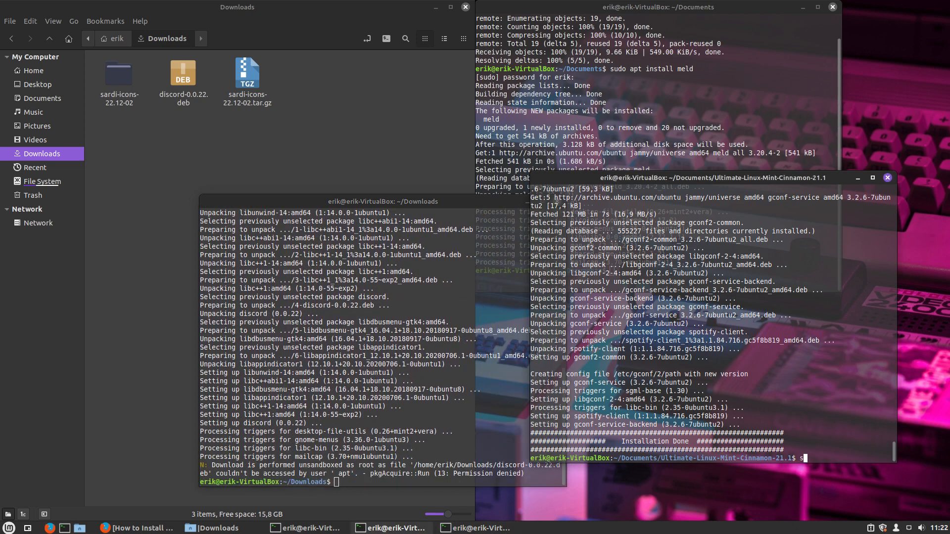
pyautogui.write('sudo apt install')
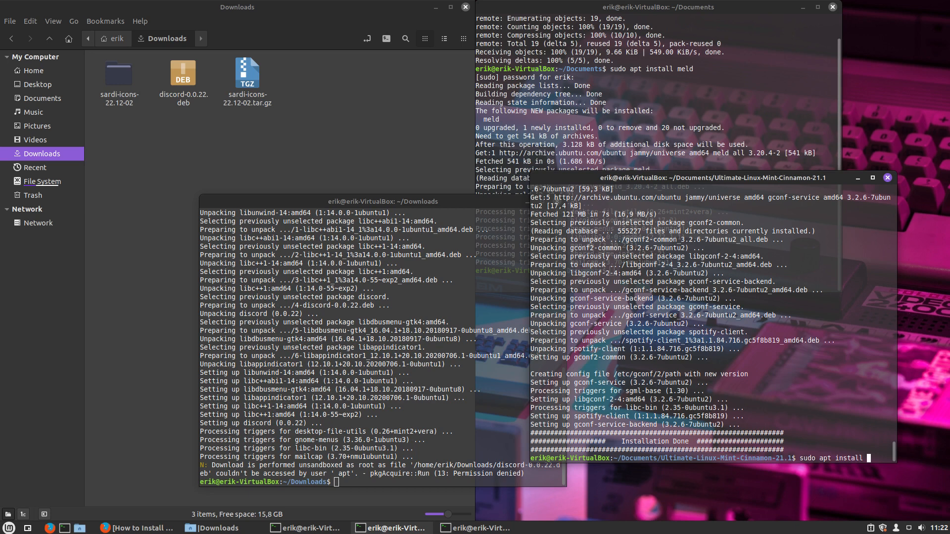
# Run sudo apt install bash-completion, then sudo apt upgrade for all packages
pyautogui.write('bash-completion')
pyautogui.write('sudo apt ins')
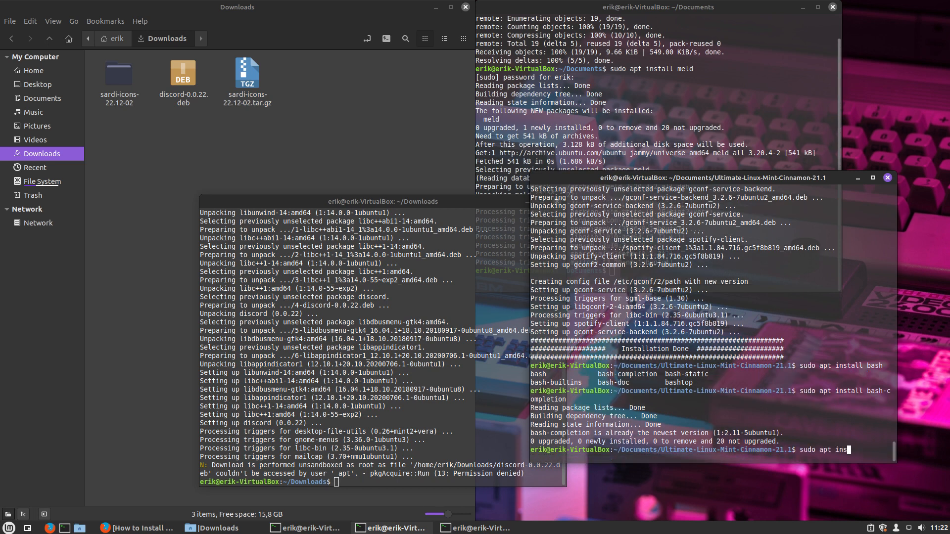
pyautogui.write('updg')
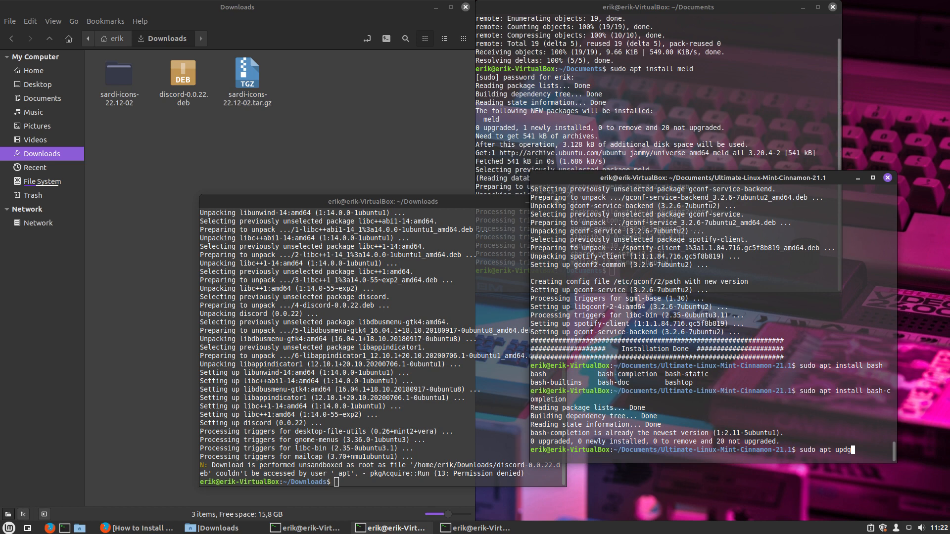
pyautogui.press('Return')
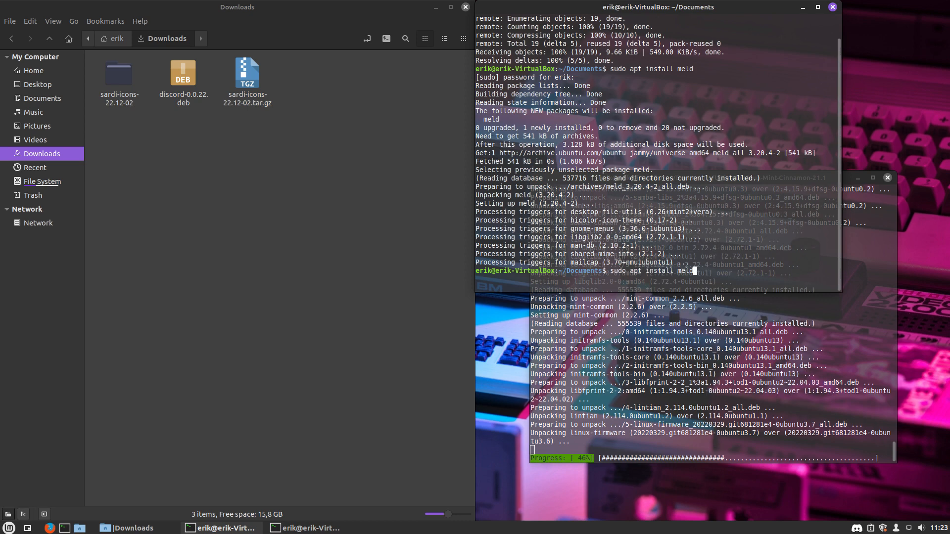
# With the git clone command entered in the terminal, dismiss Update Manager's intro and agree to switch to a local mirror
pyautogui.write('git clone https://github.com/erikdubois/Ultimate-Linux-Mint-Cinnamon-21.1')
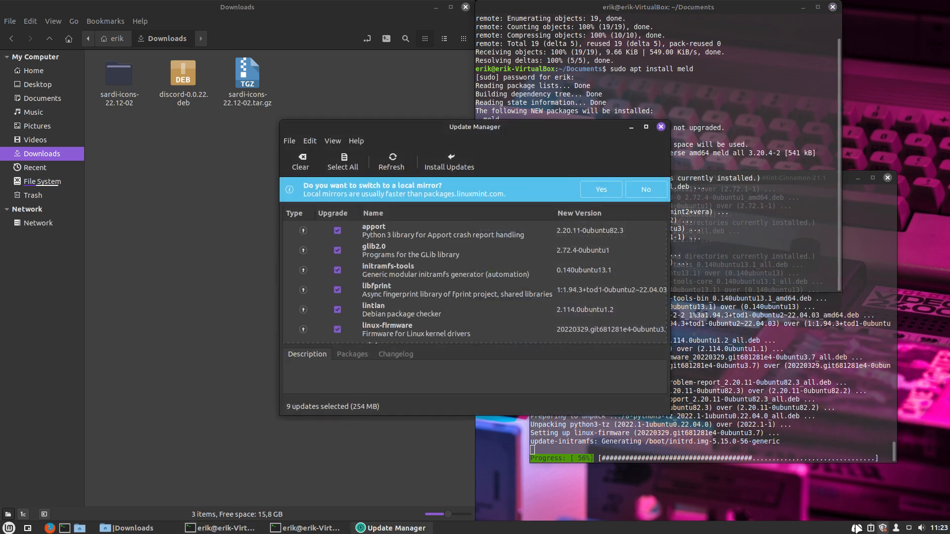
pyautogui.moveTo(474, 126); pyautogui.dragTo(256, 122)
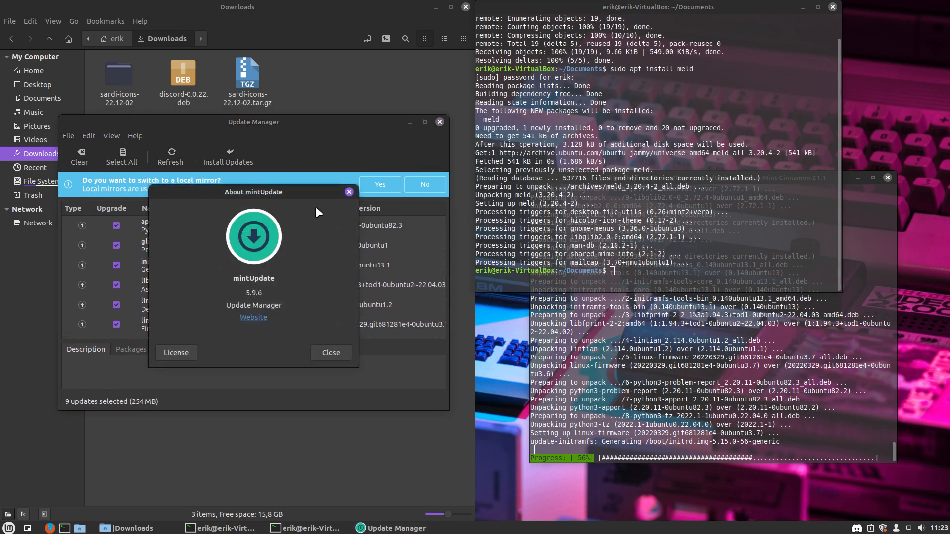
pyautogui.click(348, 191)
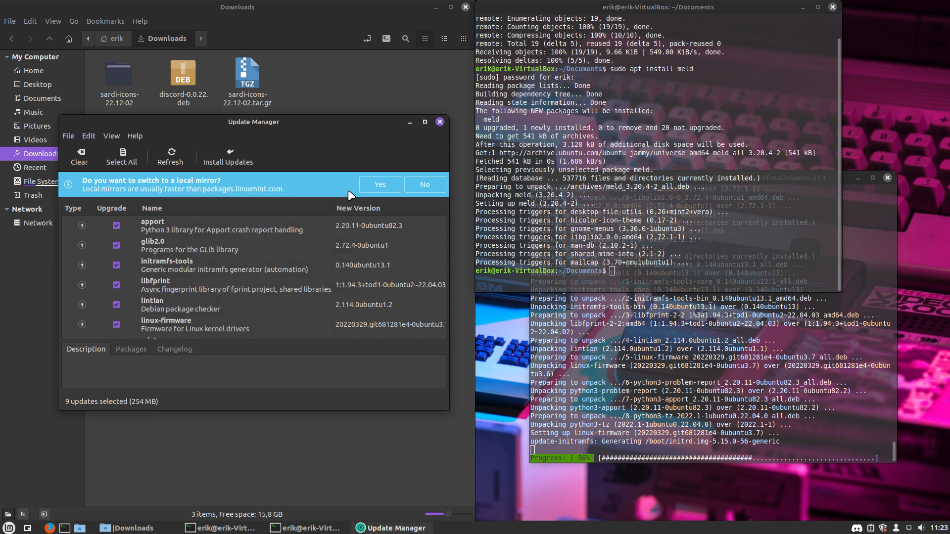
pyautogui.moveTo(253, 121); pyautogui.dragTo(345, 137)
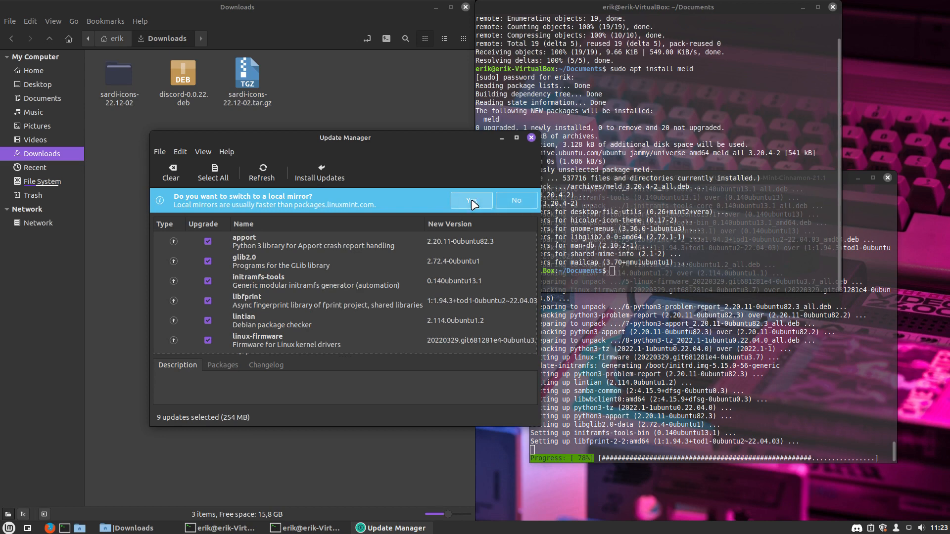
pyautogui.click(471, 199)
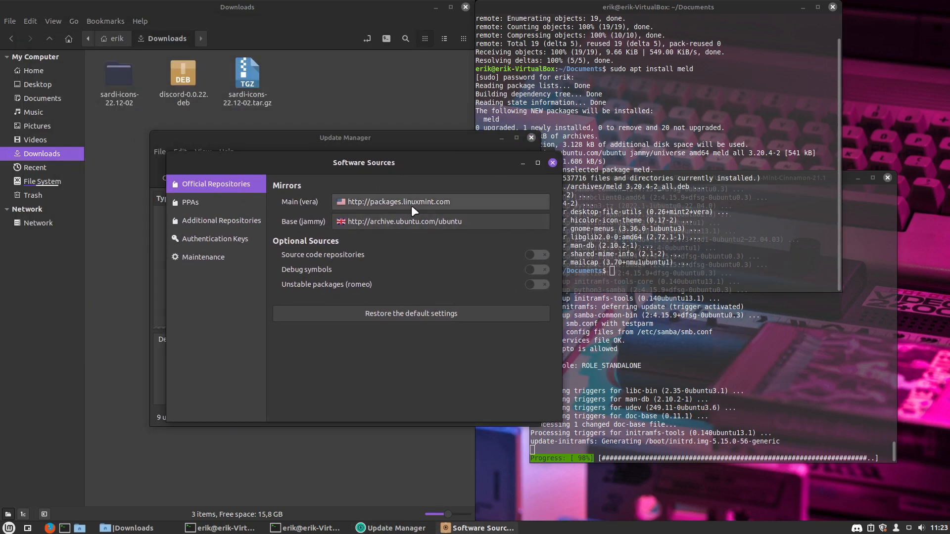
pyautogui.moveTo(337, 203)
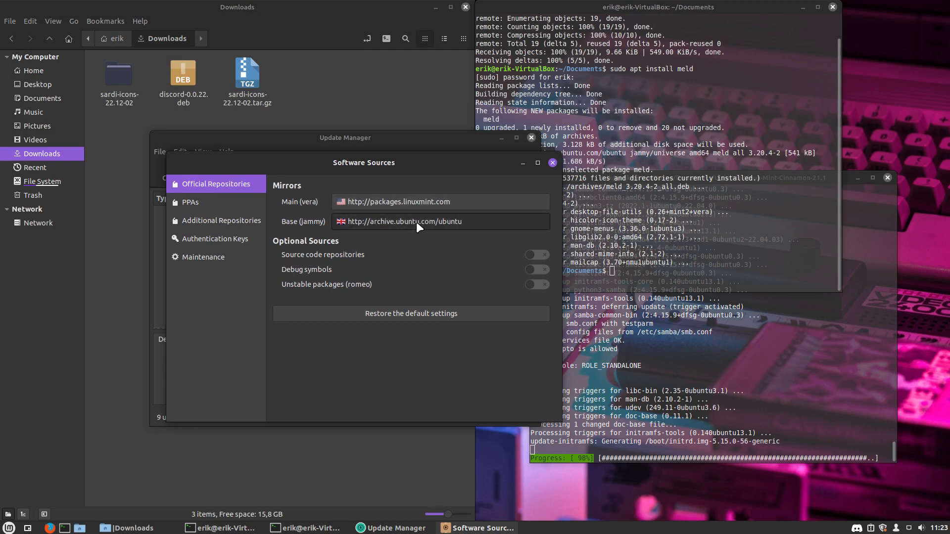
# Change the Base (jammy) mirror to mirror.unix-solutions.be/ubuntu
pyautogui.click(439, 201)
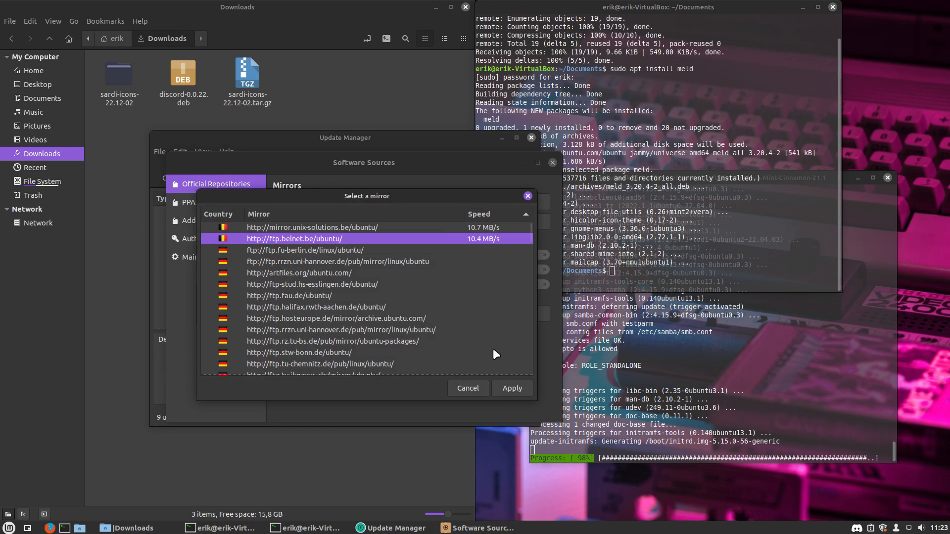
pyautogui.moveTo(495, 352)
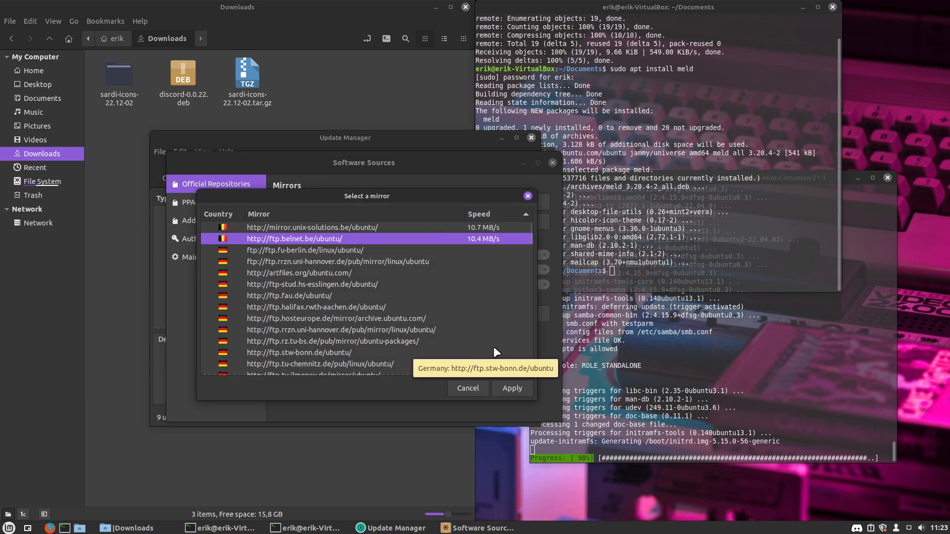
pyautogui.moveTo(320, 250)
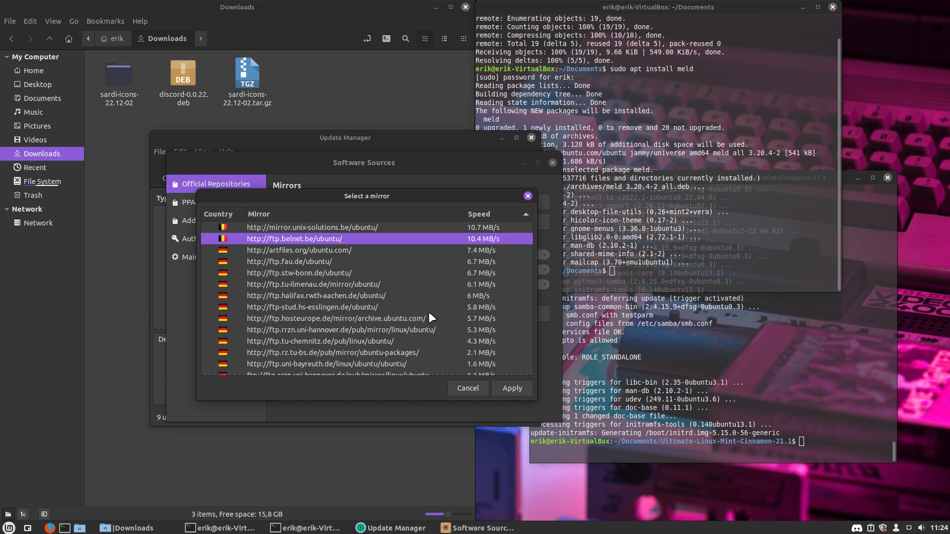
pyautogui.scroll(-3)
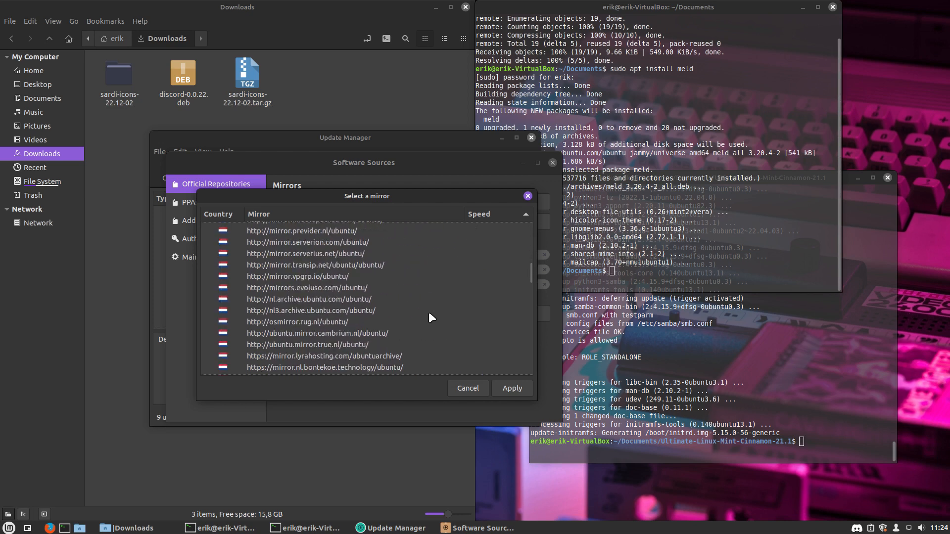
pyautogui.scroll(-3)
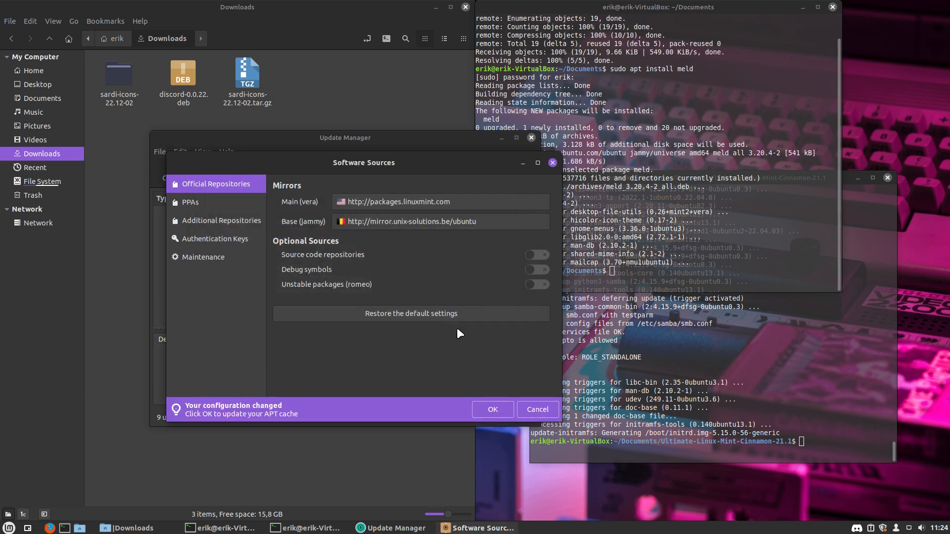
# Glance at the Main mirror options, keep the current one, and refresh the APT cache from the new mirror
pyautogui.click(439, 201)
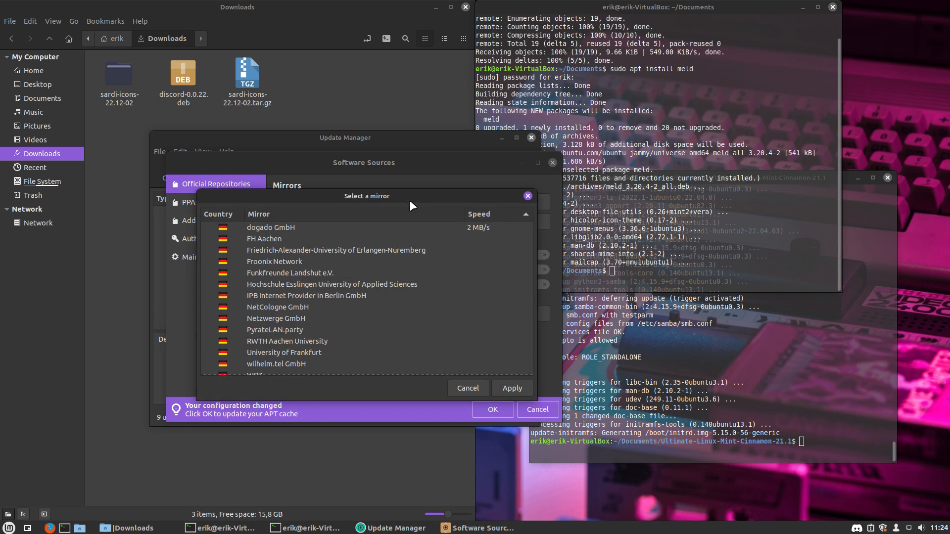
pyautogui.click(479, 213)
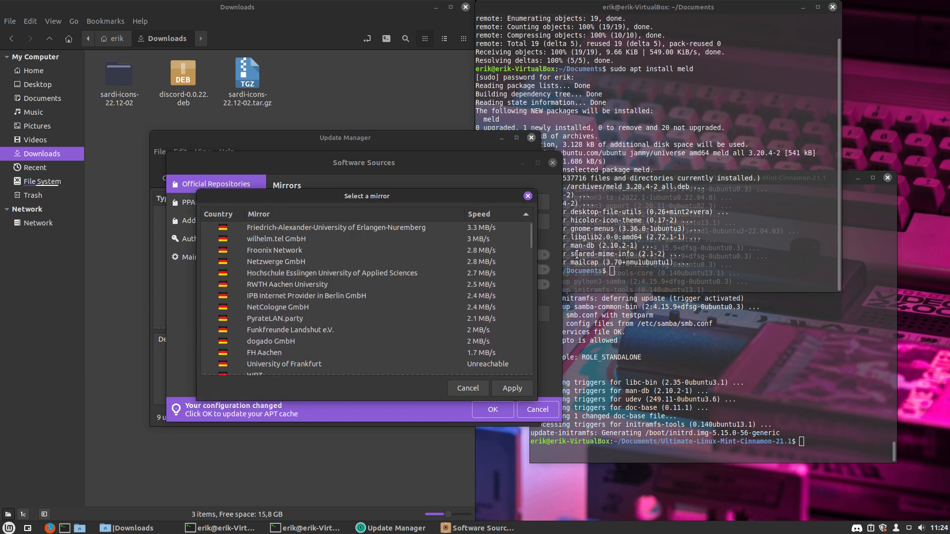
pyautogui.scroll(-3)
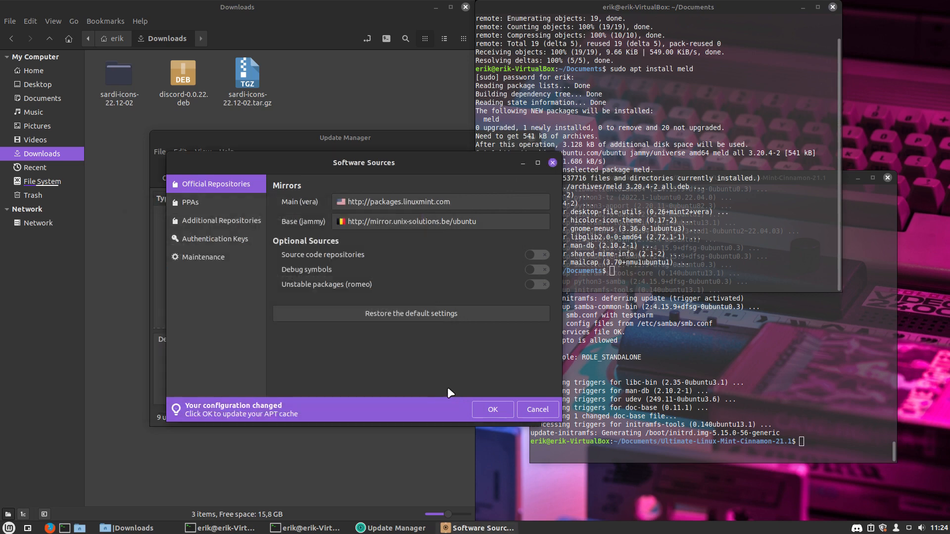
pyautogui.click(492, 409)
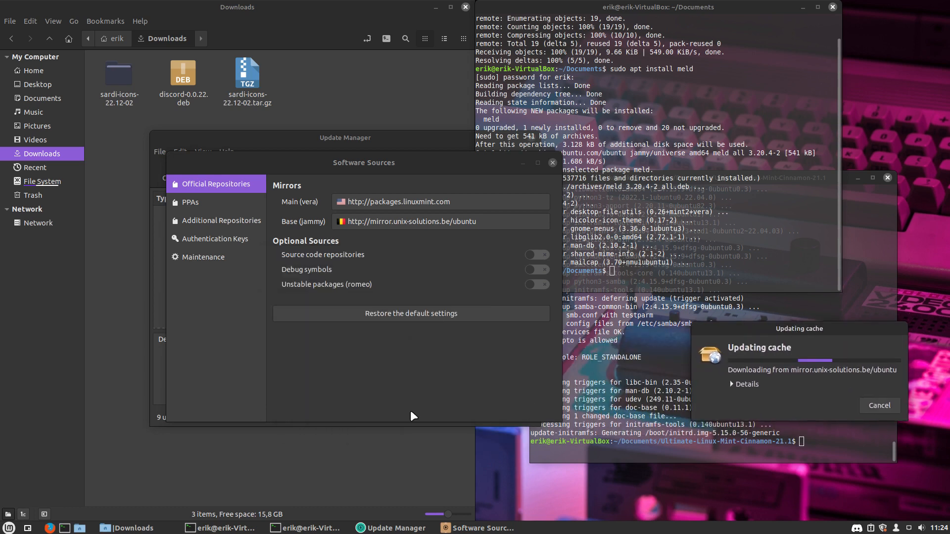
# Review the PPAs, additional repositories (Brave, Google, Microsoft, Spotify, Vivaldi) and authentication keys, then close Software Sources
pyautogui.click(190, 202)
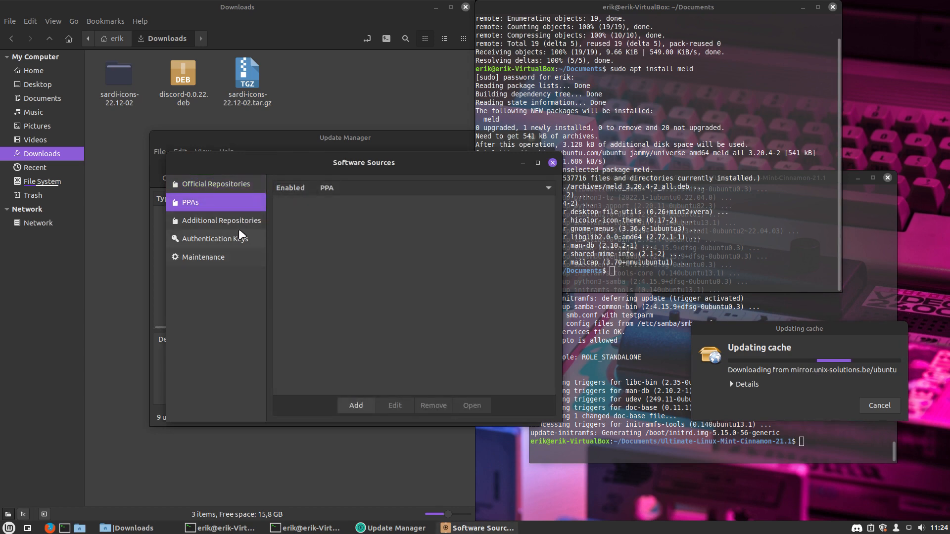
pyautogui.click(221, 220)
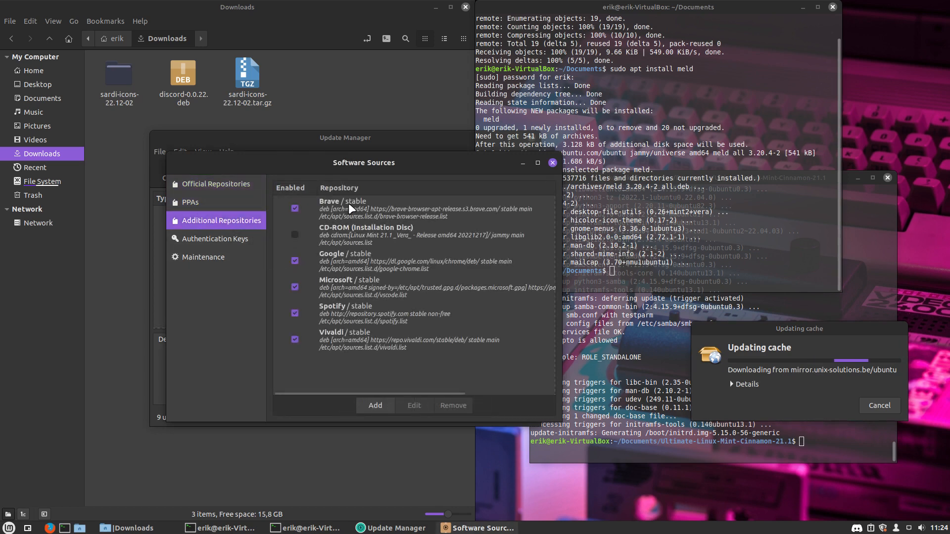
pyautogui.moveTo(358, 291)
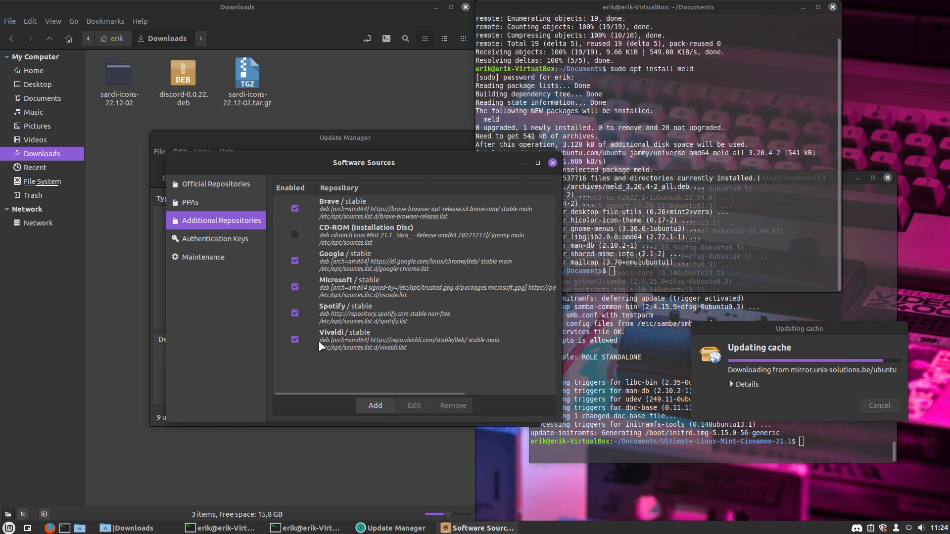
pyautogui.click(213, 238)
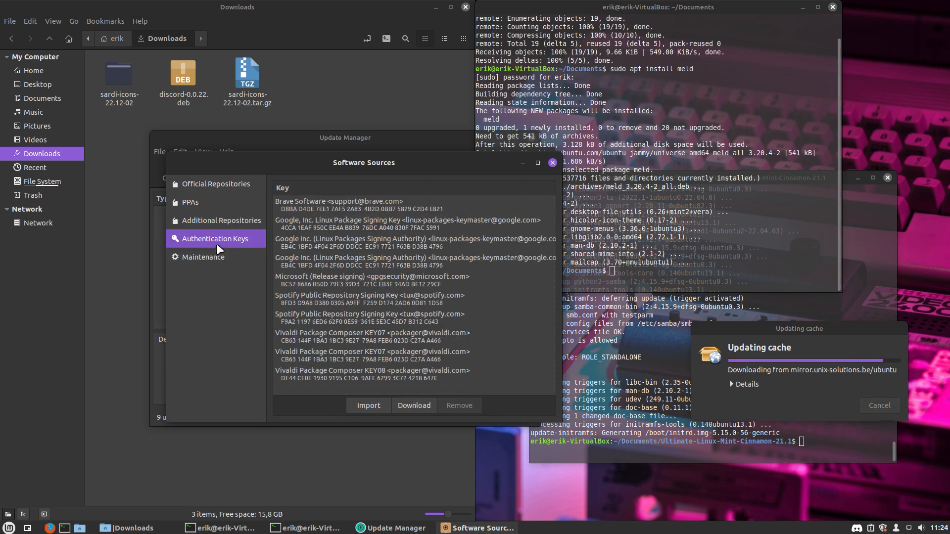
pyautogui.click(220, 220)
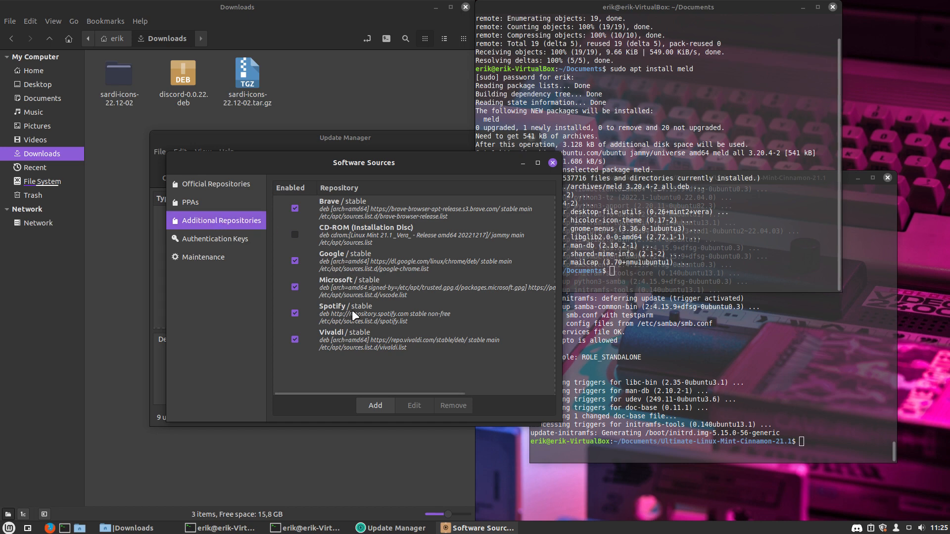
pyautogui.moveTo(391, 342)
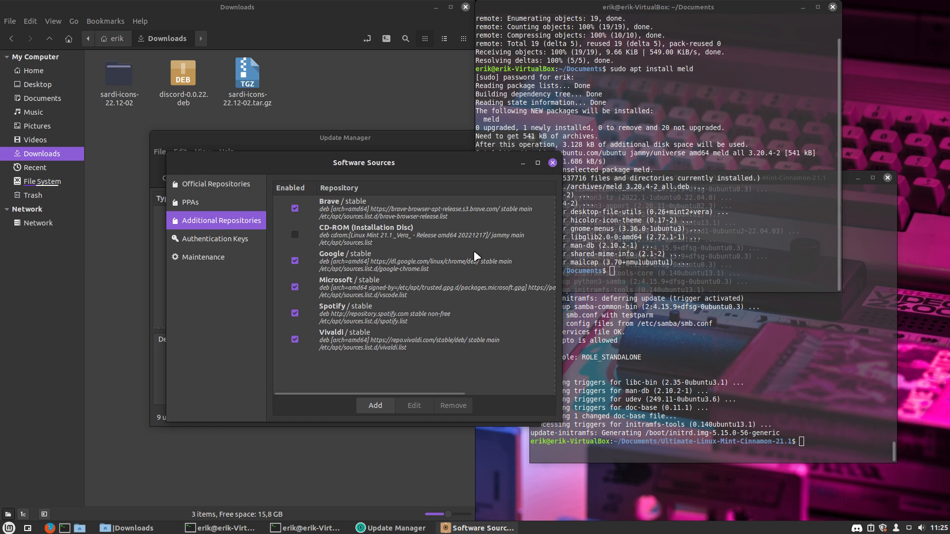
pyautogui.click(552, 162)
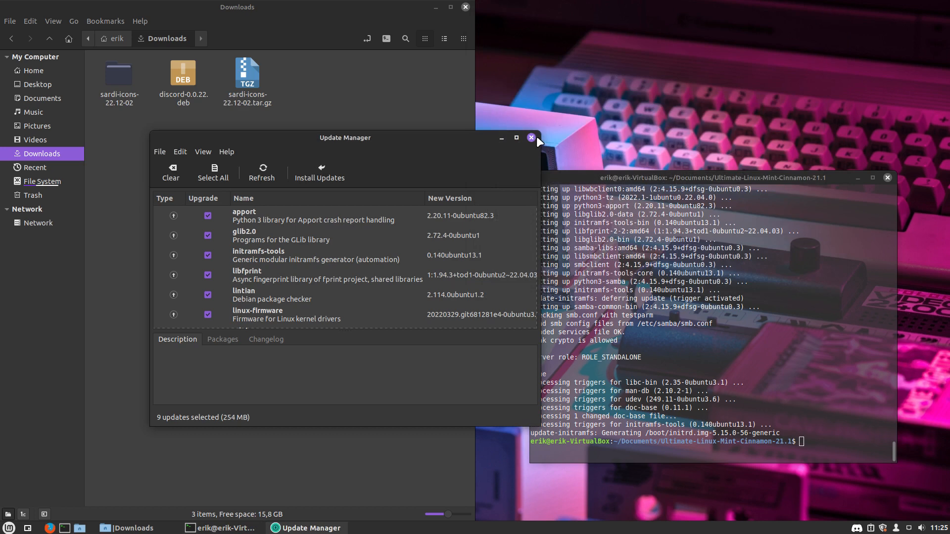
# View the Linux Kernels list past its warning, confirming 5.15.0-56 as the active kernel
pyautogui.click(202, 152)
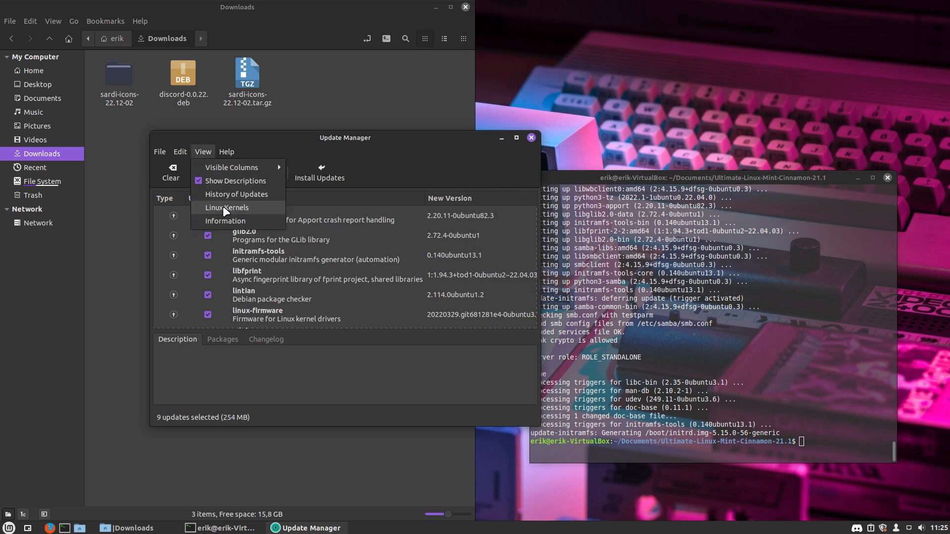
pyautogui.click(228, 207)
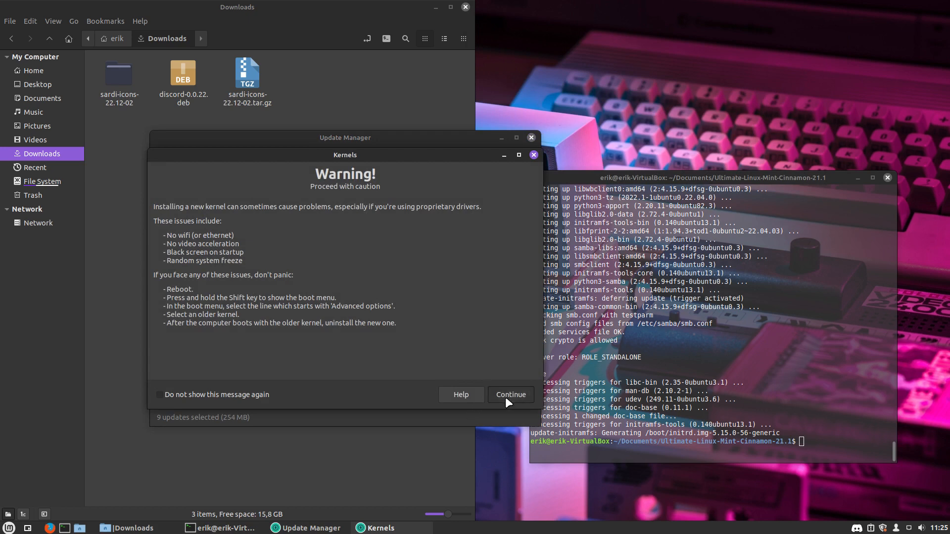
pyautogui.click(510, 395)
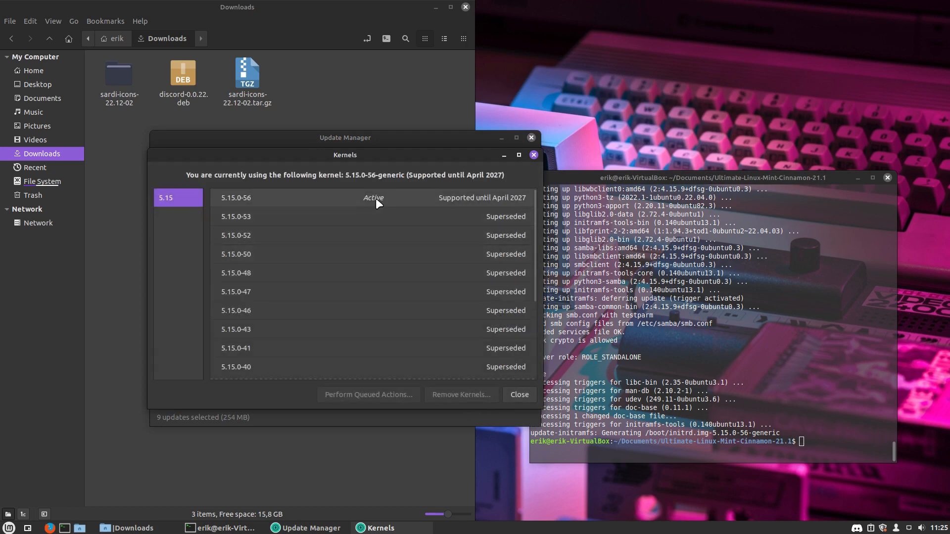
pyautogui.moveTo(269, 200)
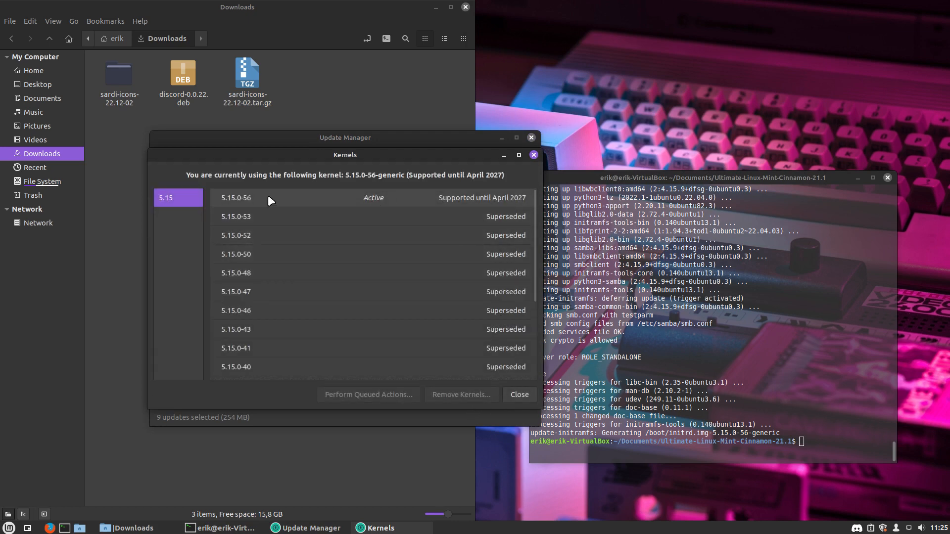
pyautogui.scroll(-3)
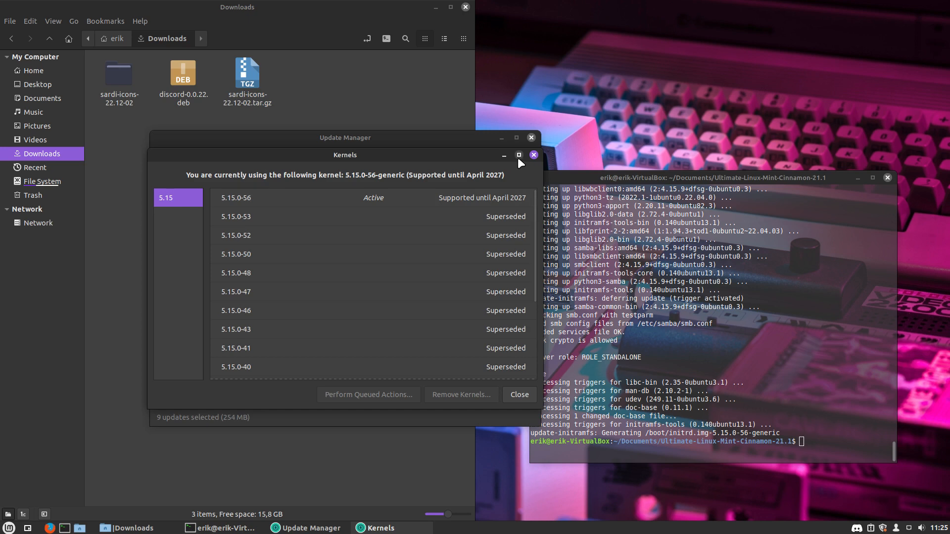
# Close the kernel list, Update Manager and the terminal, leaving only Downloads showing
pyautogui.click(532, 155)
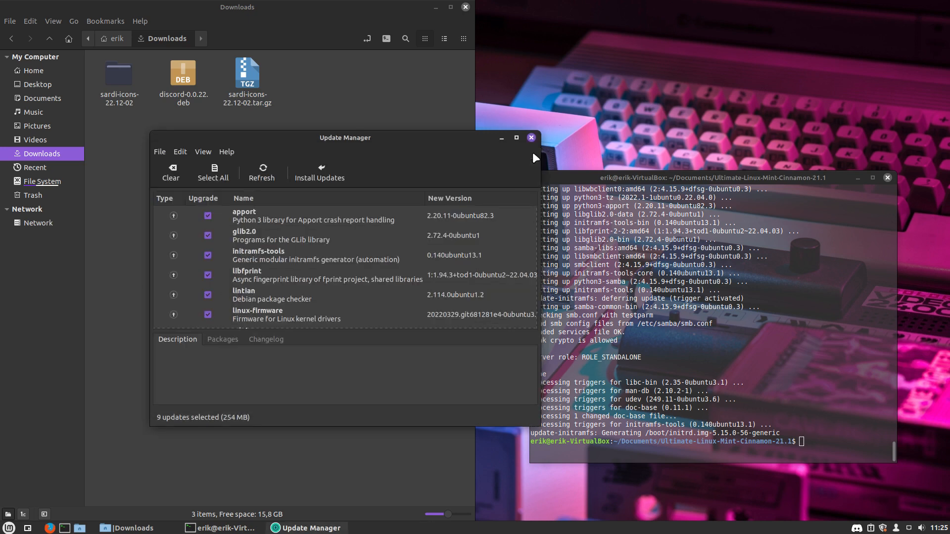
pyautogui.click(530, 137)
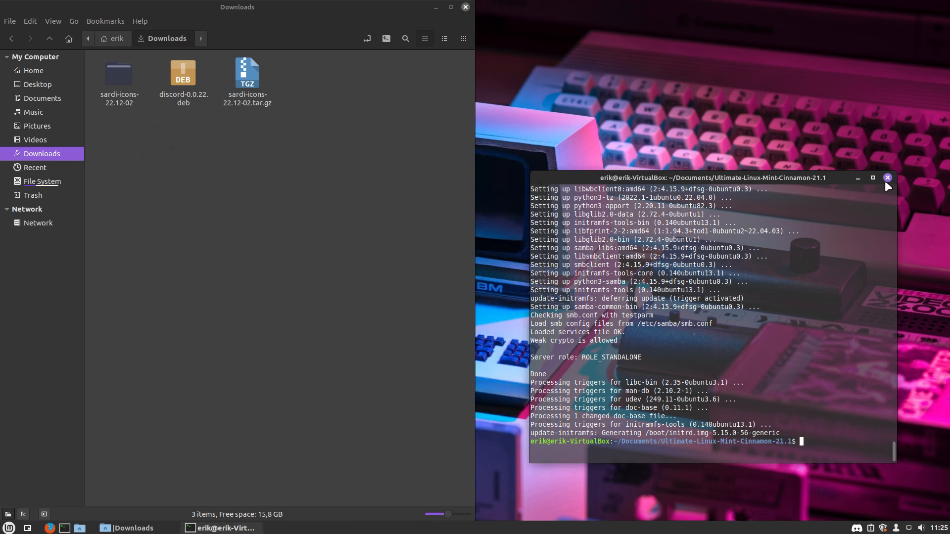
pyautogui.click(886, 177)
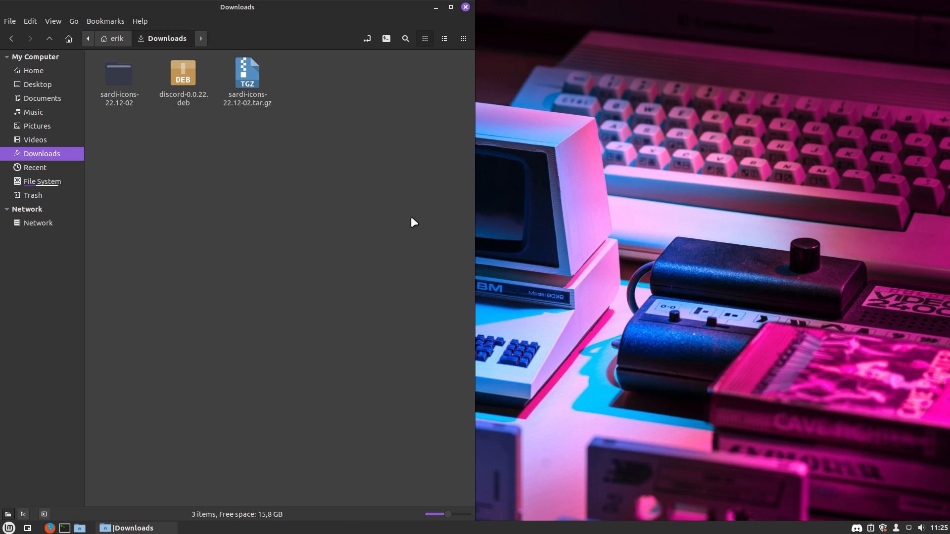